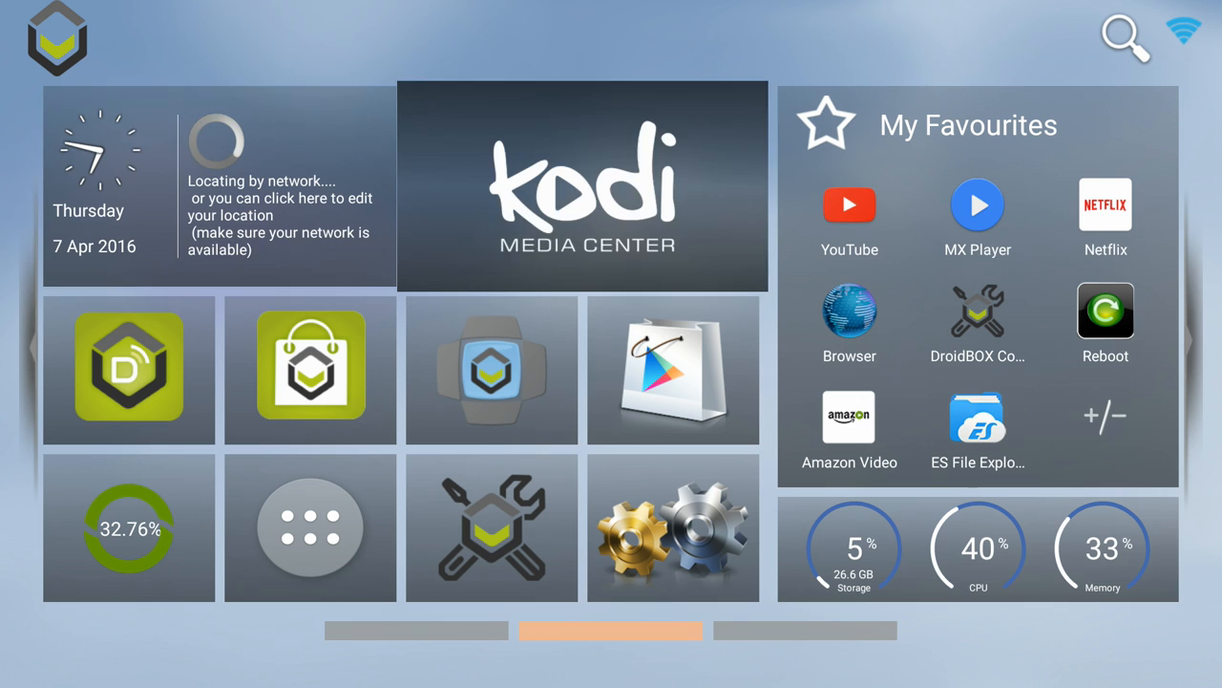
{"action": "mouse_move", "coordinate": [309, 370]}
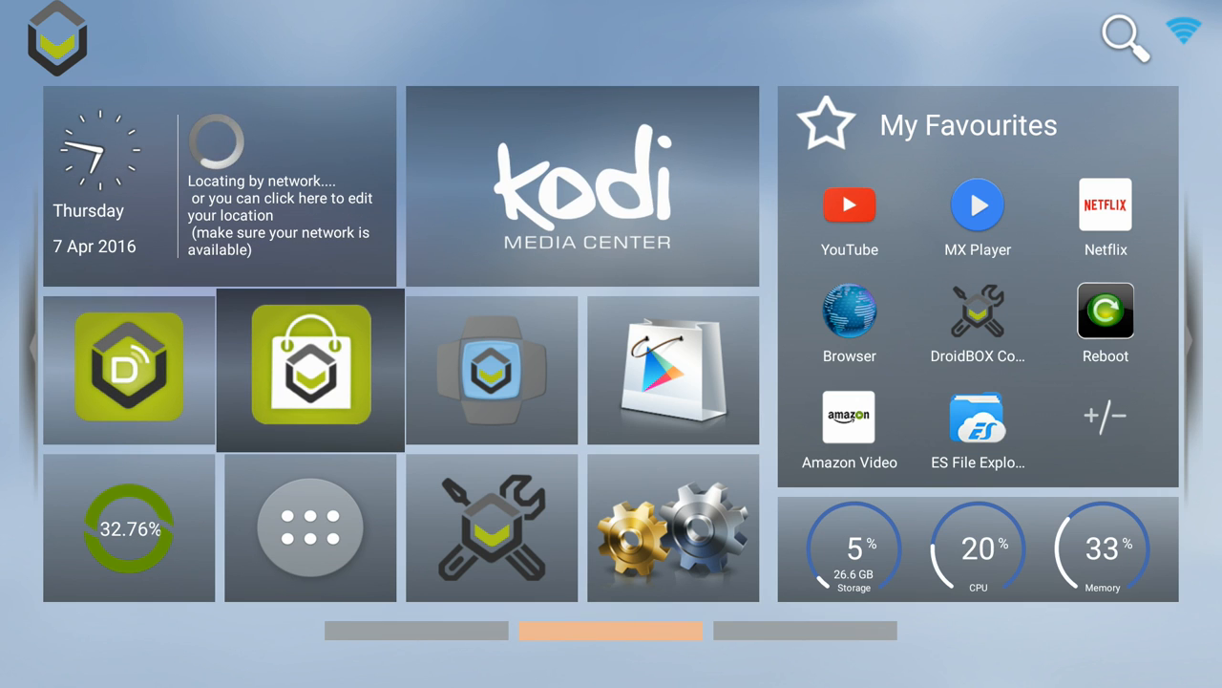
Step: Select the six-dot apps drawer tile to show all installed apps
{"action": "left_click", "coordinate": [309, 527]}
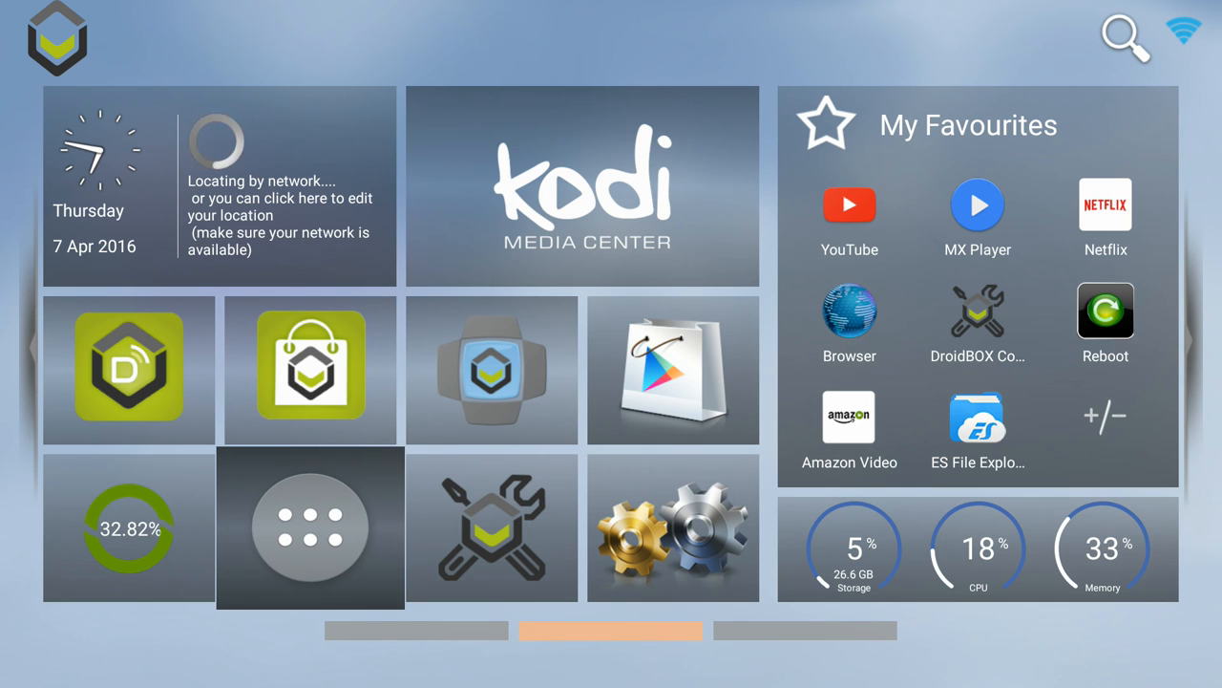
{"action": "left_click", "coordinate": [310, 527]}
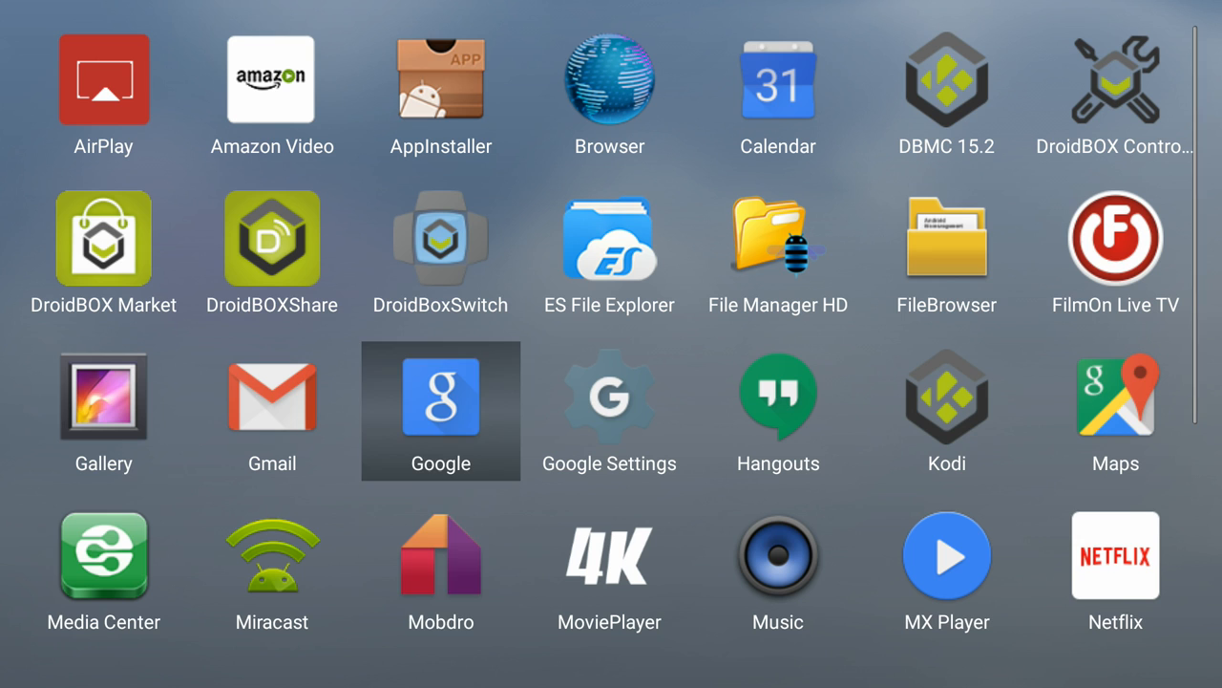
Step: Scroll the app grid down to reveal OTA Updates, Play Store, PPPoE and Settings
{"action": "scroll", "scroll_direction": "down", "scroll_amount": 3}
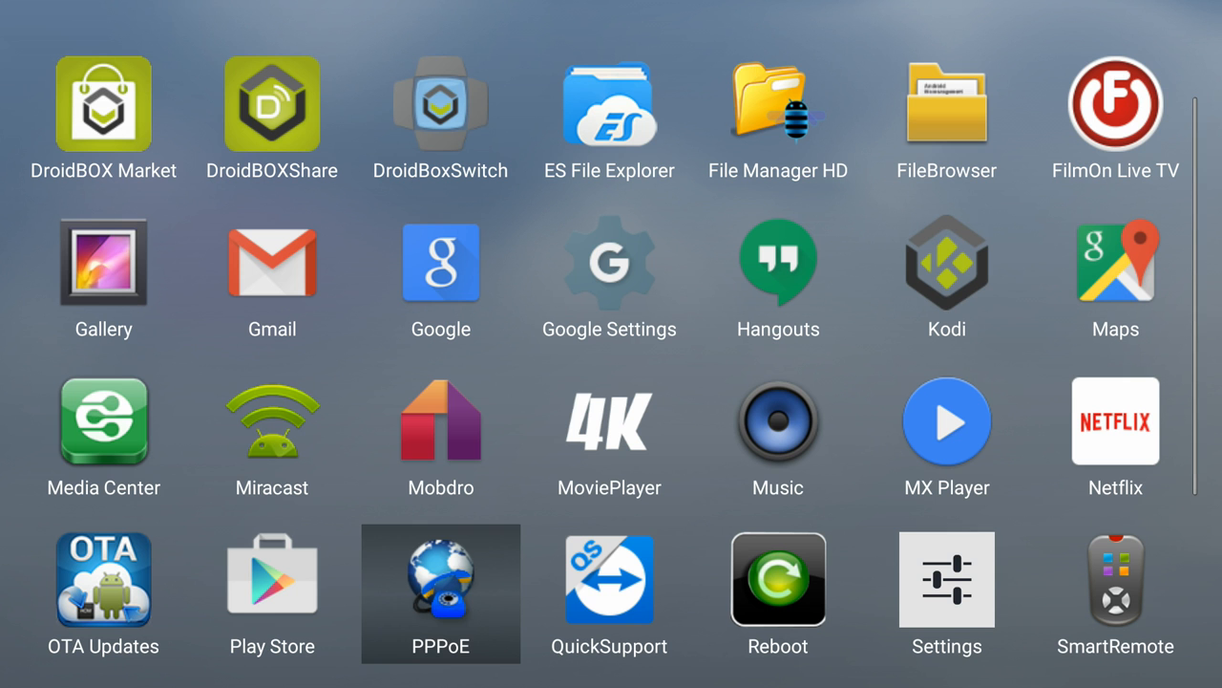
{"action": "mouse_move", "coordinate": [272, 592]}
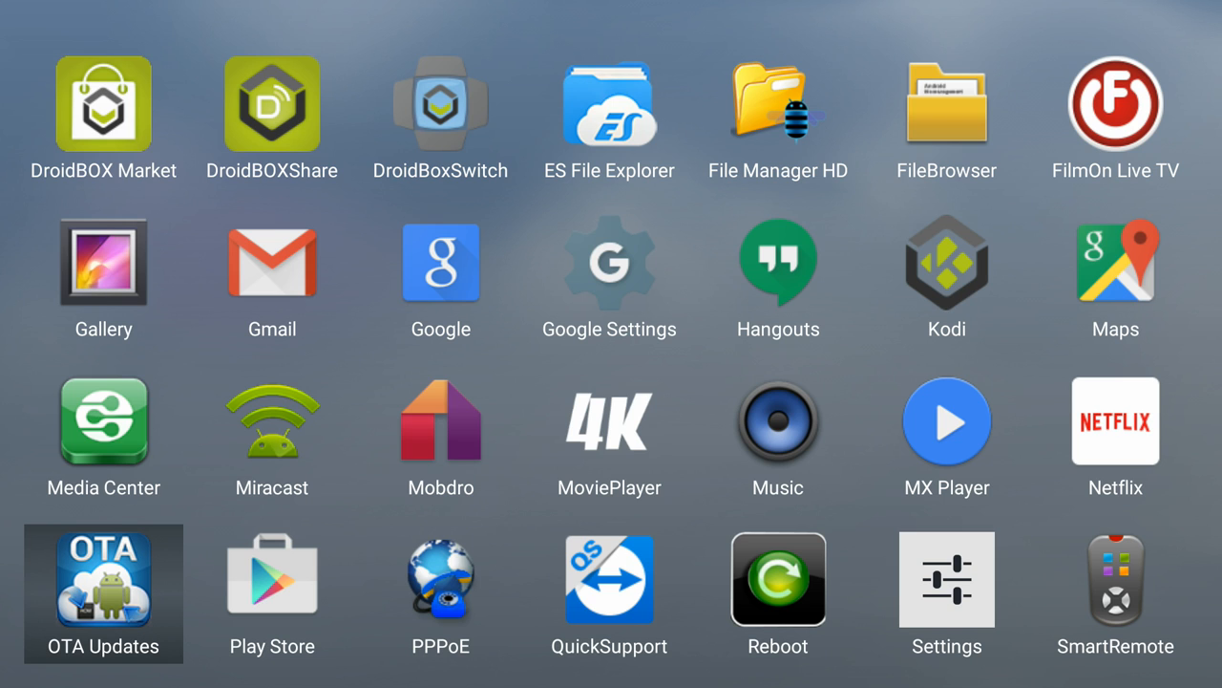
Step: Launch OTA Updates to view the build and available version 1.0.3
{"action": "left_click", "coordinate": [103, 592]}
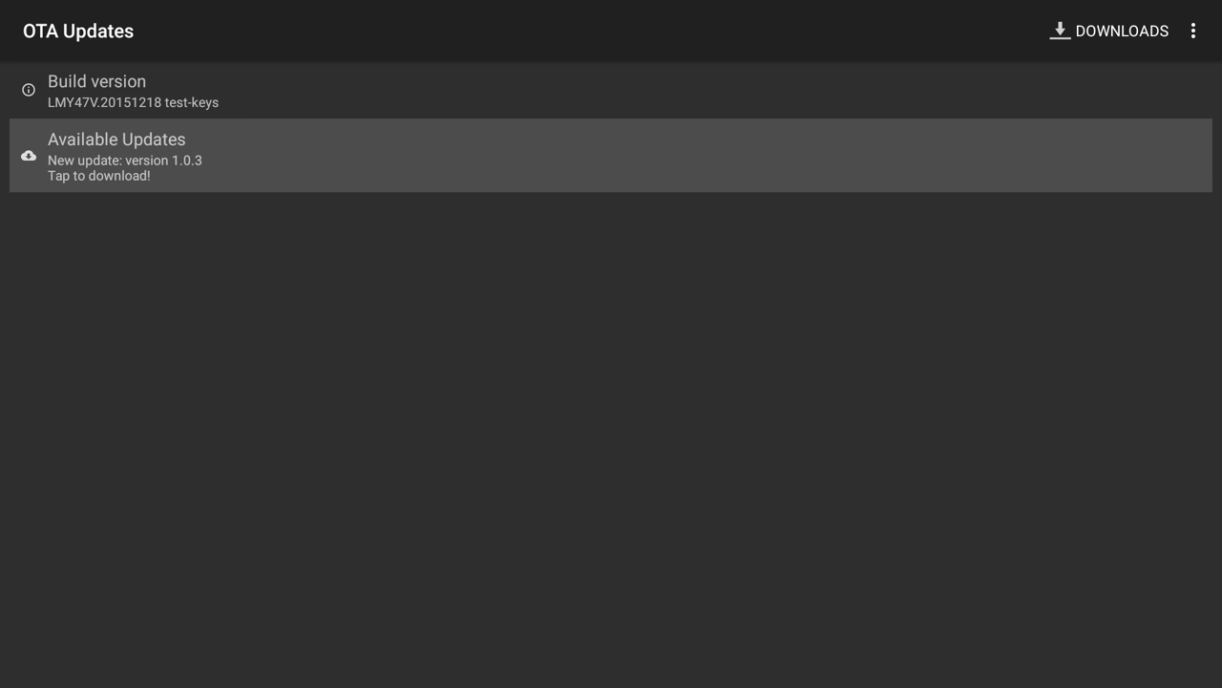
{"action": "mouse_move", "coordinate": [795, 503]}
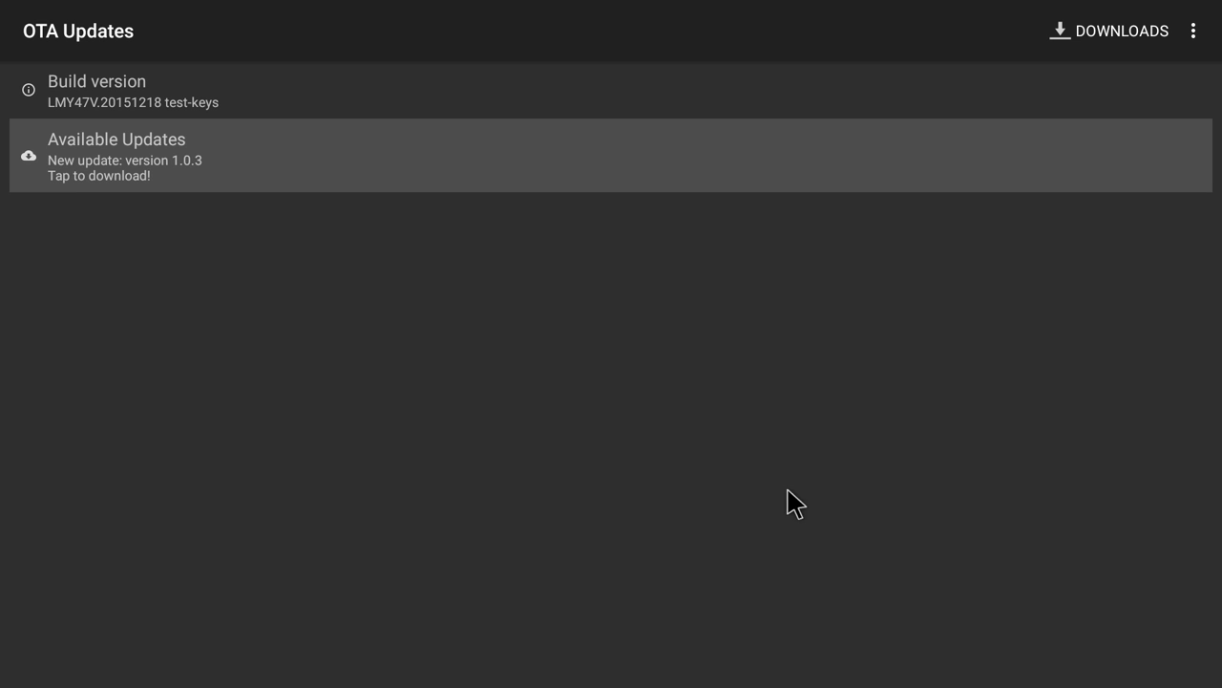
{"action": "mouse_move", "coordinate": [1199, 58]}
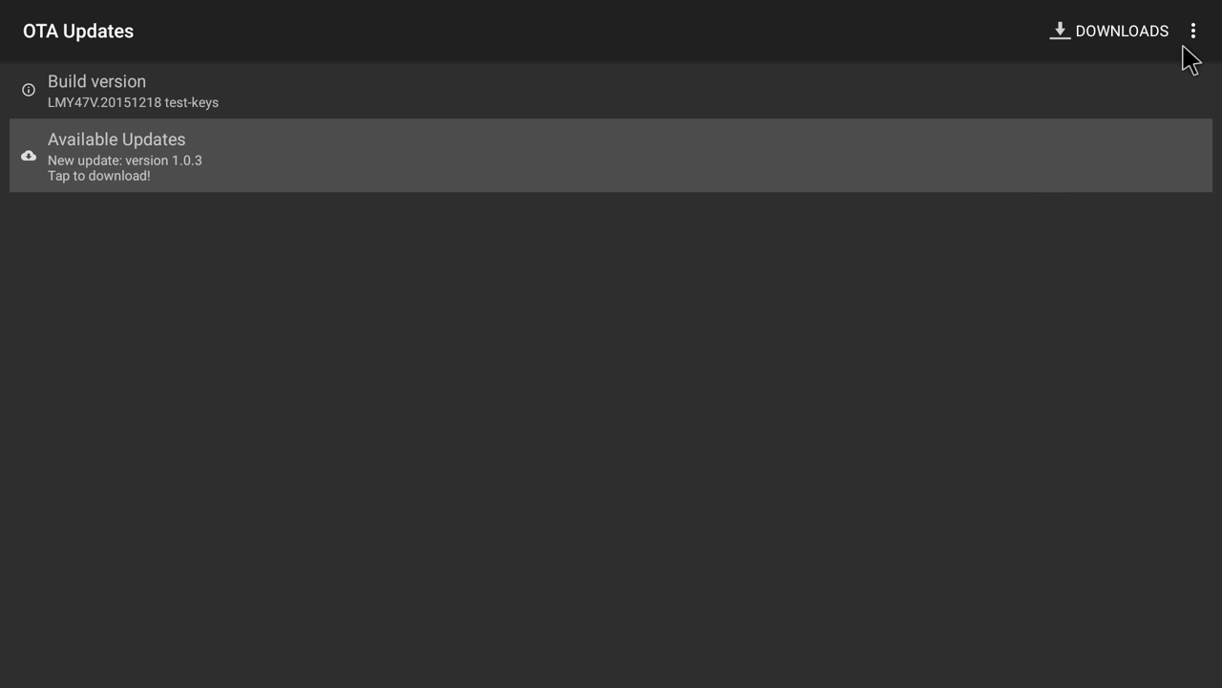
{"action": "mouse_move", "coordinate": [1208, 48]}
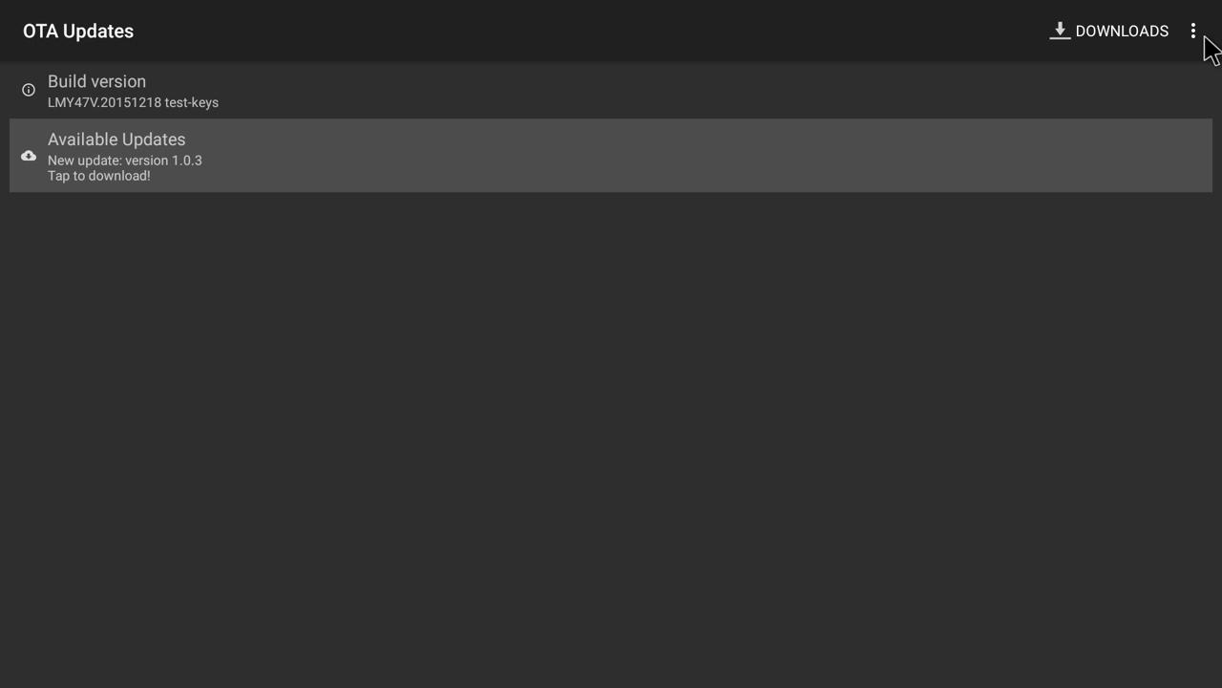
{"action": "mouse_move", "coordinate": [1202, 45]}
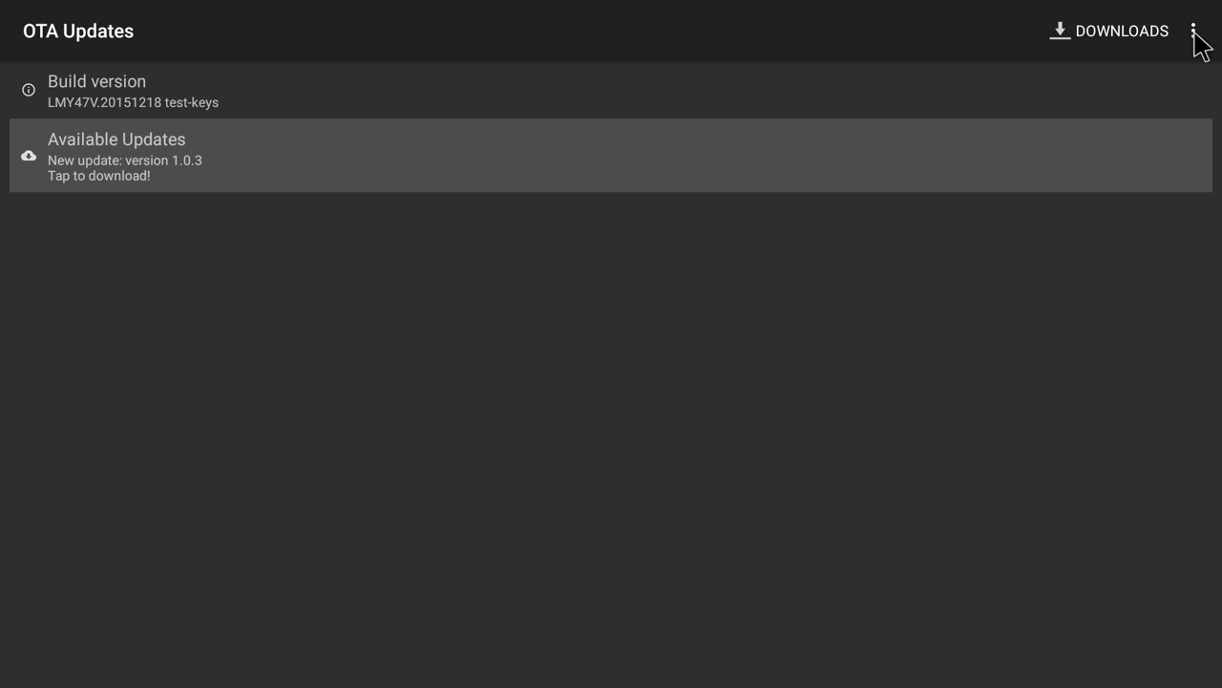
{"action": "left_click", "coordinate": [1201, 31]}
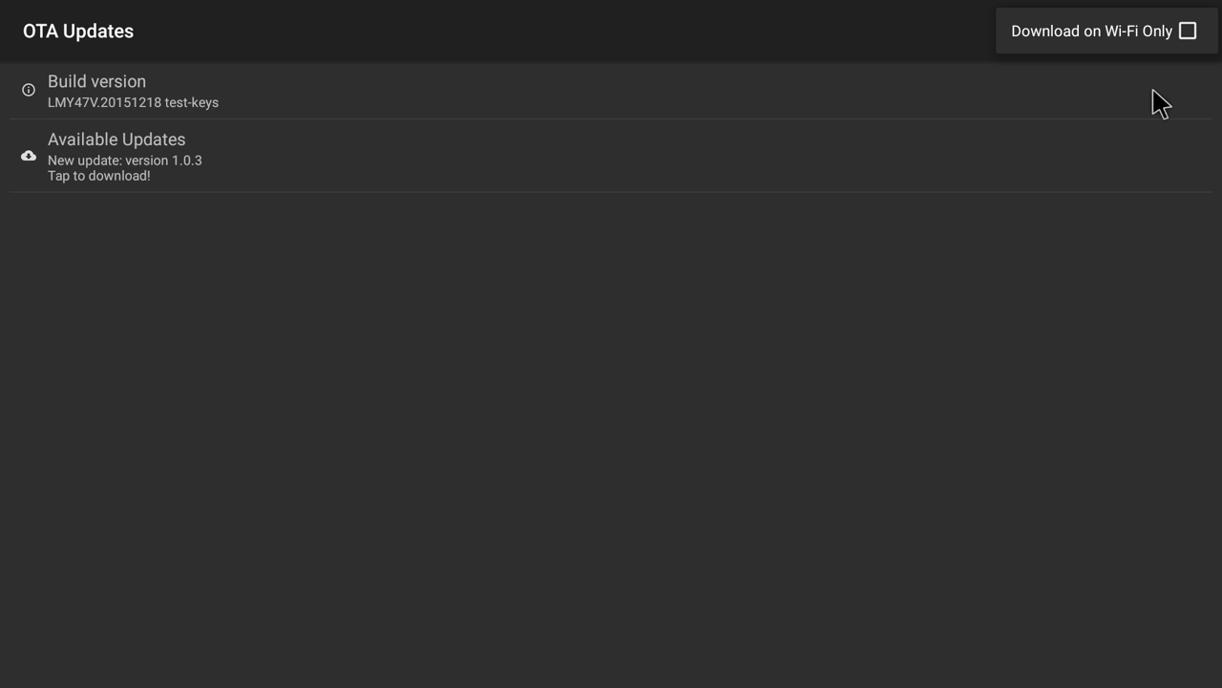
{"action": "mouse_move", "coordinate": [1161, 52]}
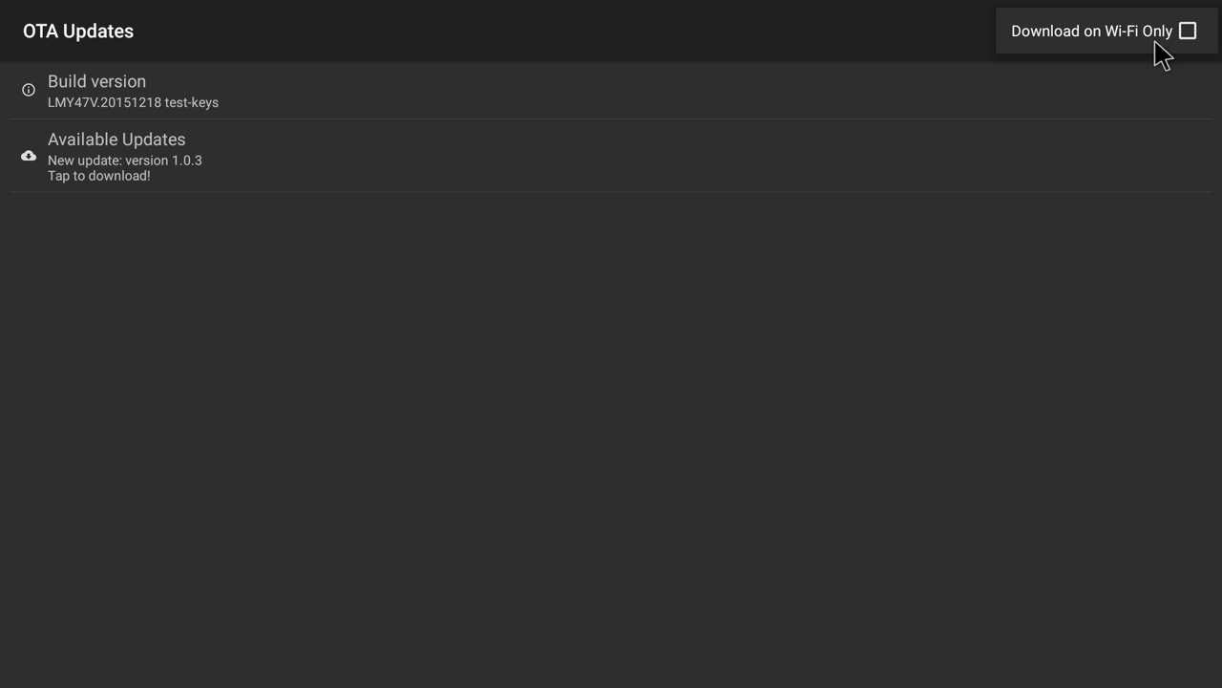
{"action": "mouse_move", "coordinate": [1169, 58]}
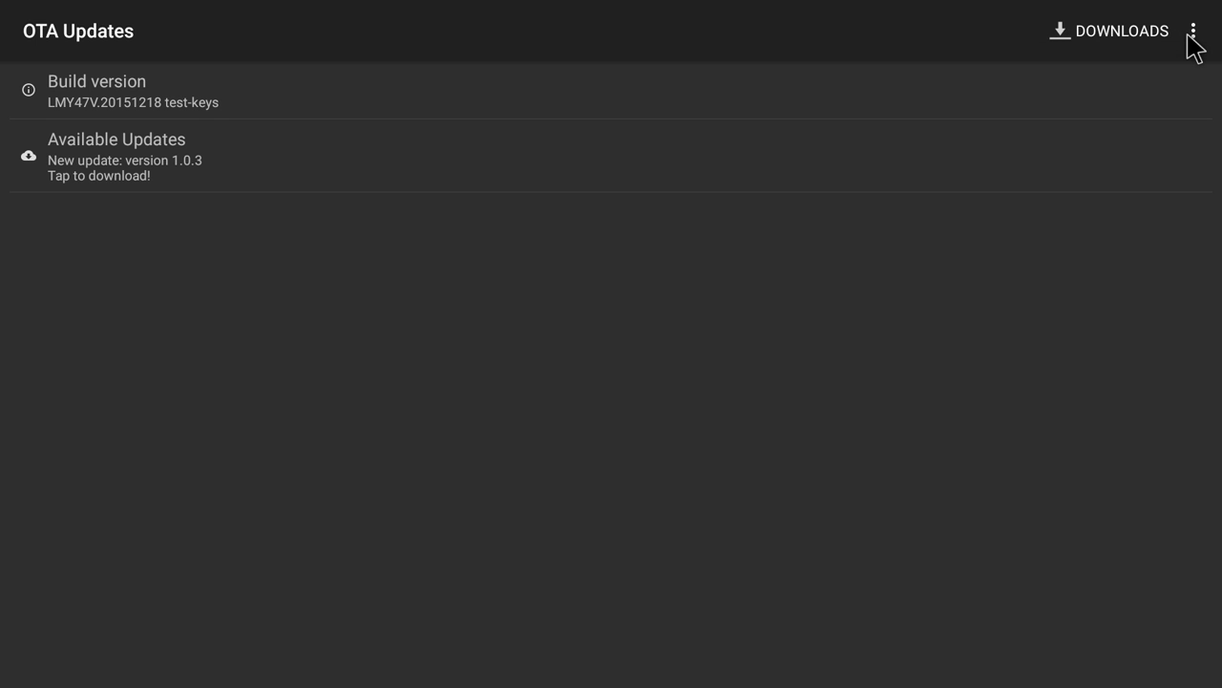
{"action": "left_click", "coordinate": [1190, 30]}
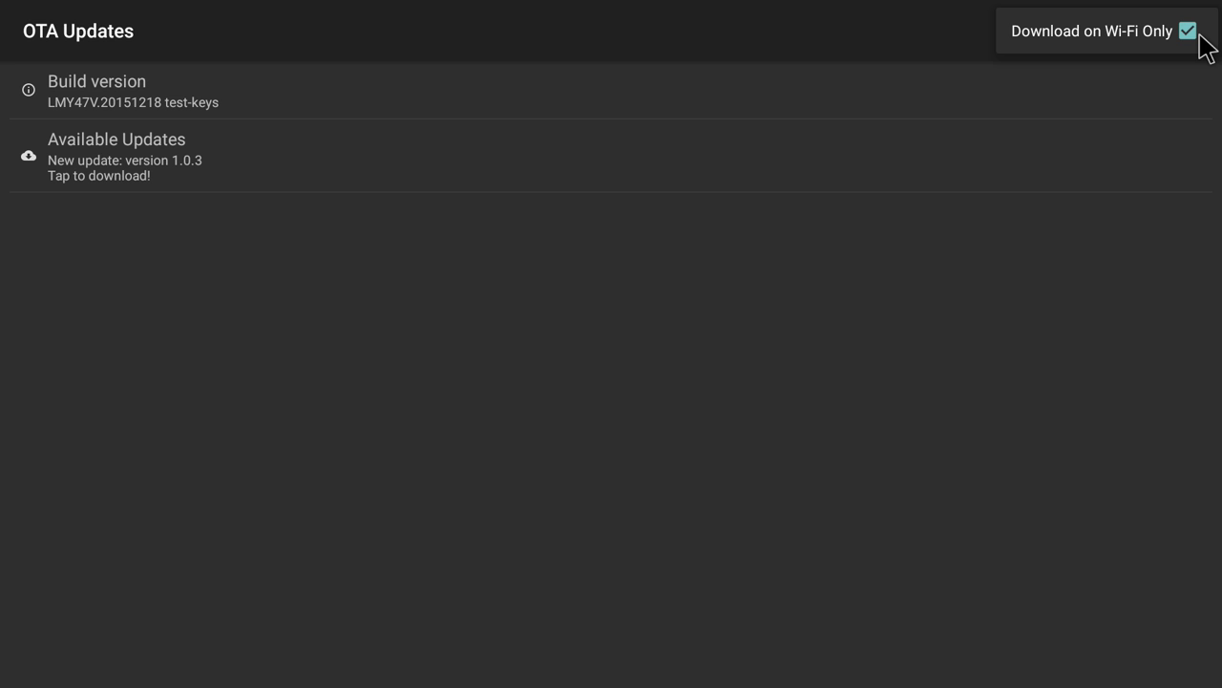
{"action": "mouse_move", "coordinate": [1202, 43]}
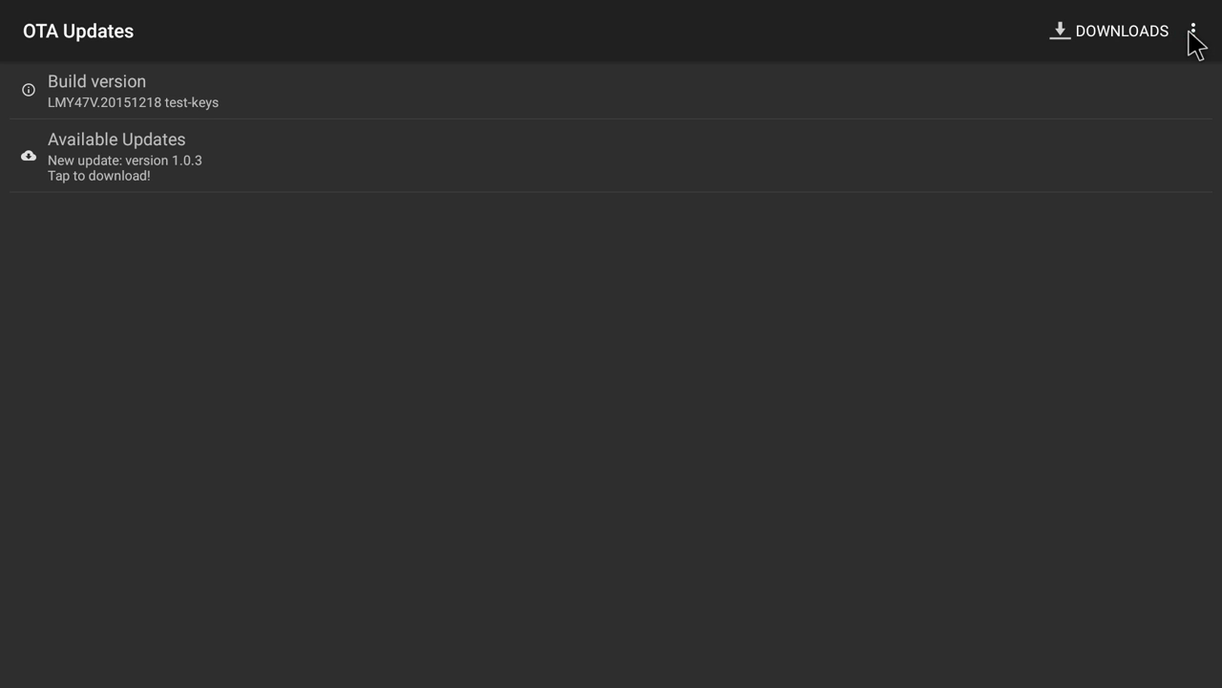
{"action": "left_click", "coordinate": [1198, 31]}
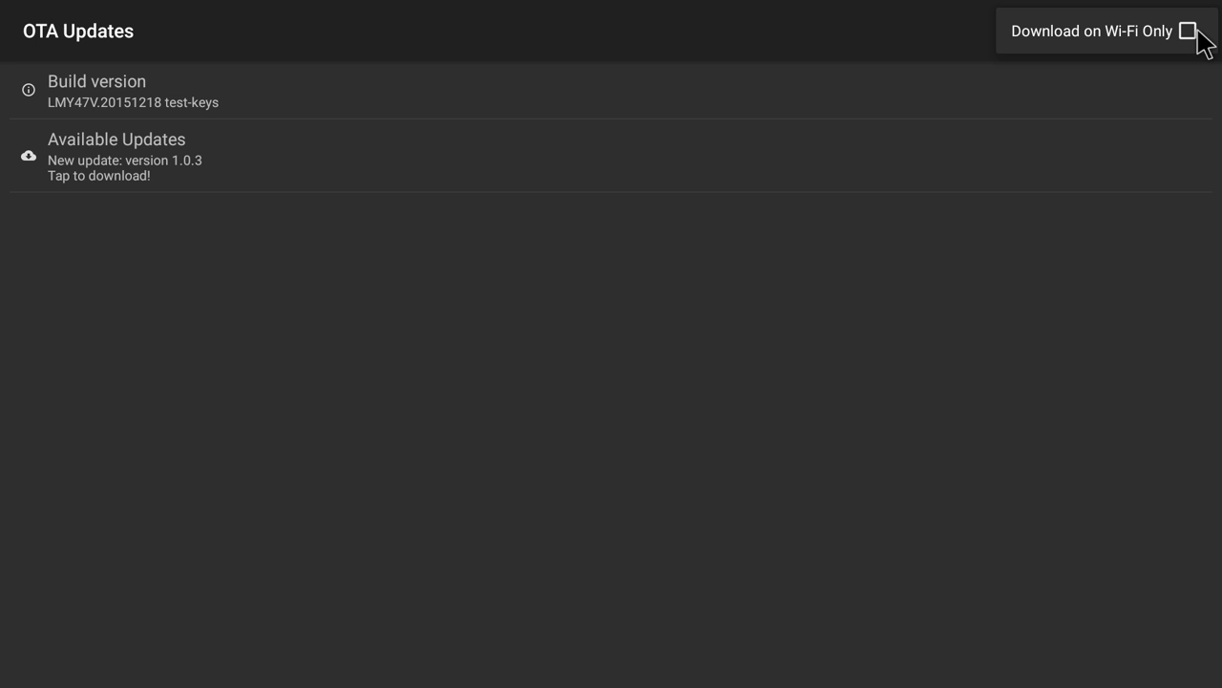
{"action": "mouse_move", "coordinate": [1065, 263]}
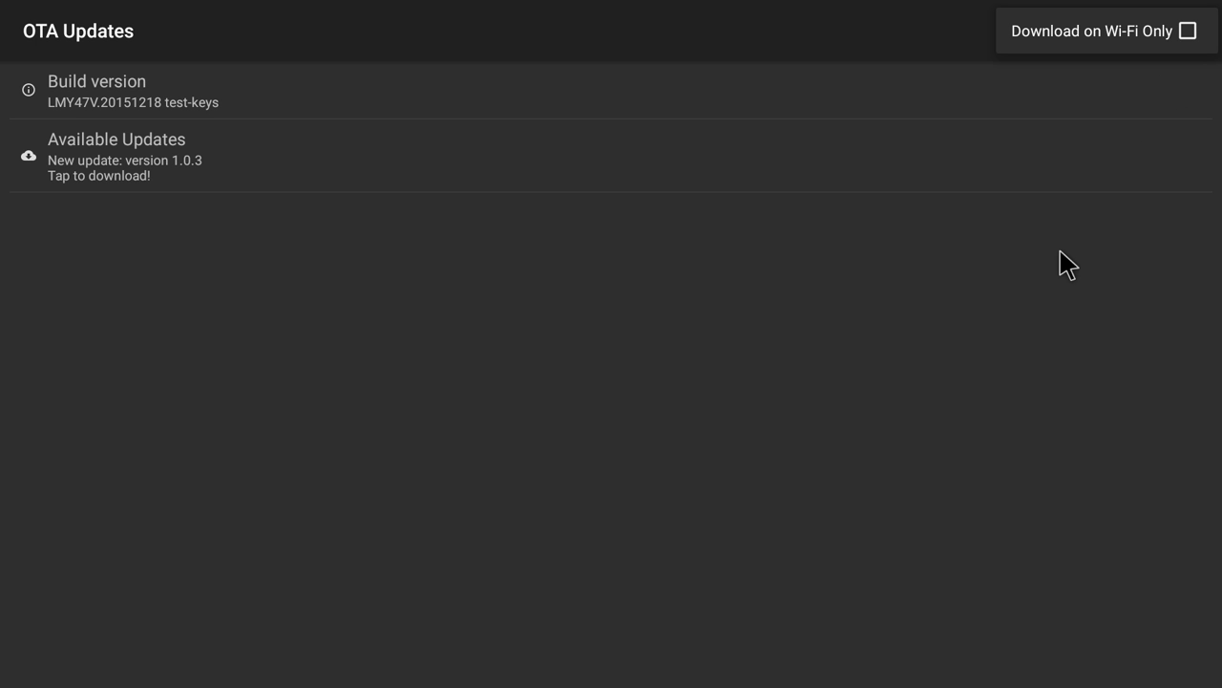
{"action": "left_click", "coordinate": [1192, 30]}
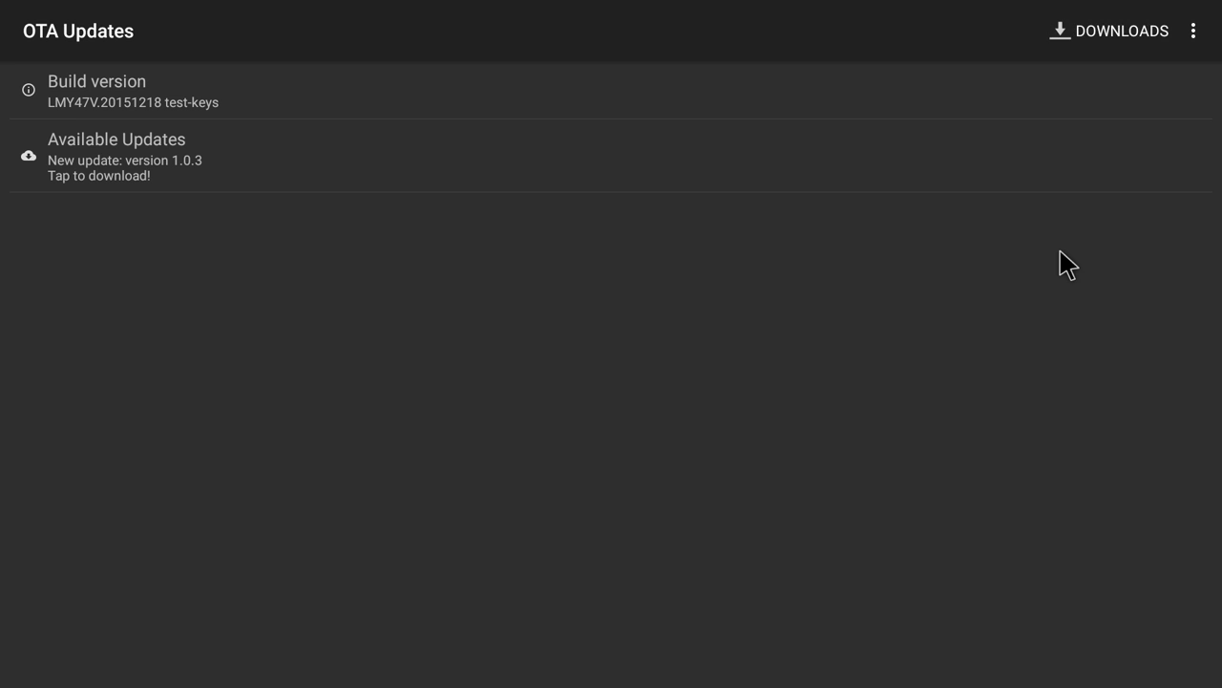
{"action": "mouse_move", "coordinate": [530, 291]}
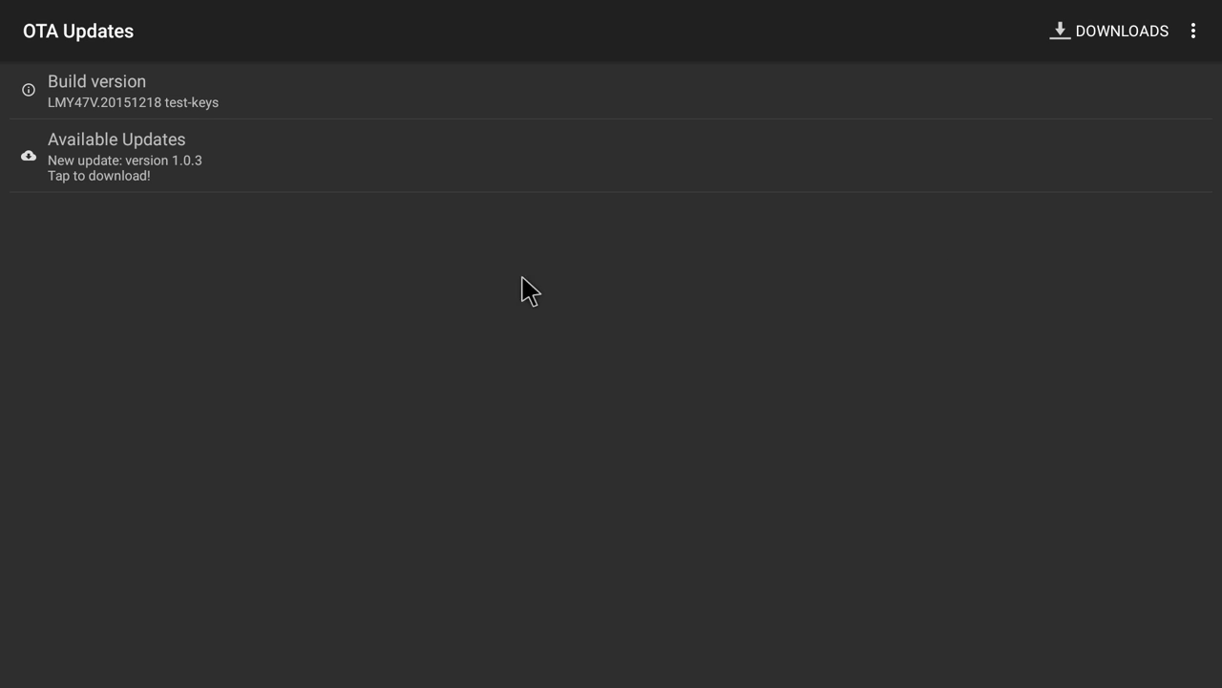
{"action": "mouse_move", "coordinate": [201, 177]}
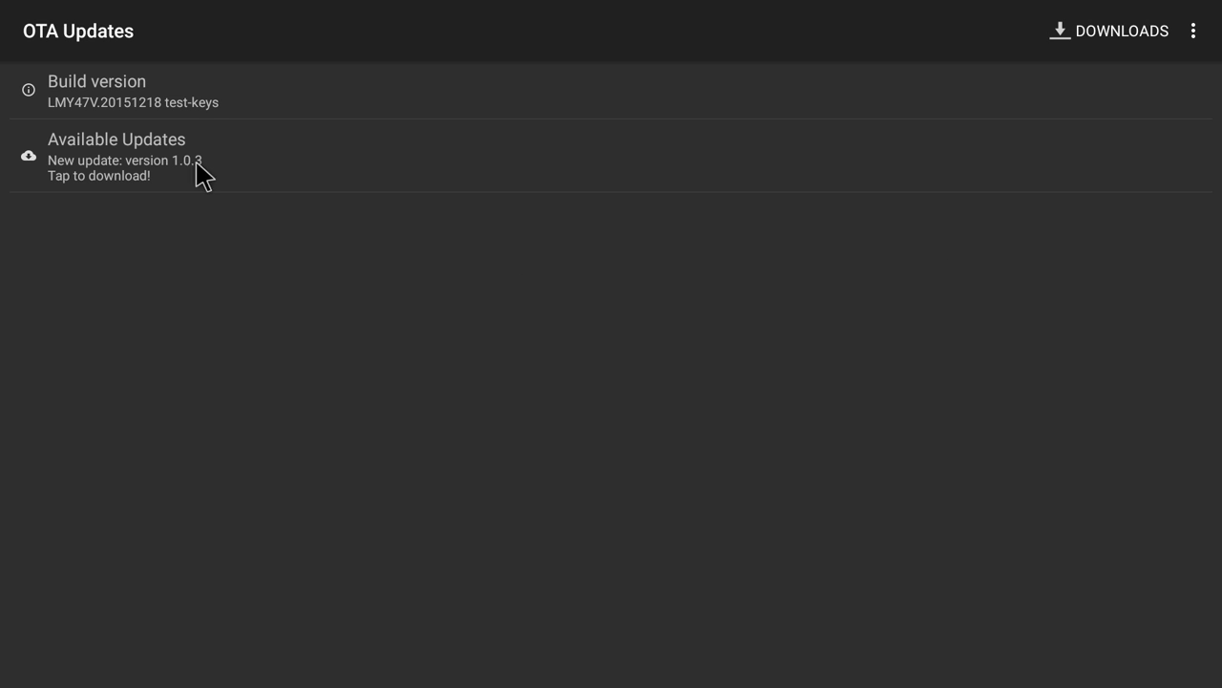
Step: Open the version 1.0.3 update prompt and view its changelog
{"action": "left_click", "coordinate": [115, 158]}
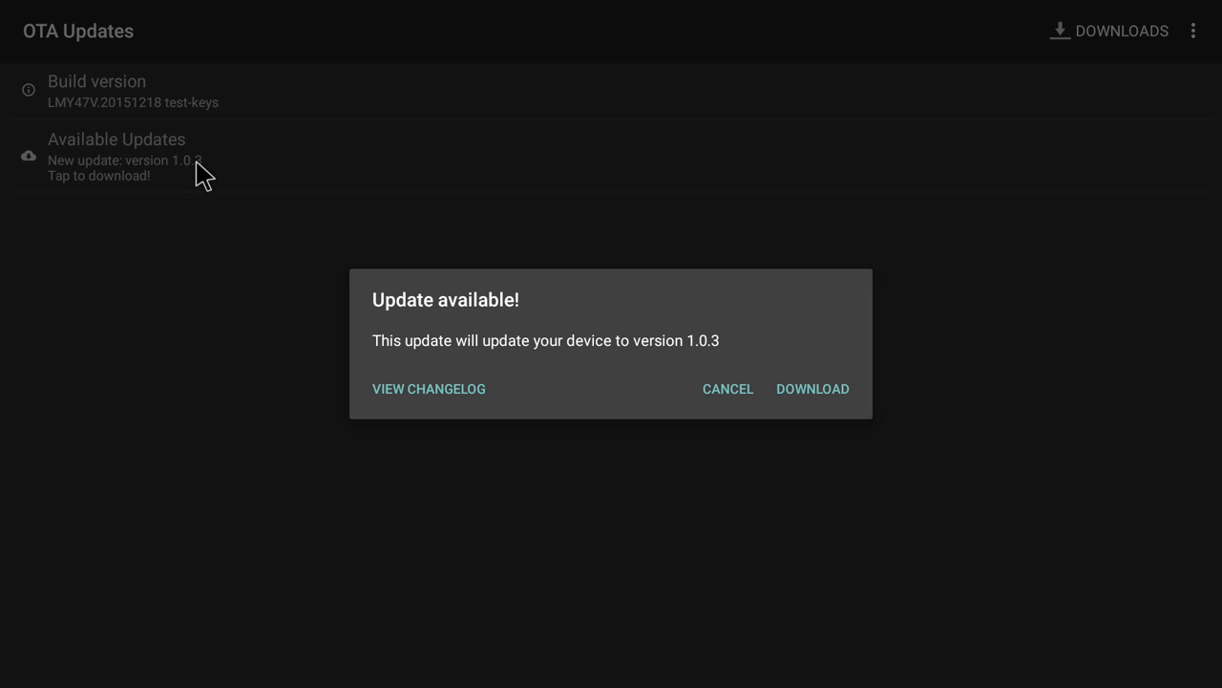
{"action": "mouse_move", "coordinate": [451, 333]}
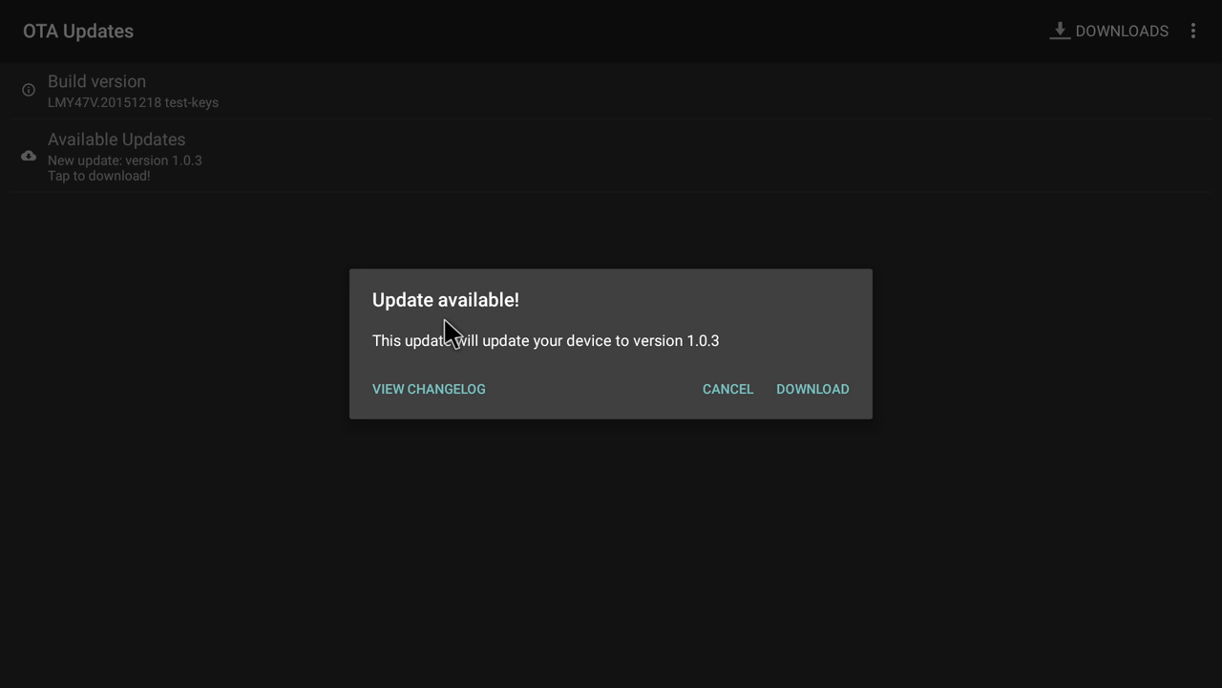
{"action": "mouse_move", "coordinate": [513, 372]}
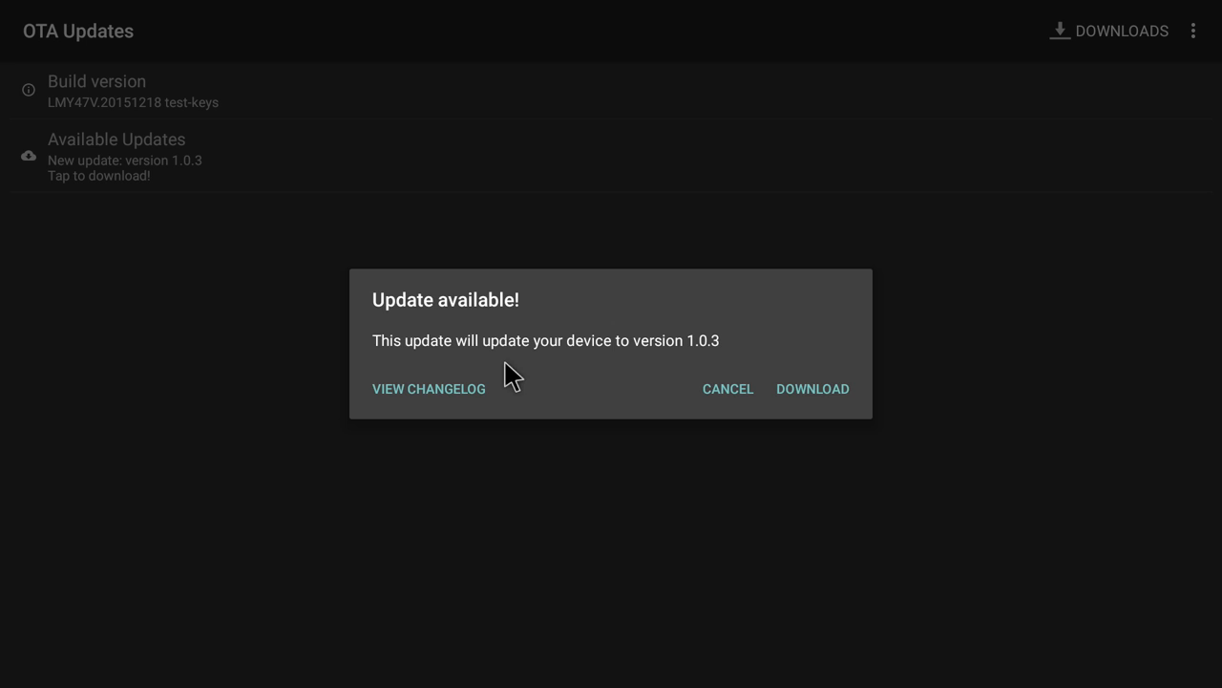
{"action": "mouse_move", "coordinate": [657, 371]}
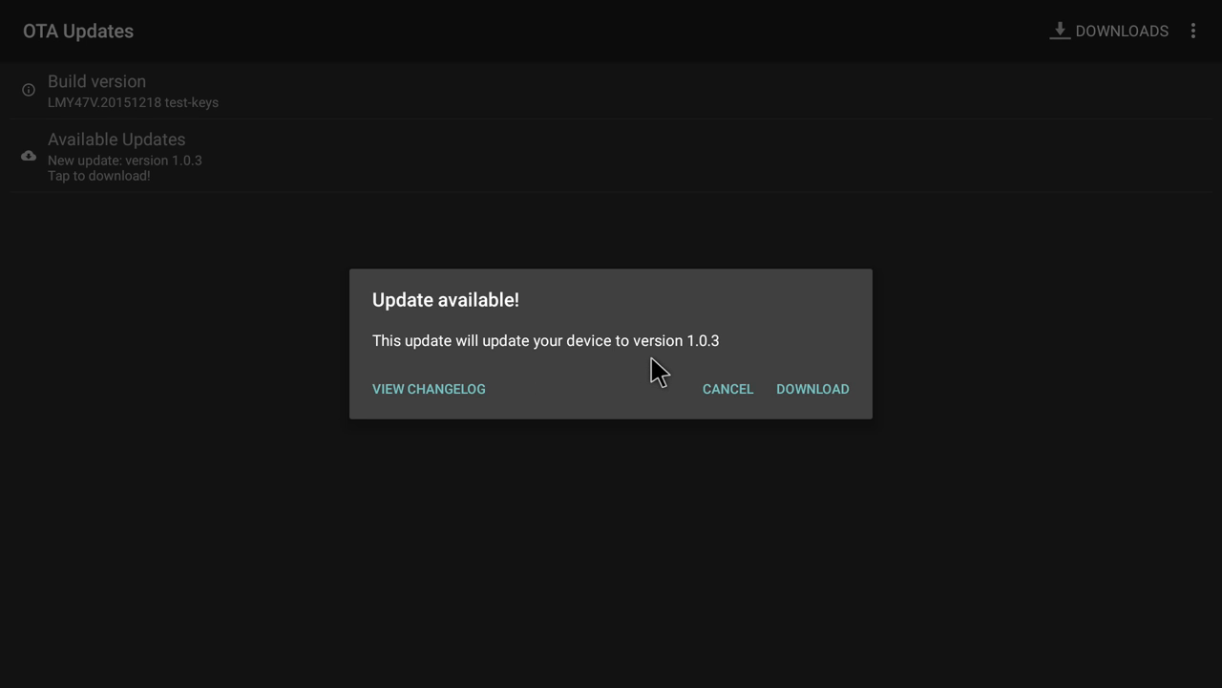
{"action": "mouse_move", "coordinate": [809, 405]}
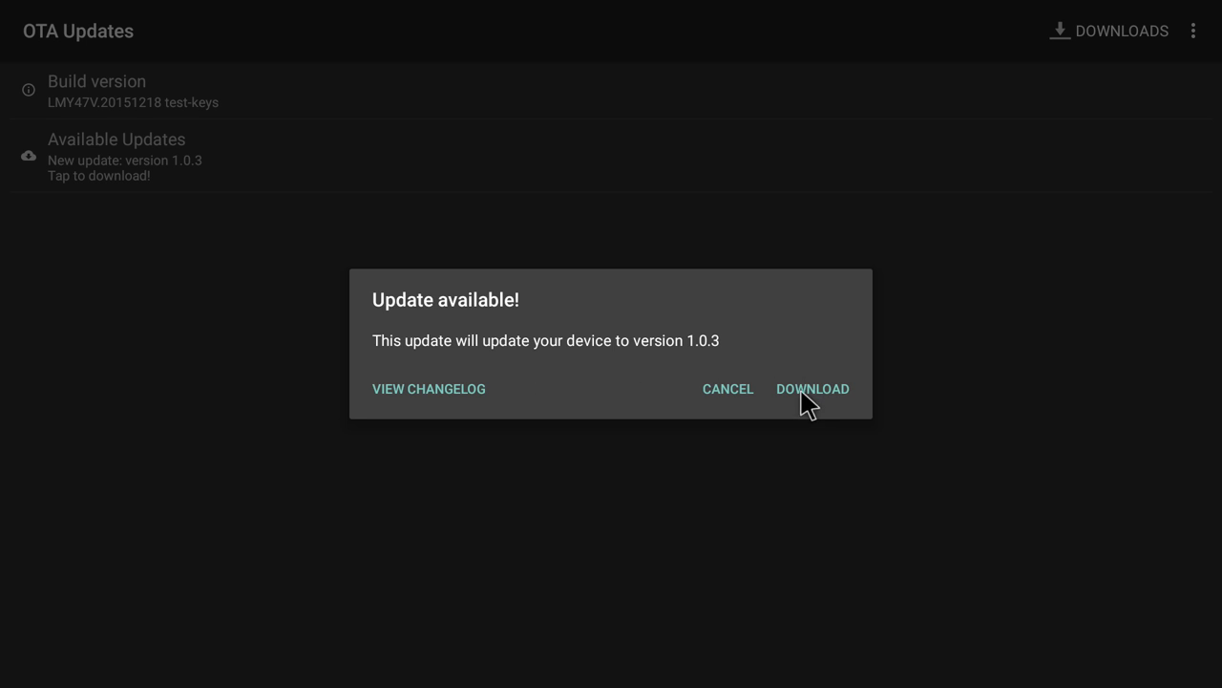
{"action": "mouse_move", "coordinate": [369, 417]}
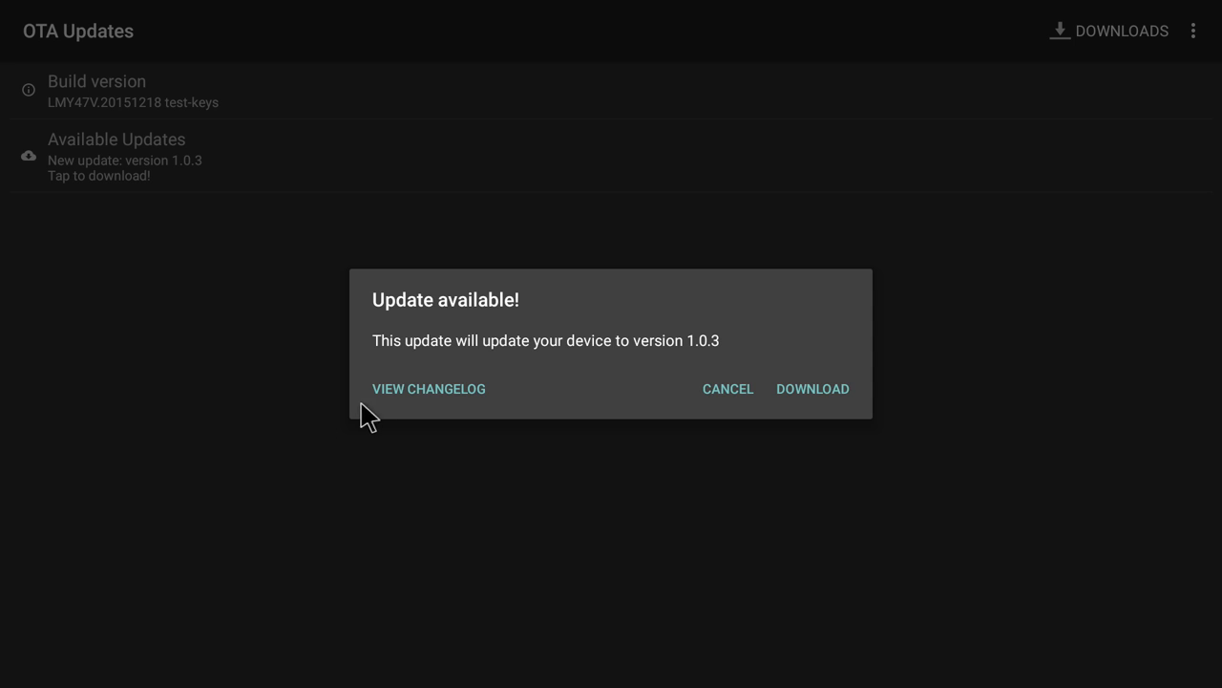
{"action": "left_click", "coordinate": [428, 388]}
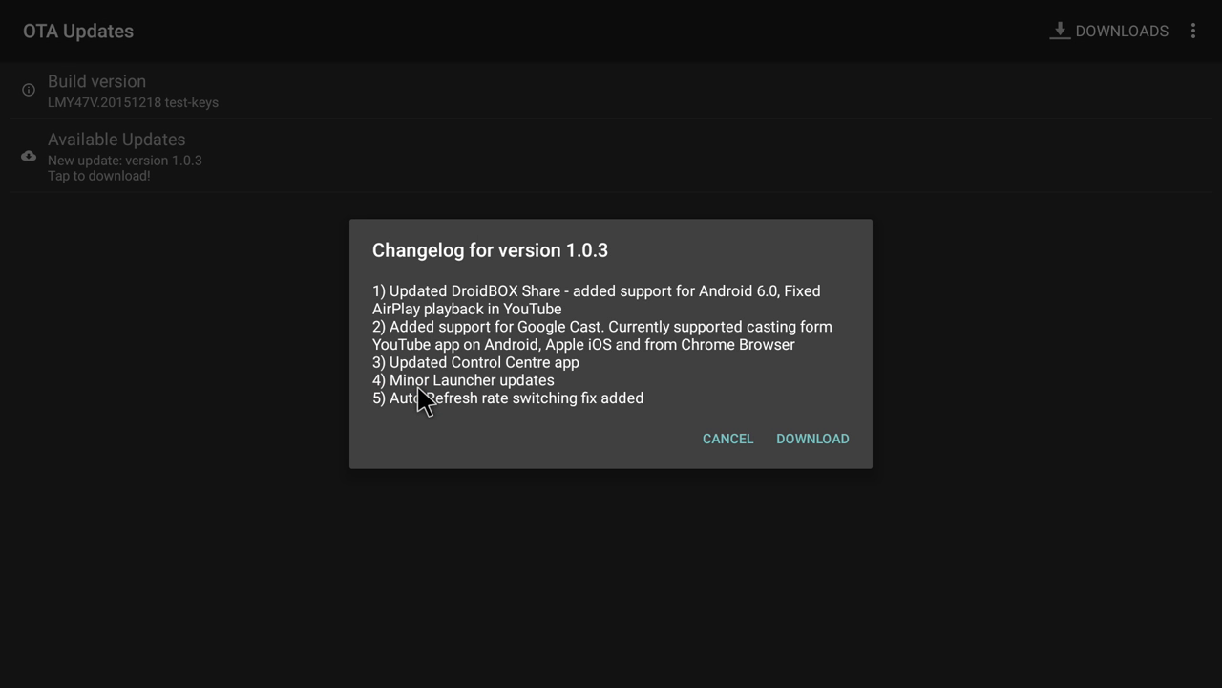
{"action": "mouse_move", "coordinate": [496, 409]}
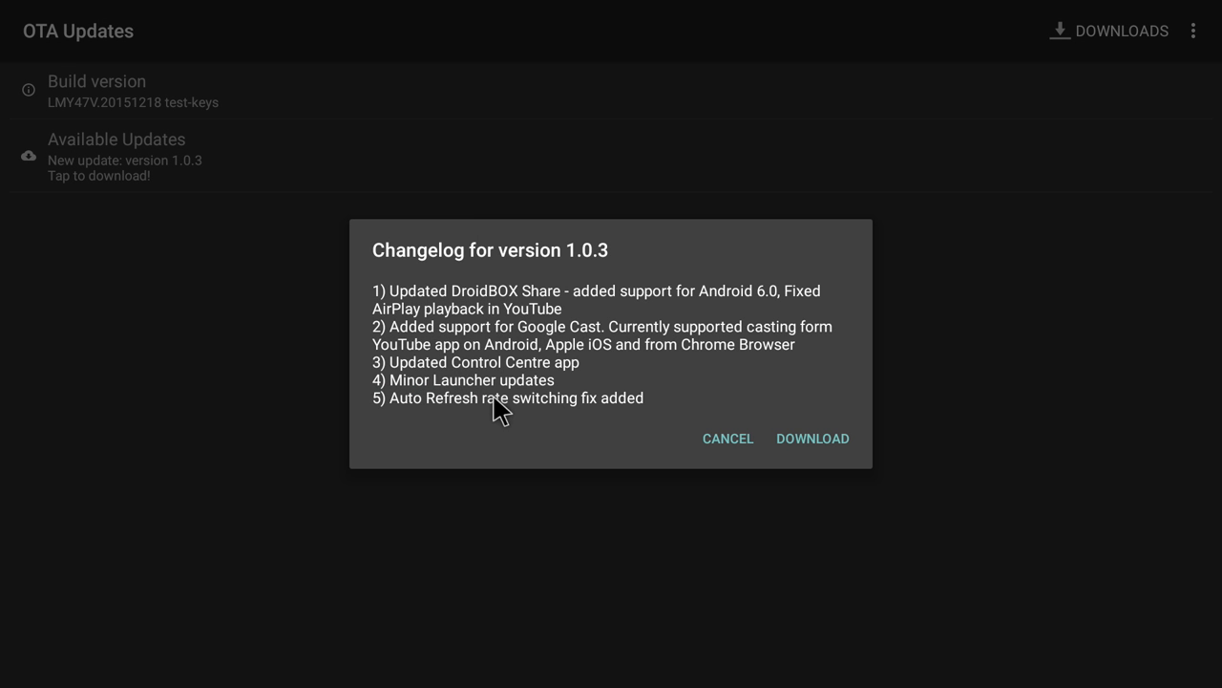
{"action": "mouse_move", "coordinate": [497, 386]}
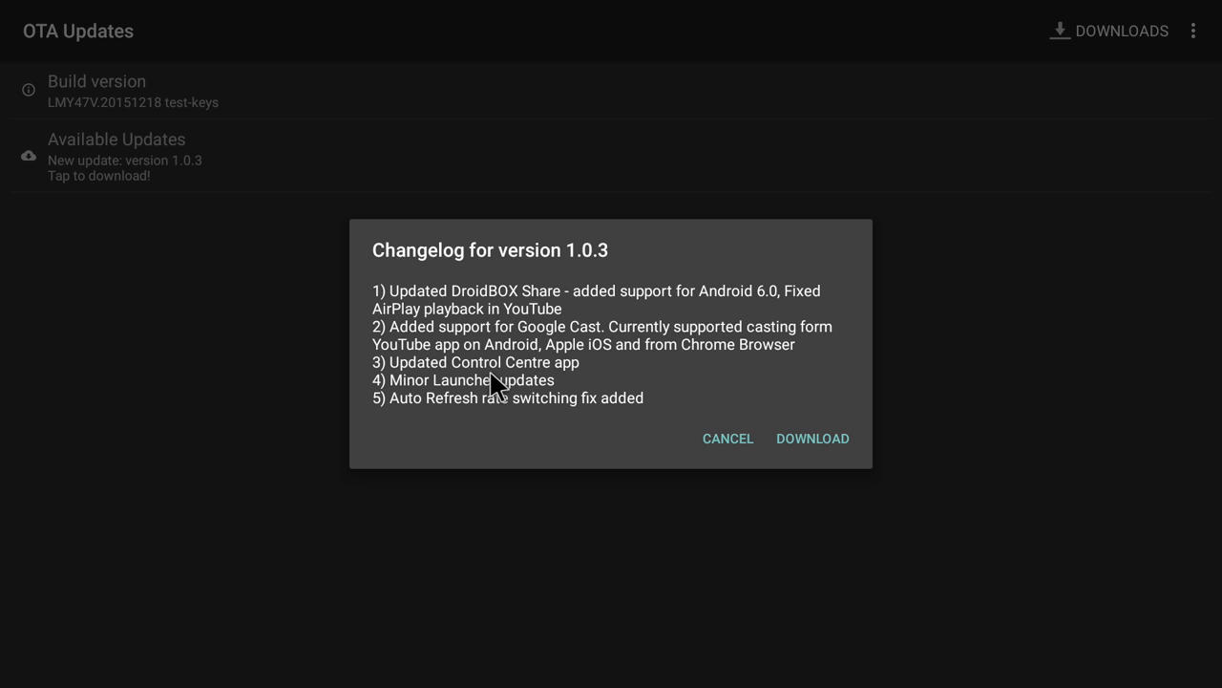
{"action": "mouse_move", "coordinate": [805, 461]}
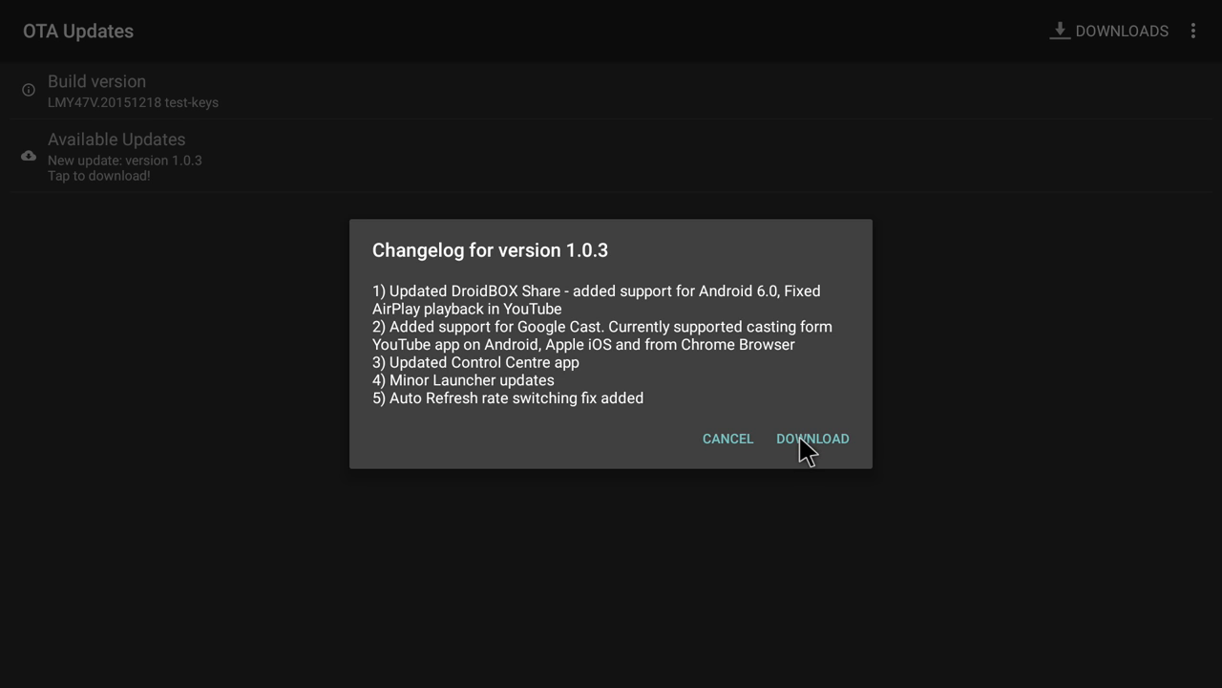
Step: Start downloading the 644 MB version 1.0.3 update
{"action": "left_click", "coordinate": [812, 438]}
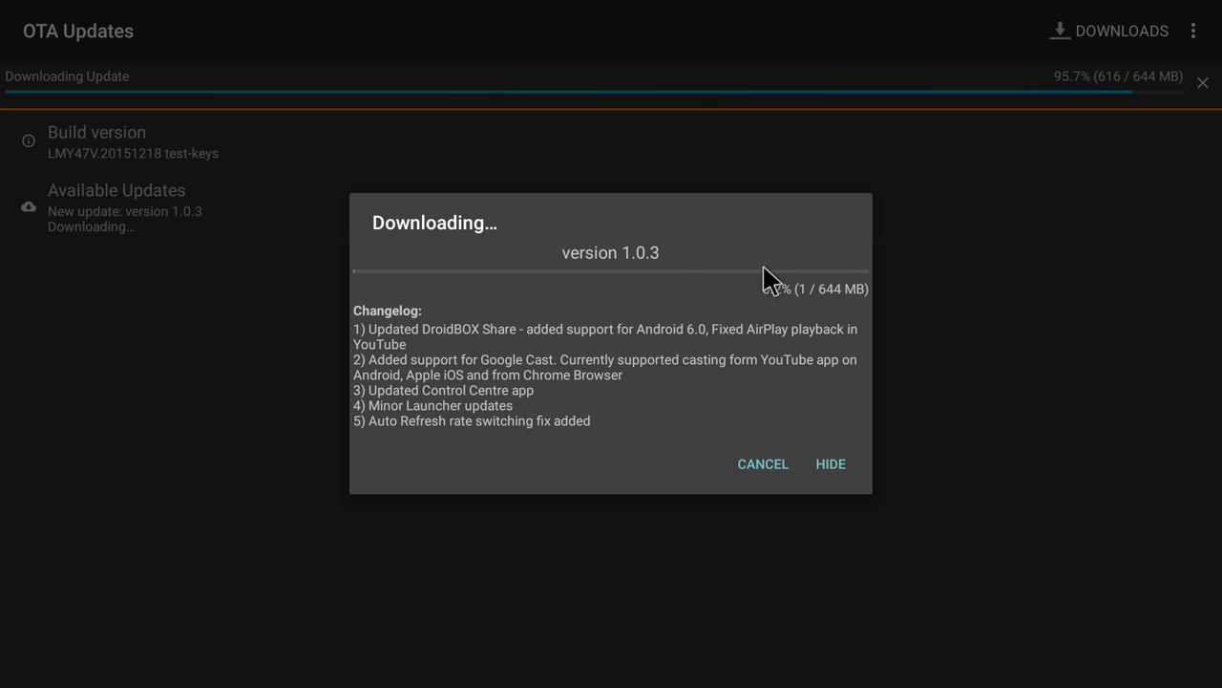
{"action": "mouse_move", "coordinate": [568, 195]}
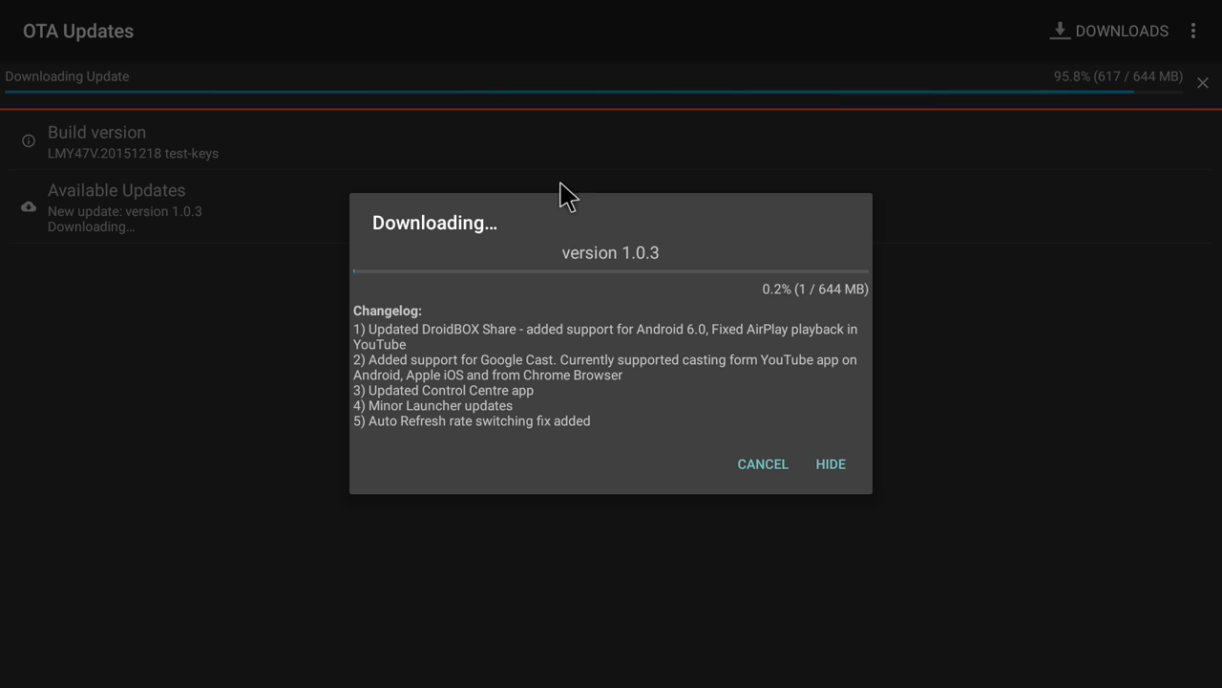
{"action": "mouse_move", "coordinate": [513, 377]}
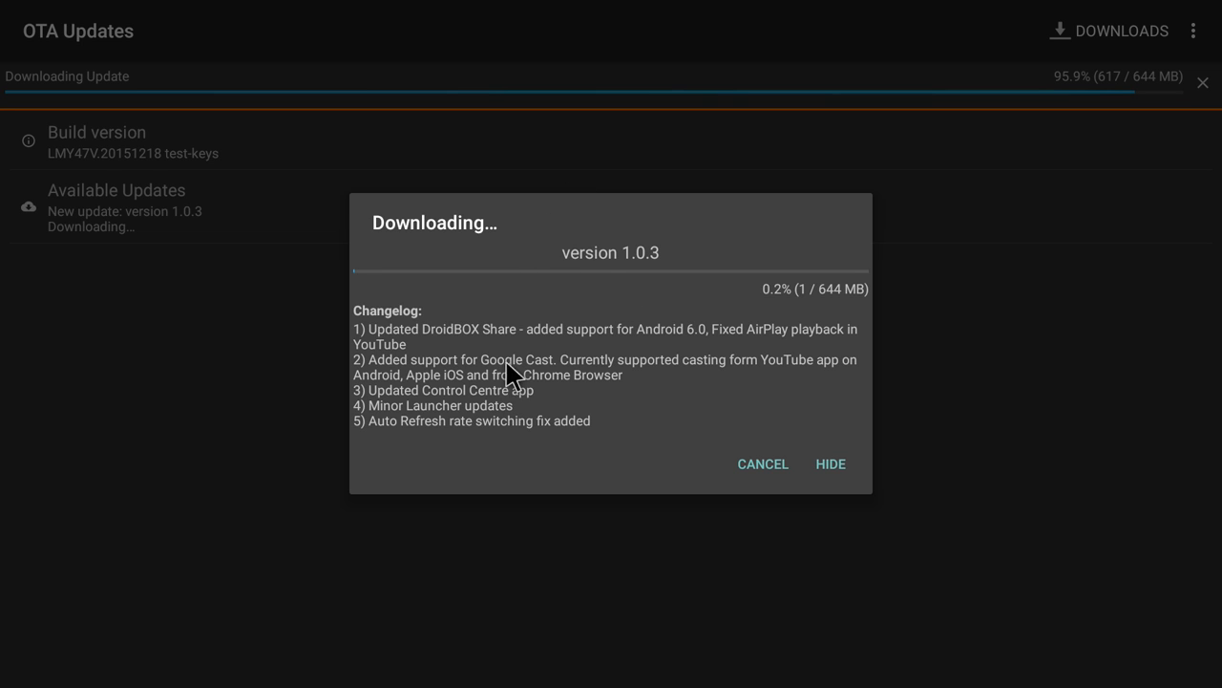
{"action": "mouse_move", "coordinate": [559, 315]}
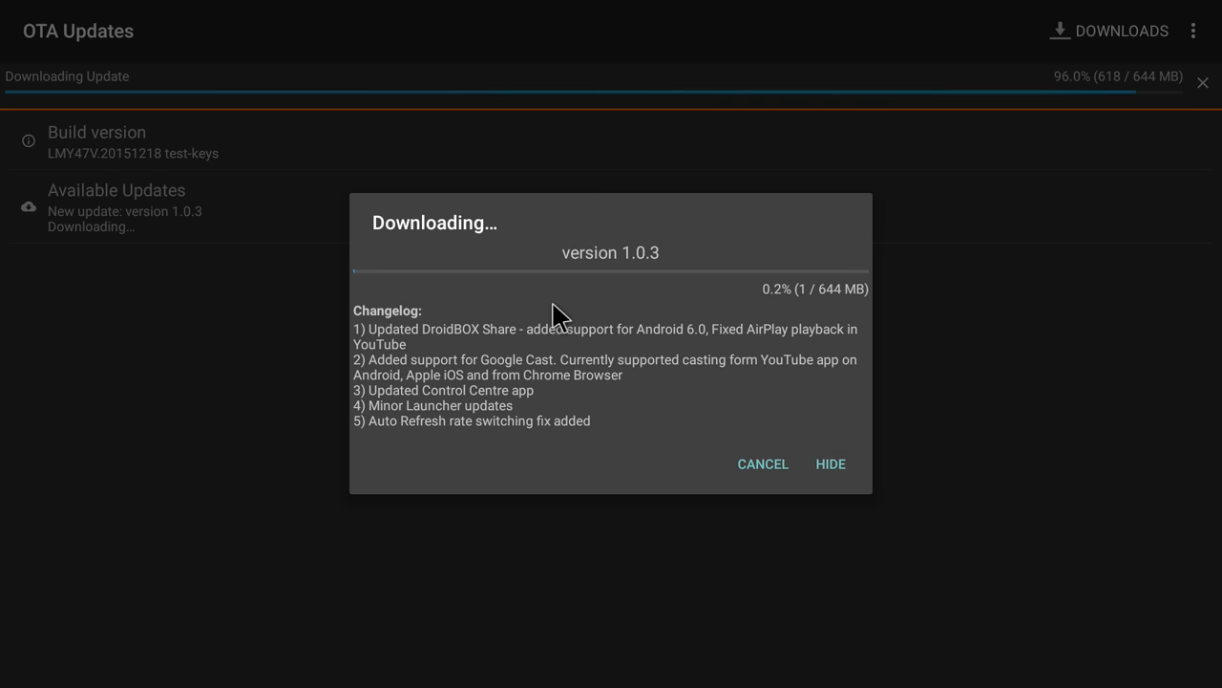
{"action": "mouse_move", "coordinate": [752, 315]}
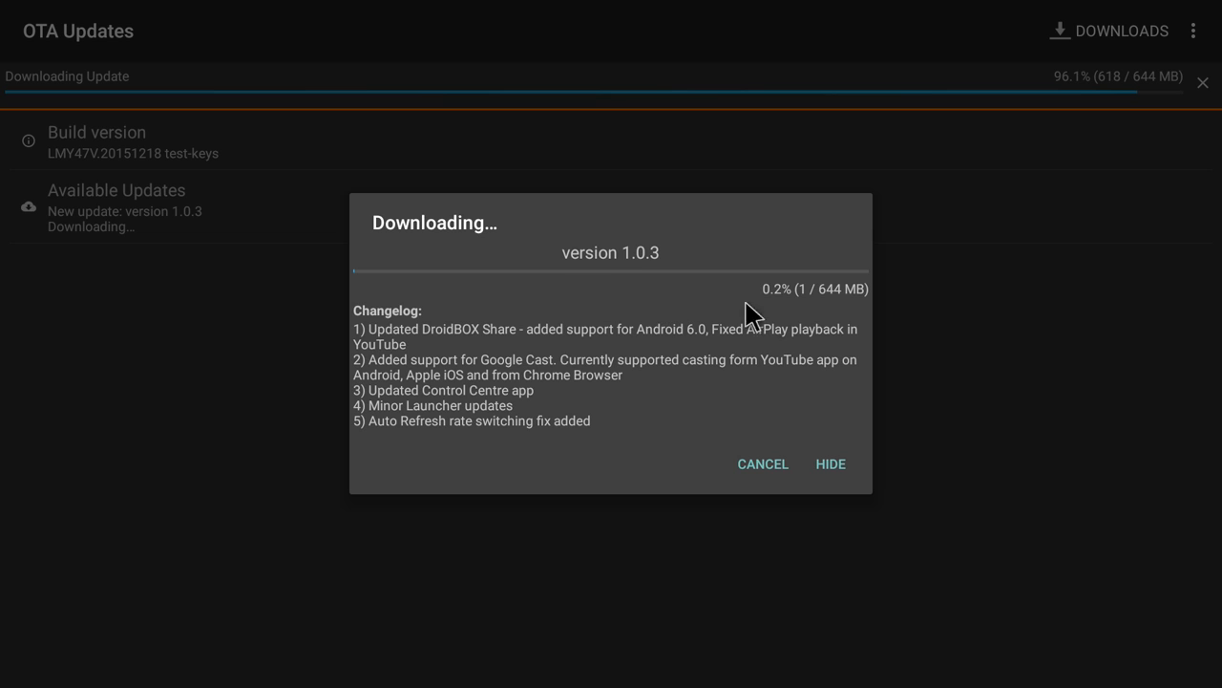
{"action": "mouse_move", "coordinate": [783, 320]}
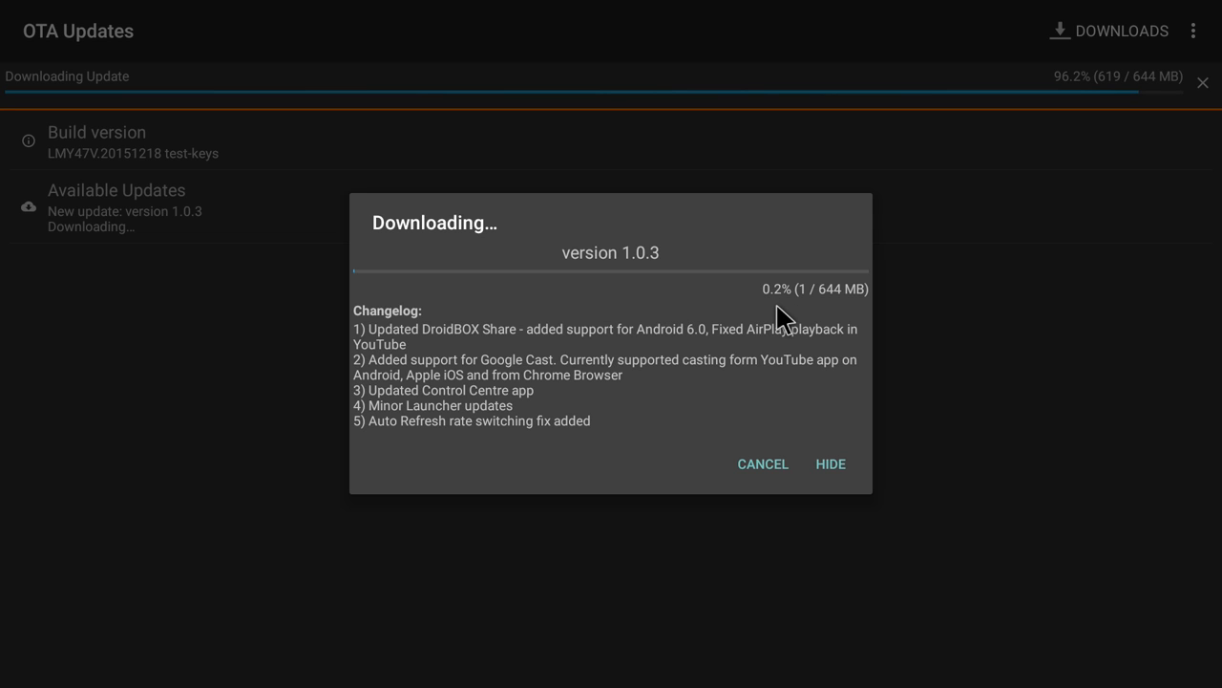
{"action": "mouse_move", "coordinate": [752, 325]}
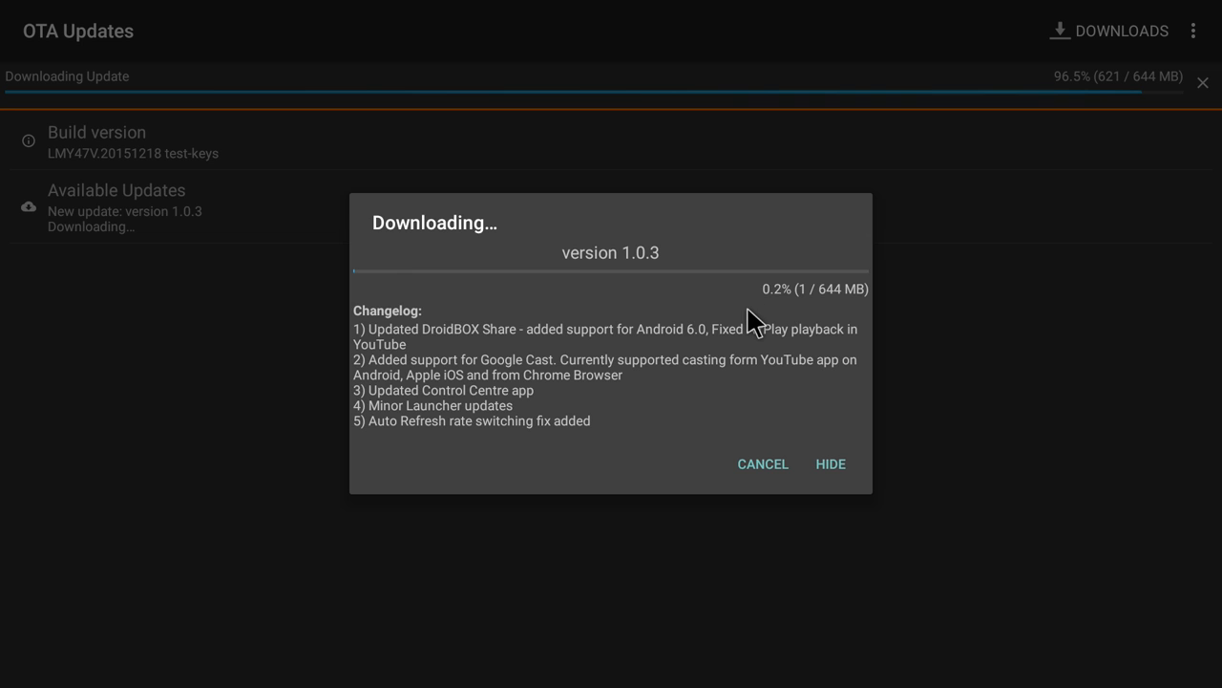
{"action": "mouse_move", "coordinate": [845, 258]}
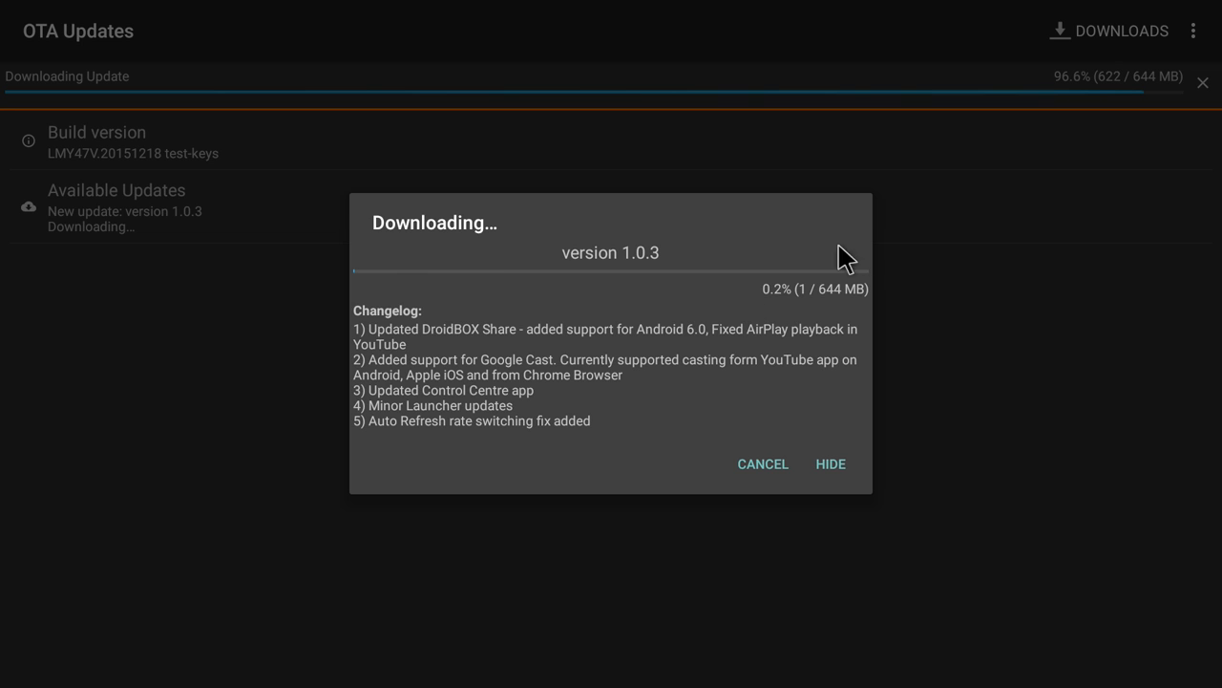
{"action": "mouse_move", "coordinate": [1088, 117]}
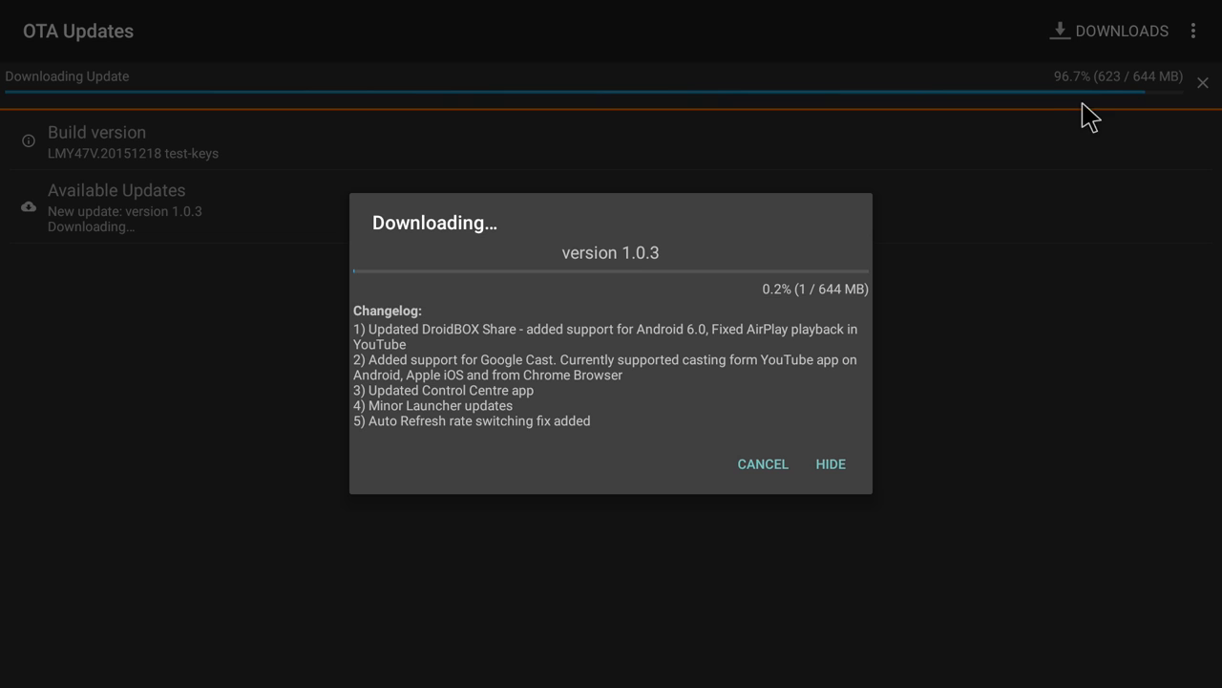
{"action": "mouse_move", "coordinate": [1074, 110]}
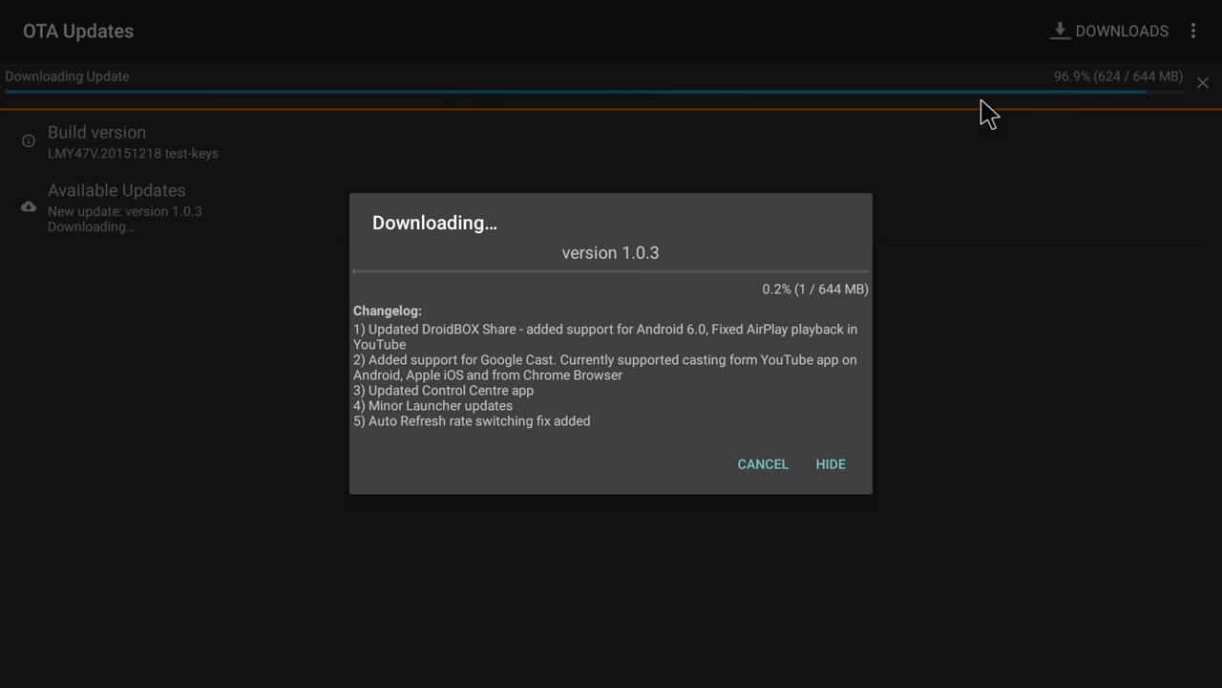
{"action": "mouse_move", "coordinate": [542, 322]}
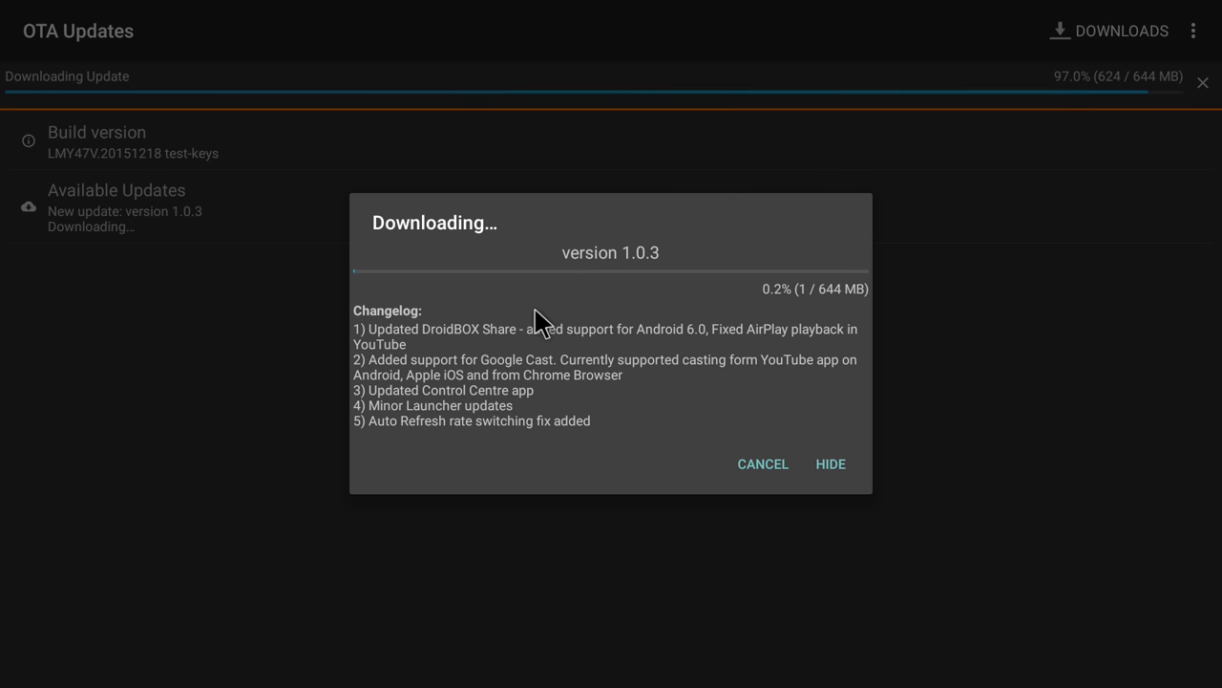
{"action": "mouse_move", "coordinate": [823, 346]}
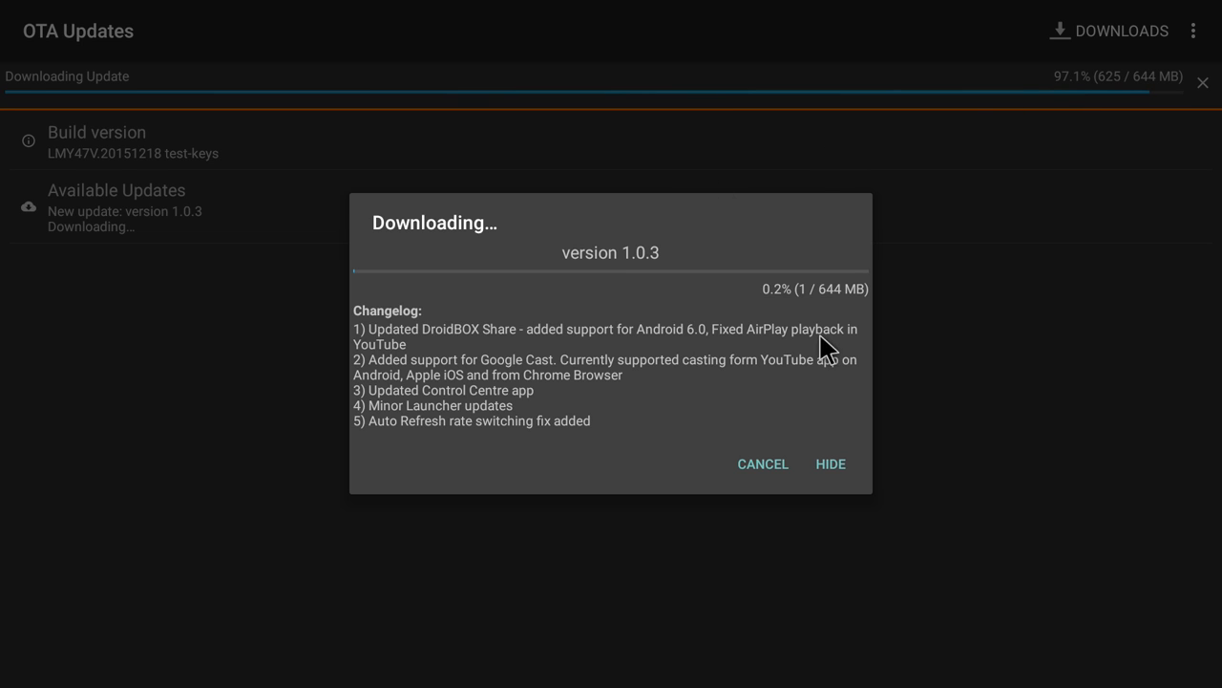
{"action": "mouse_move", "coordinate": [764, 316]}
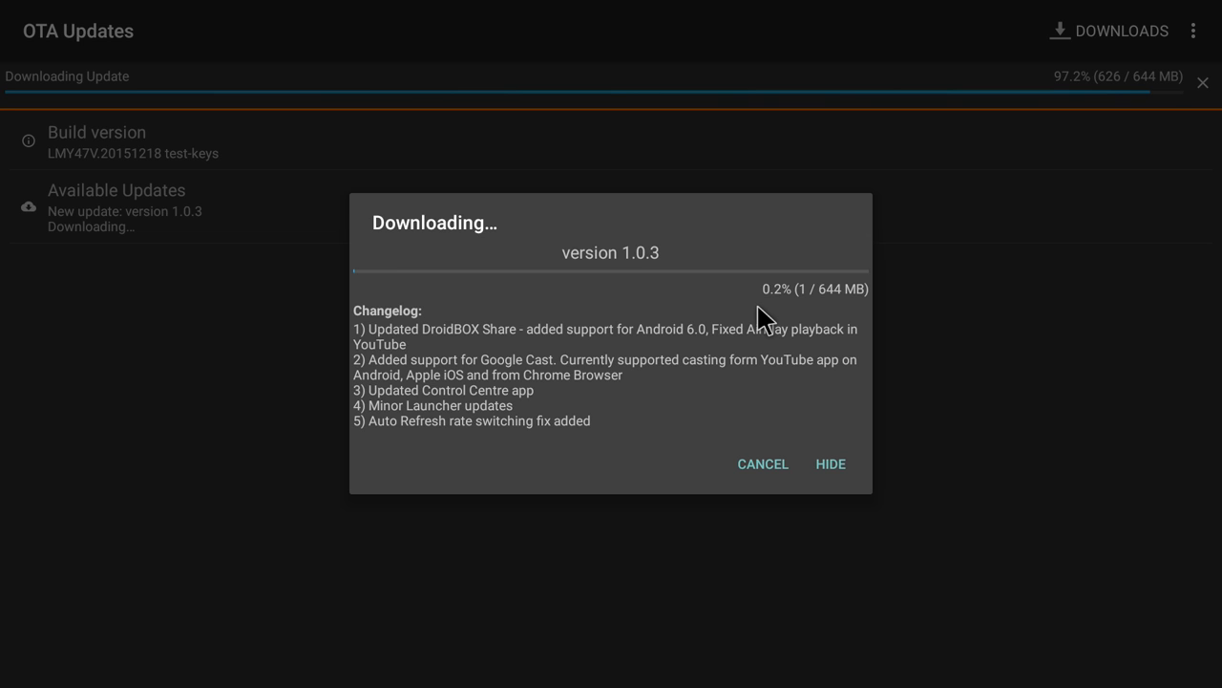
{"action": "mouse_move", "coordinate": [826, 242]}
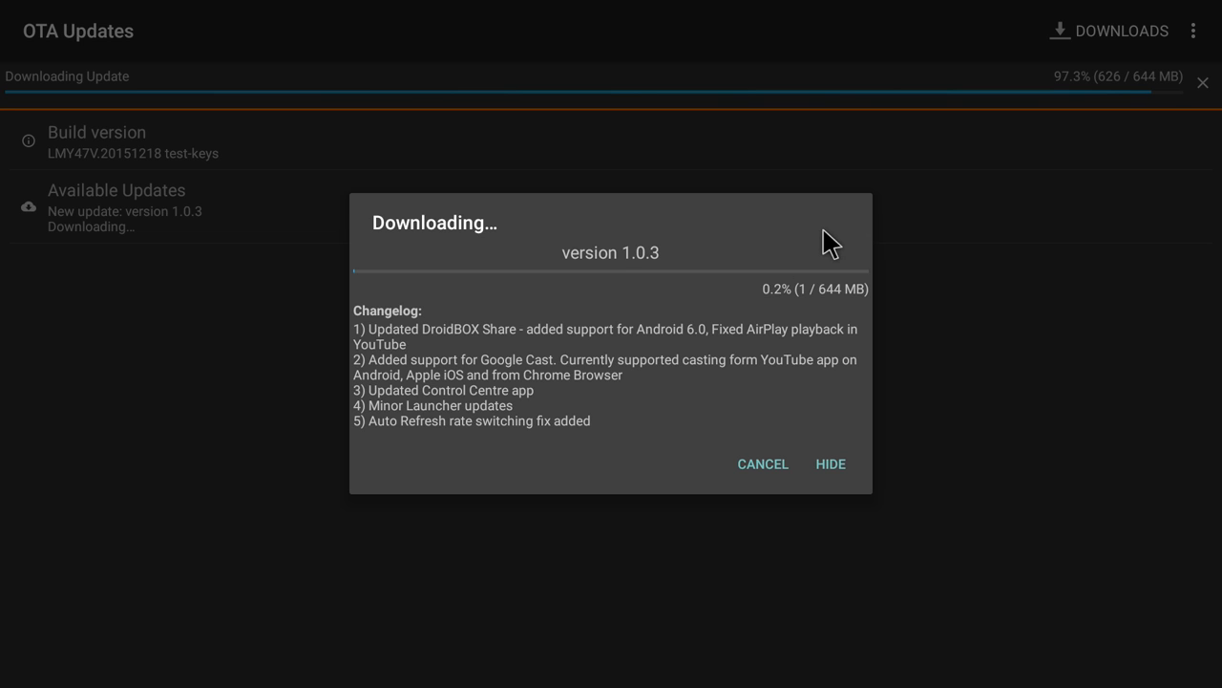
{"action": "mouse_move", "coordinate": [1077, 126]}
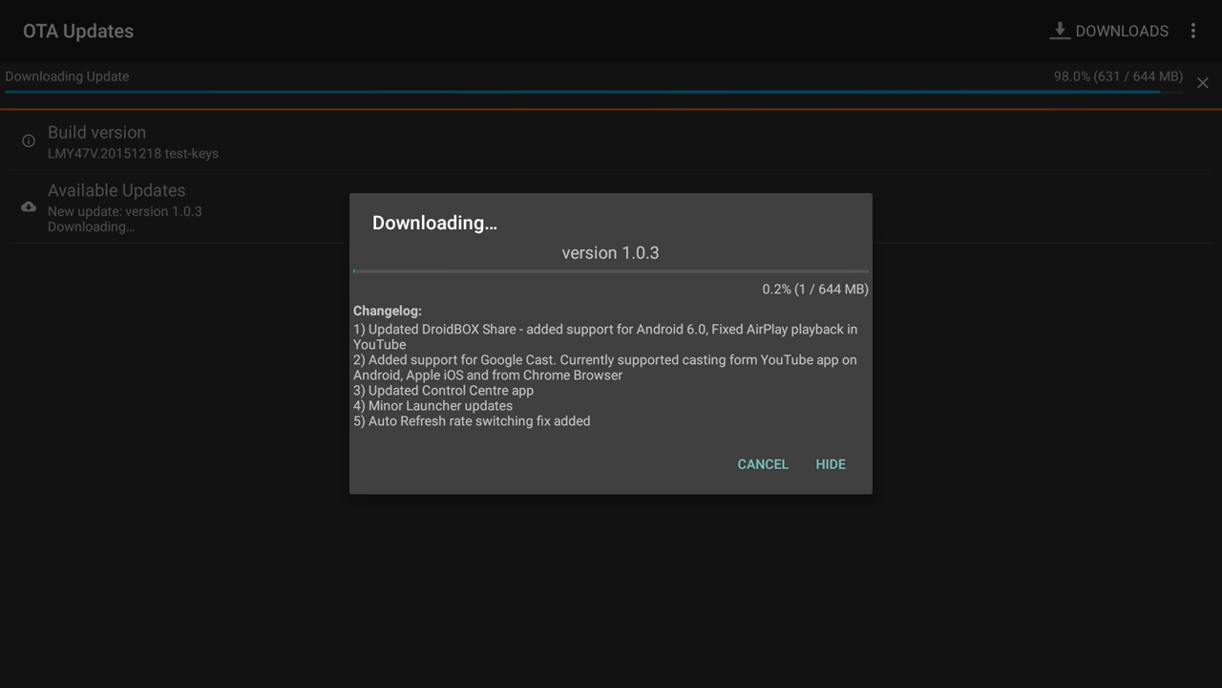
{"action": "mouse_move", "coordinate": [1084, 115]}
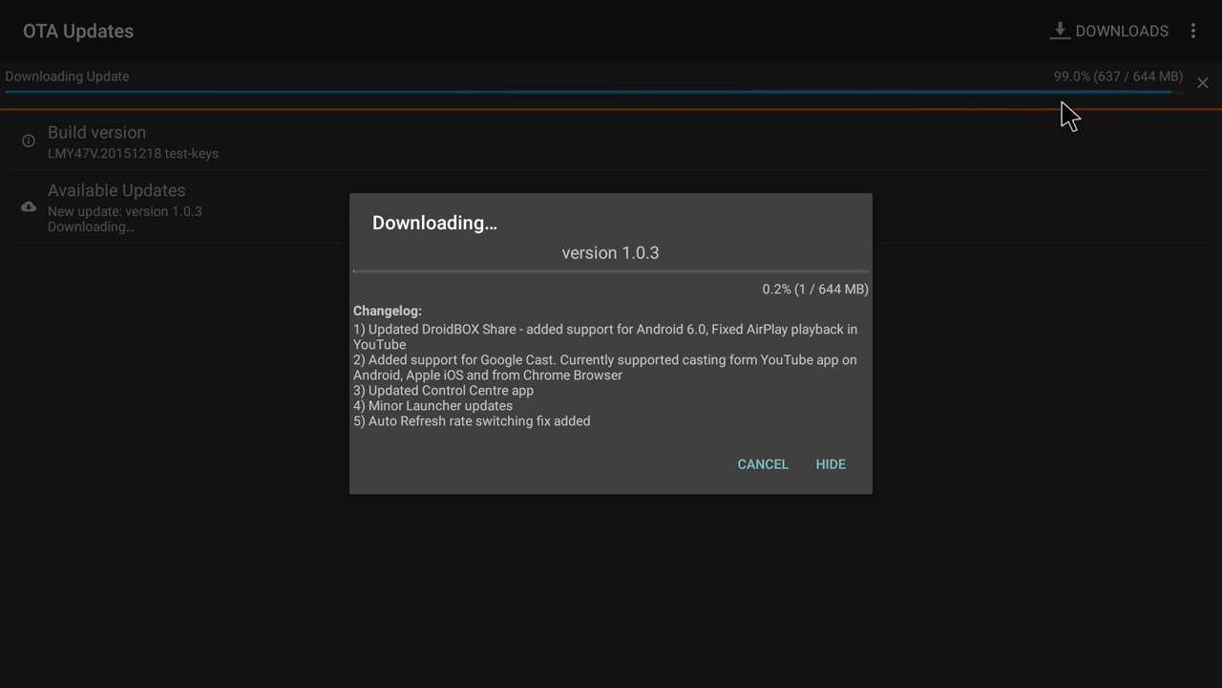
{"action": "mouse_move", "coordinate": [1089, 115]}
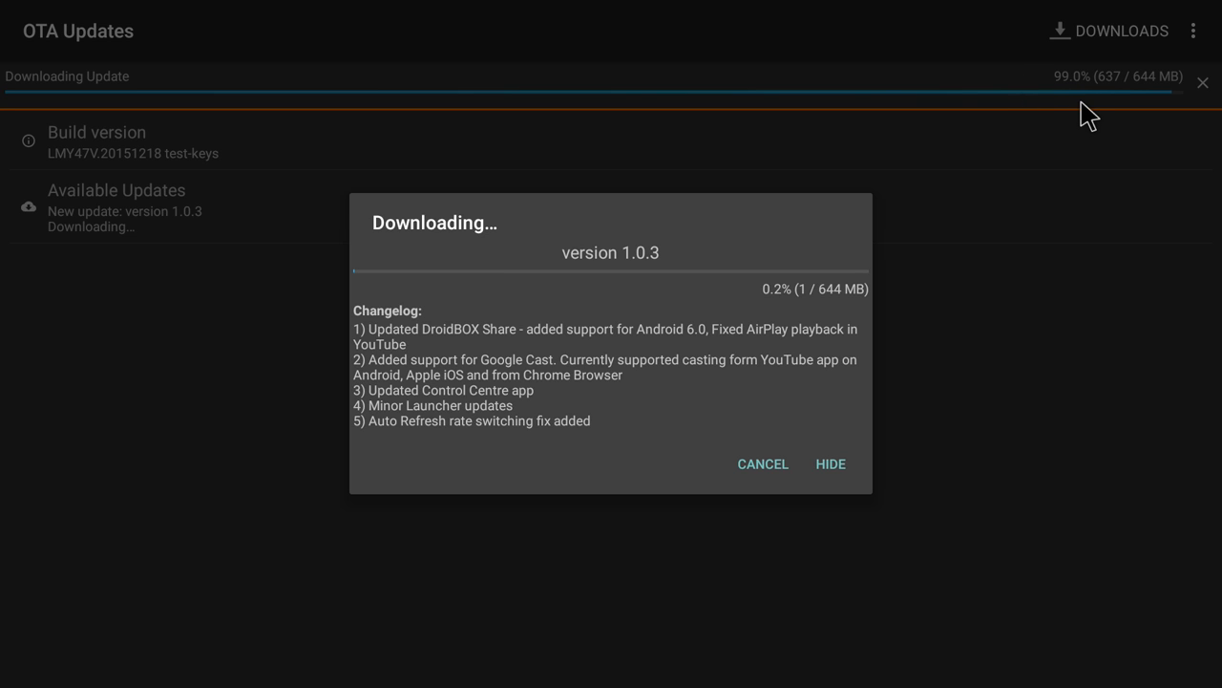
{"action": "mouse_move", "coordinate": [1077, 112]}
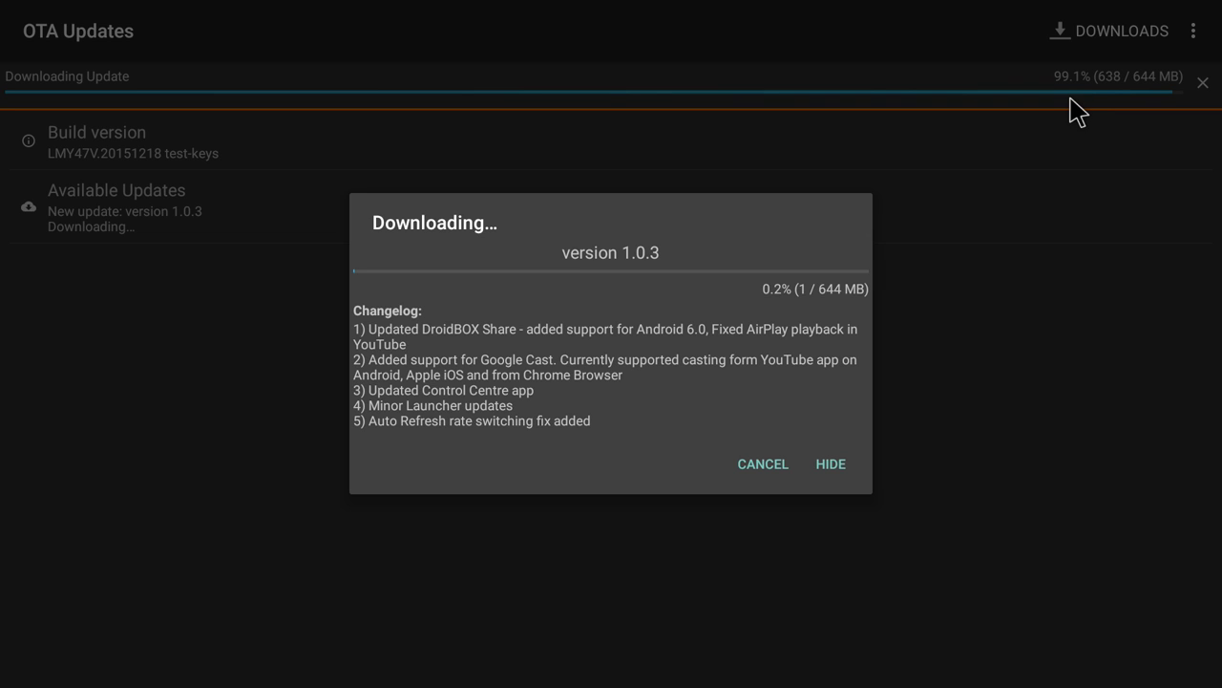
{"action": "mouse_move", "coordinate": [998, 158]}
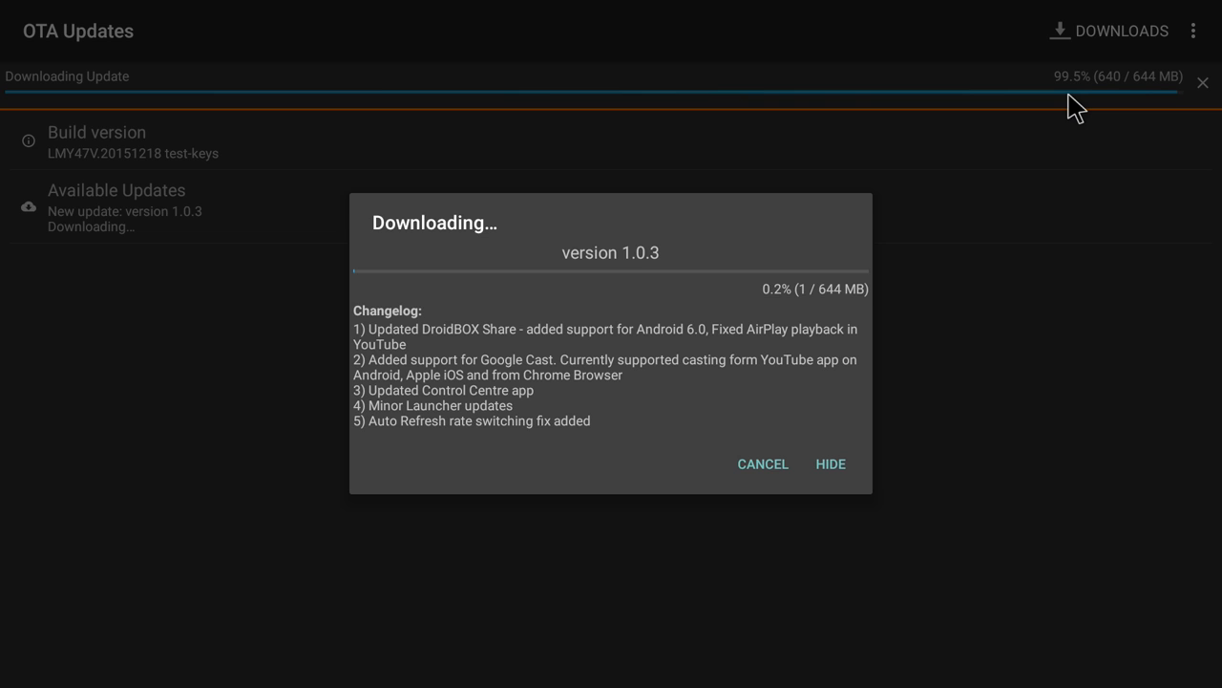
{"action": "mouse_move", "coordinate": [735, 316]}
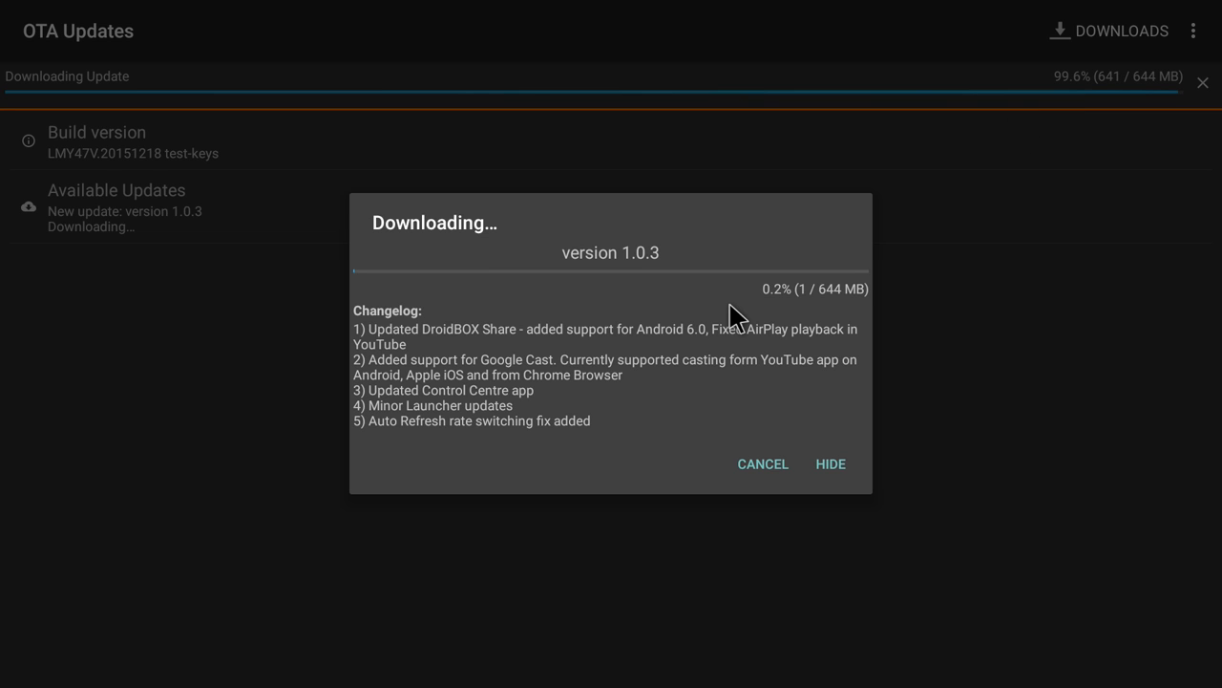
{"action": "mouse_move", "coordinate": [582, 285]}
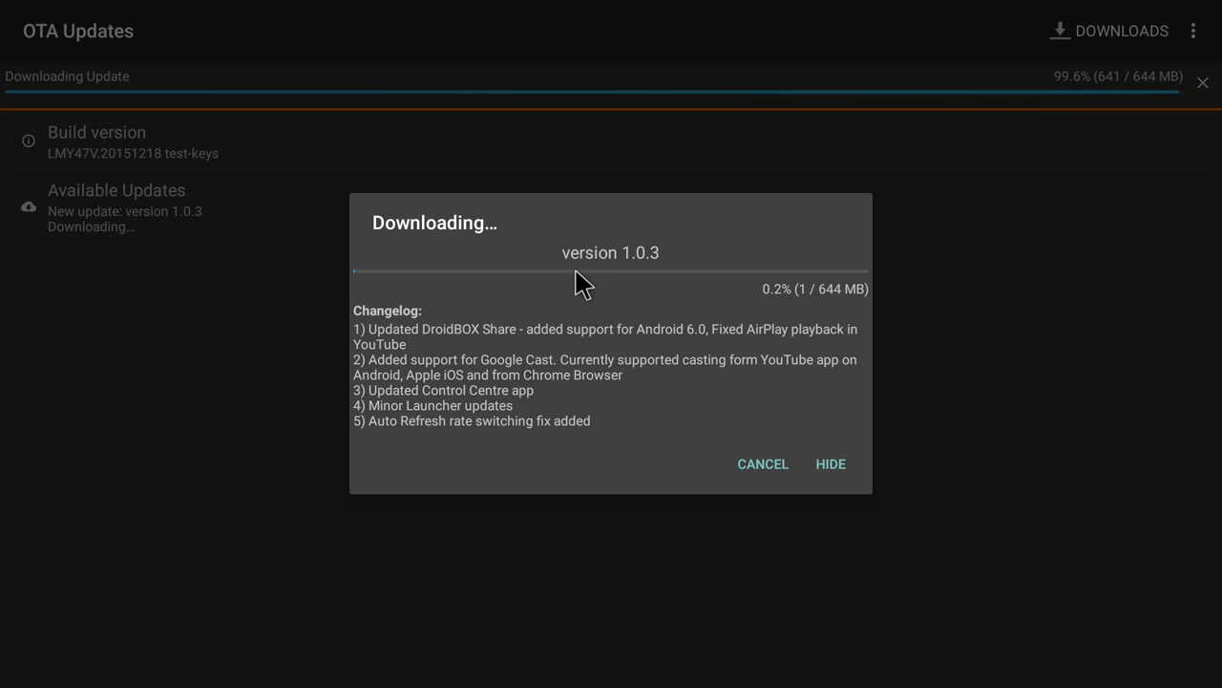
{"action": "mouse_move", "coordinate": [637, 298]}
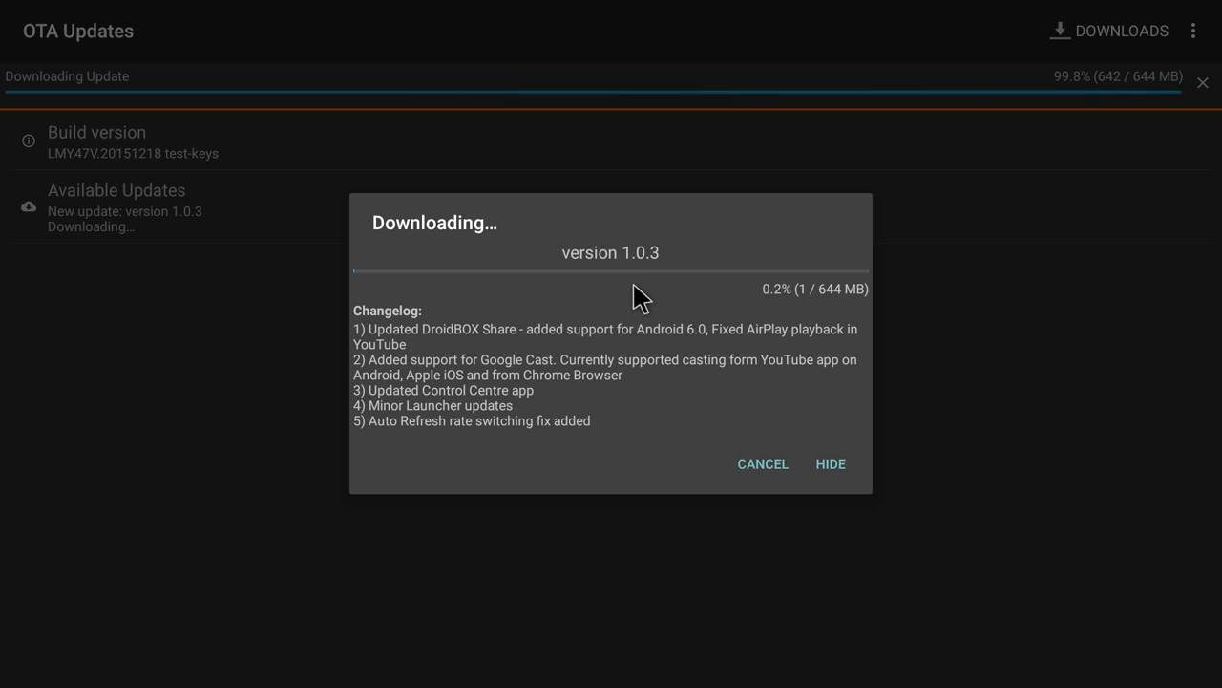
{"action": "mouse_move", "coordinate": [1027, 173]}
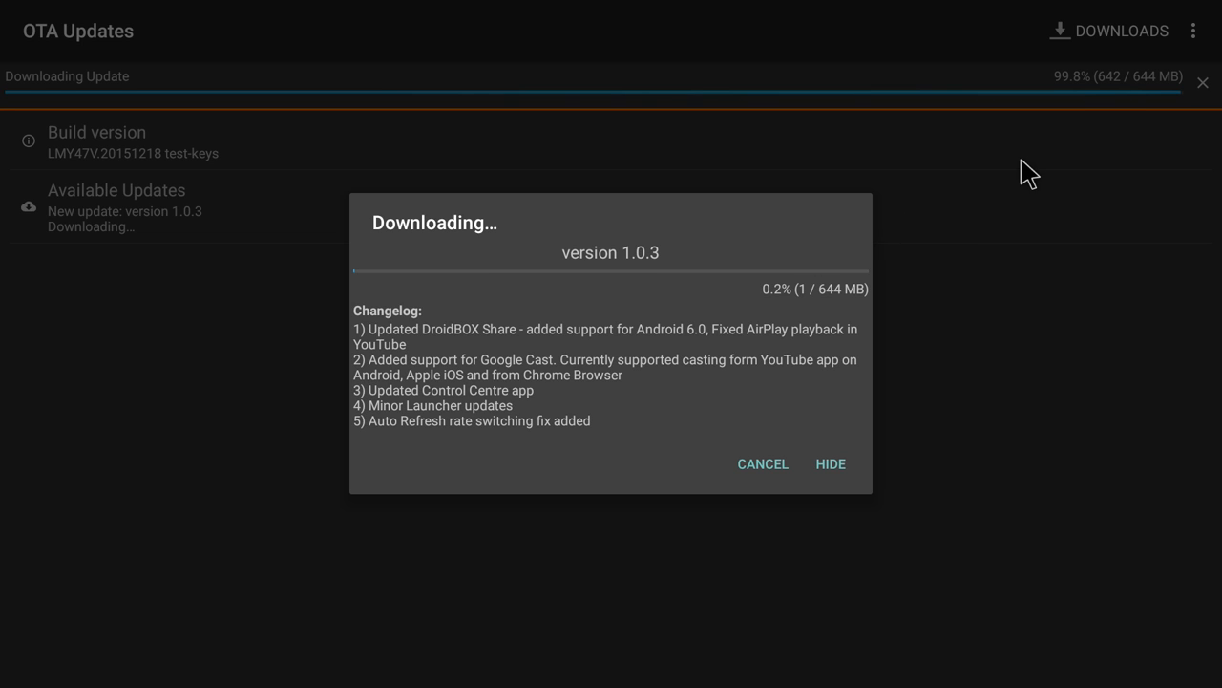
{"action": "mouse_move", "coordinate": [1068, 117]}
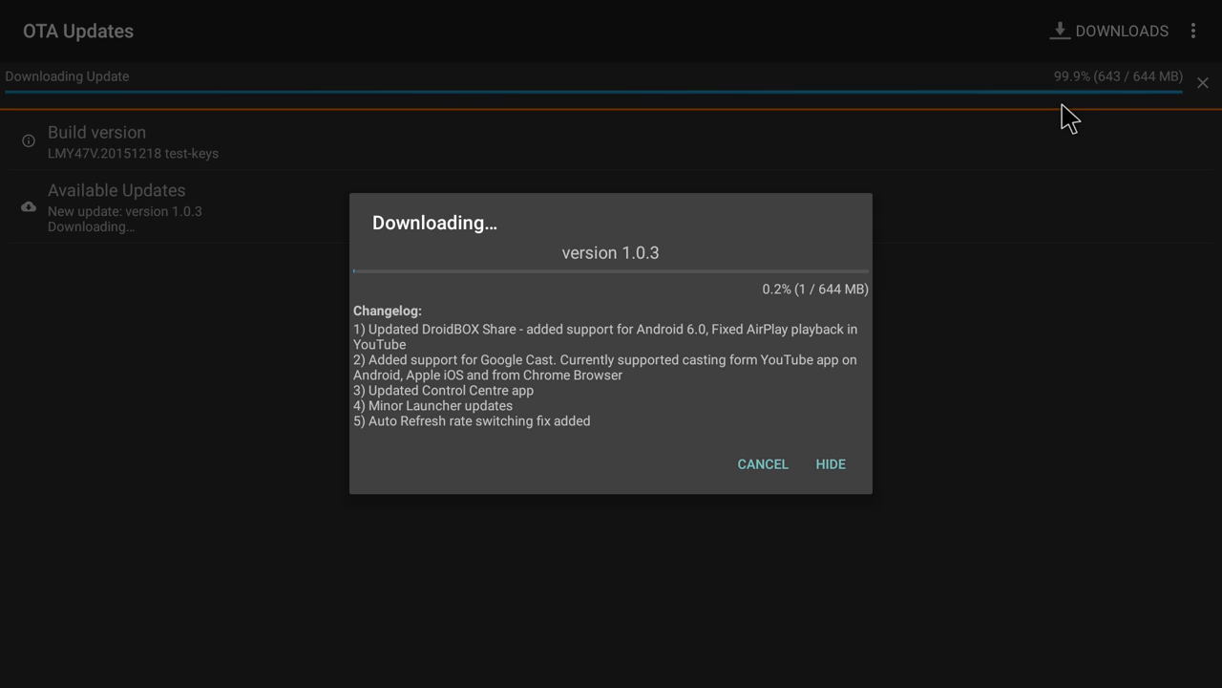
{"action": "mouse_move", "coordinate": [1074, 117]}
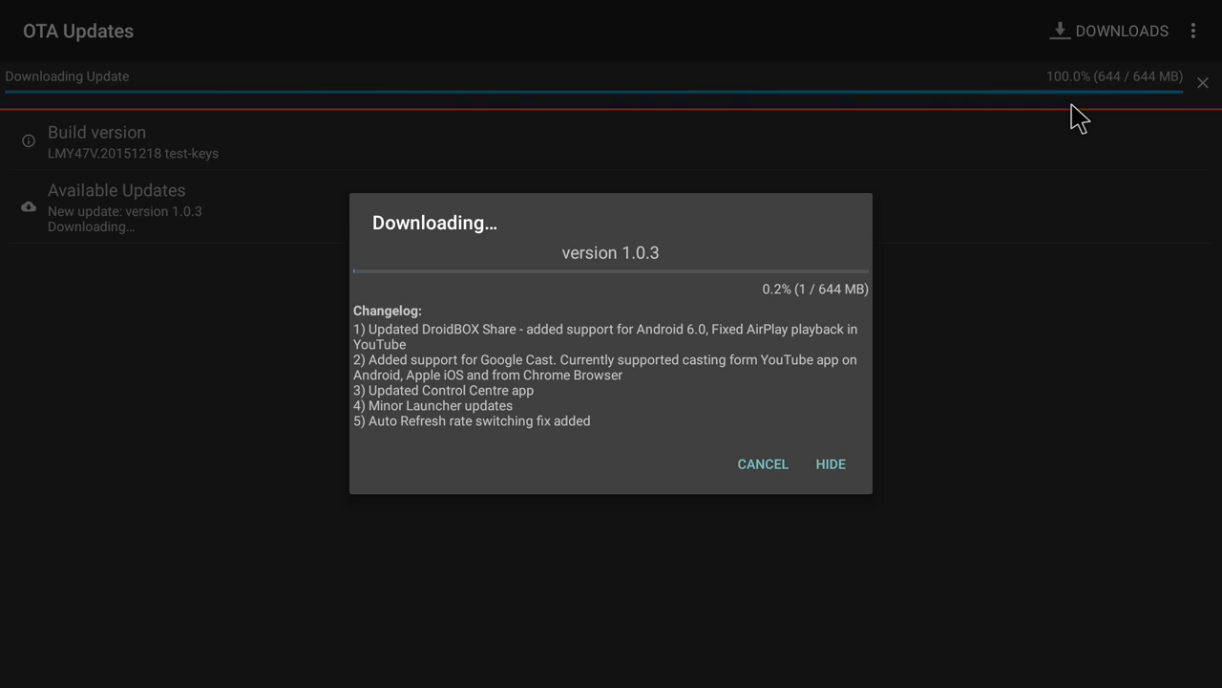
{"action": "mouse_move", "coordinate": [797, 291]}
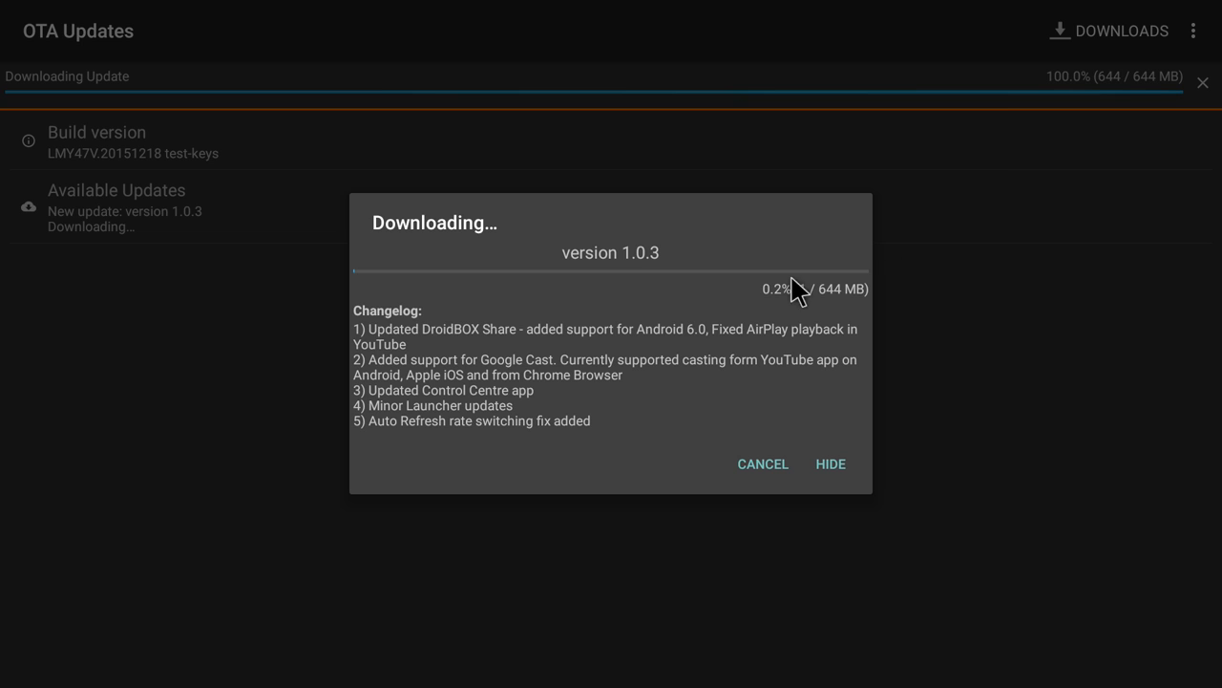
{"action": "mouse_move", "coordinate": [753, 373]}
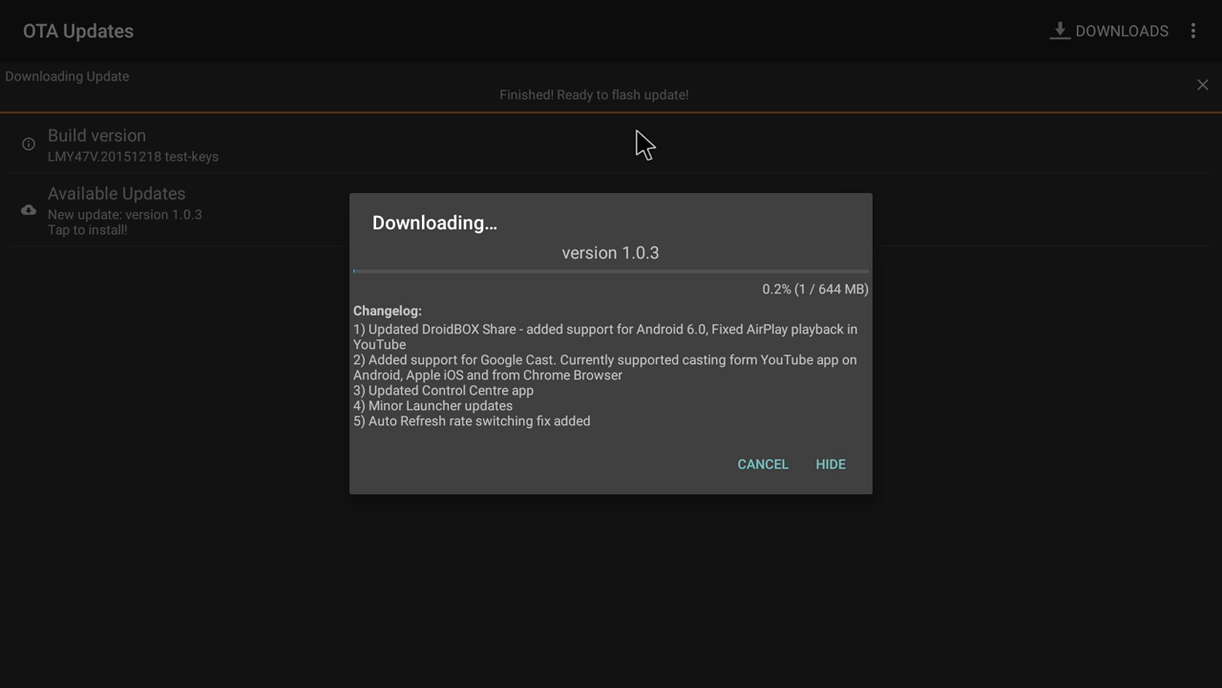
{"action": "mouse_move", "coordinate": [559, 139]}
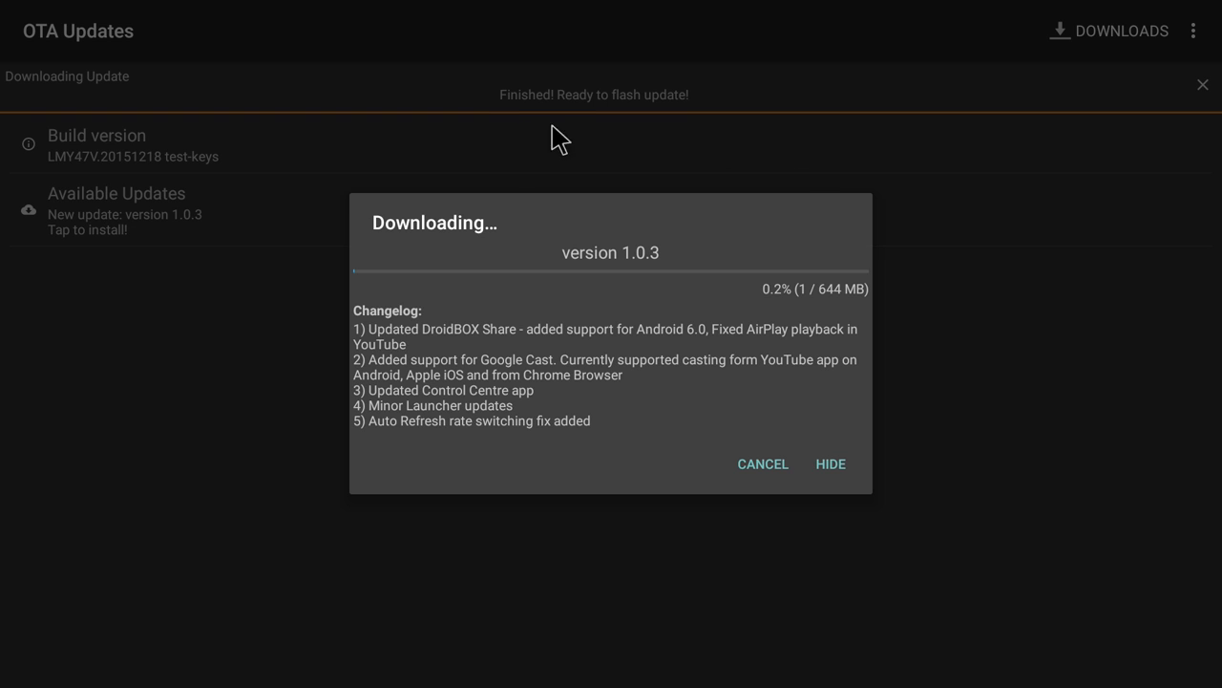
{"action": "mouse_move", "coordinate": [551, 124]}
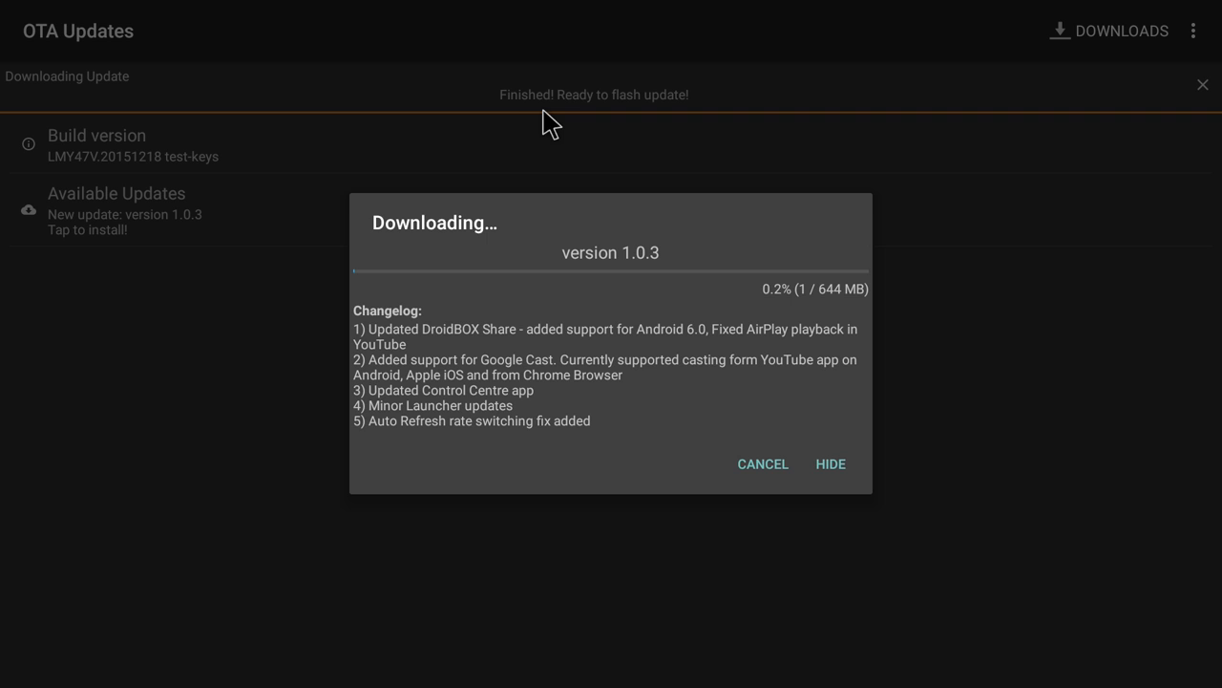
{"action": "mouse_move", "coordinate": [683, 129]}
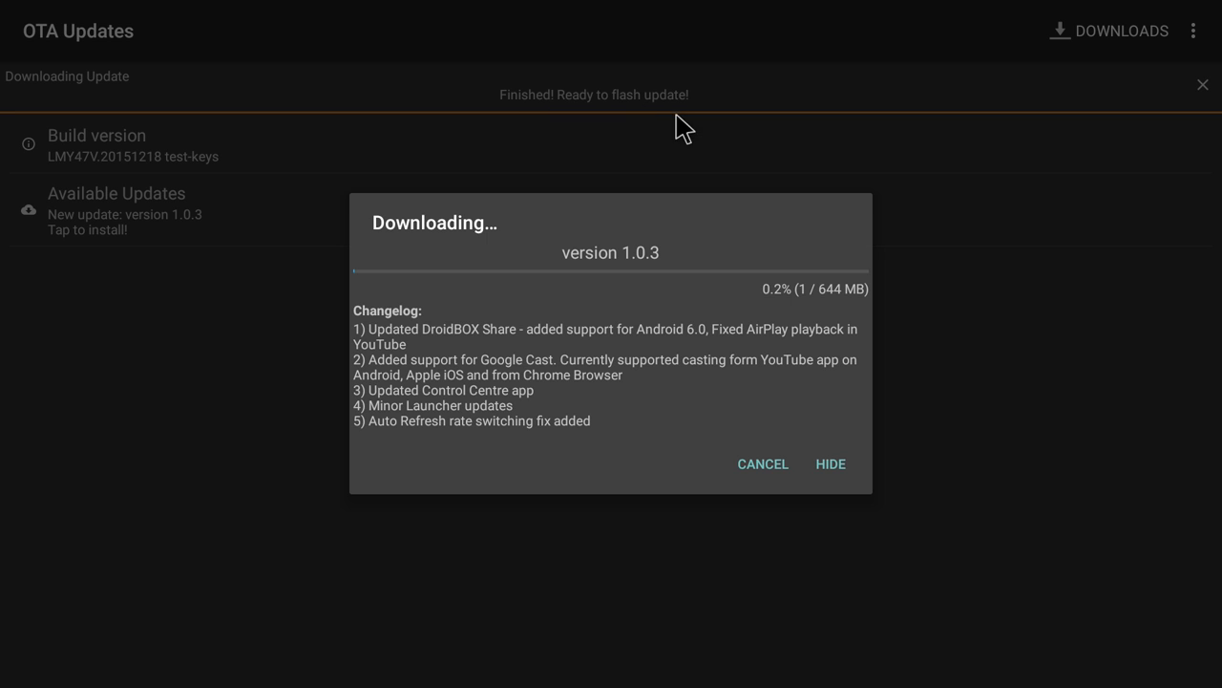
{"action": "mouse_move", "coordinate": [637, 325]}
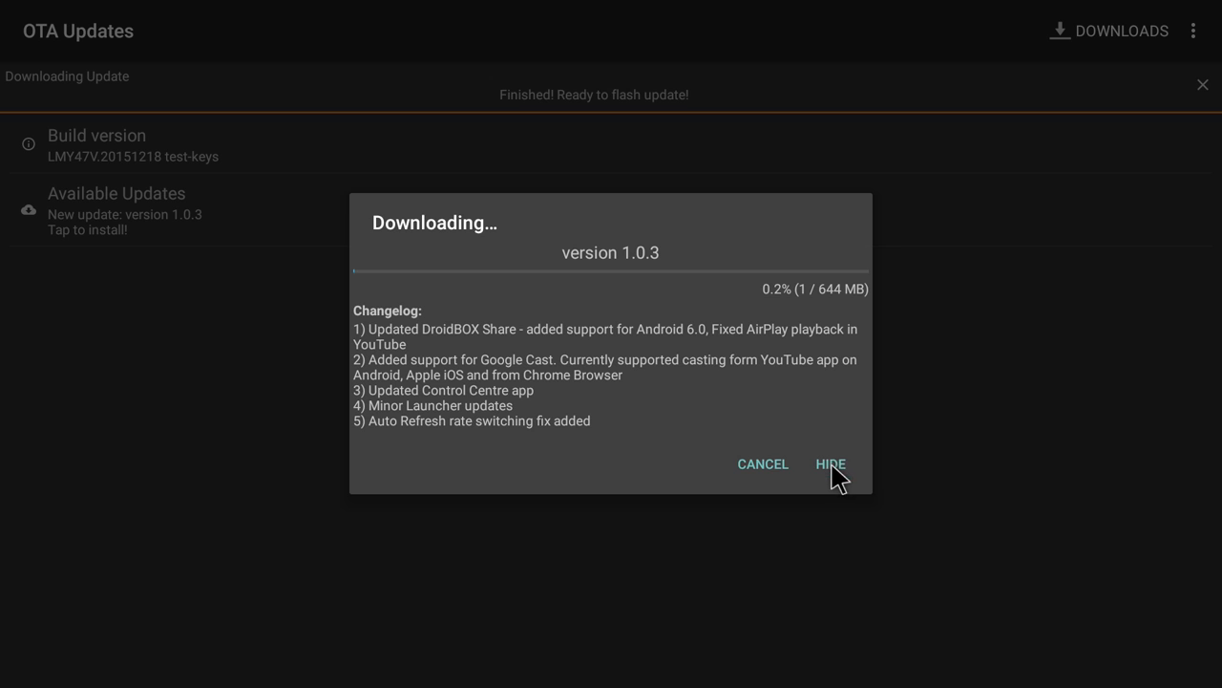
{"action": "mouse_move", "coordinate": [839, 487]}
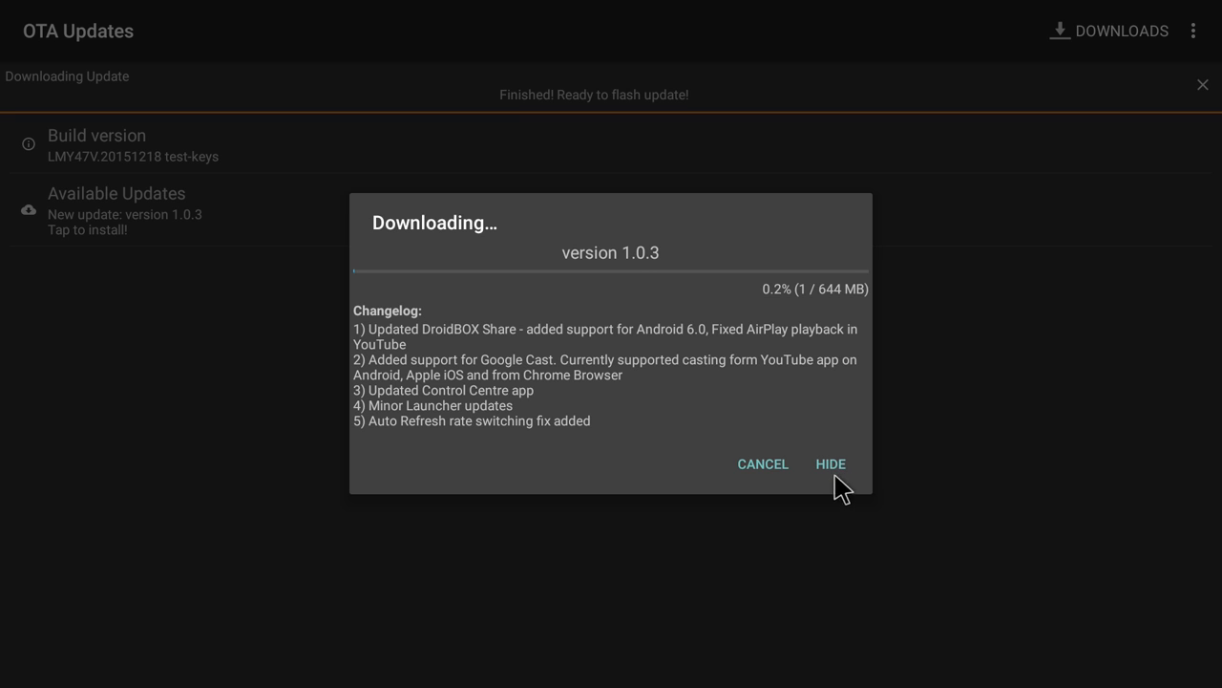
Step: Hide the download progress, then reopen the finished 1.0.3 download
{"action": "left_click", "coordinate": [829, 463]}
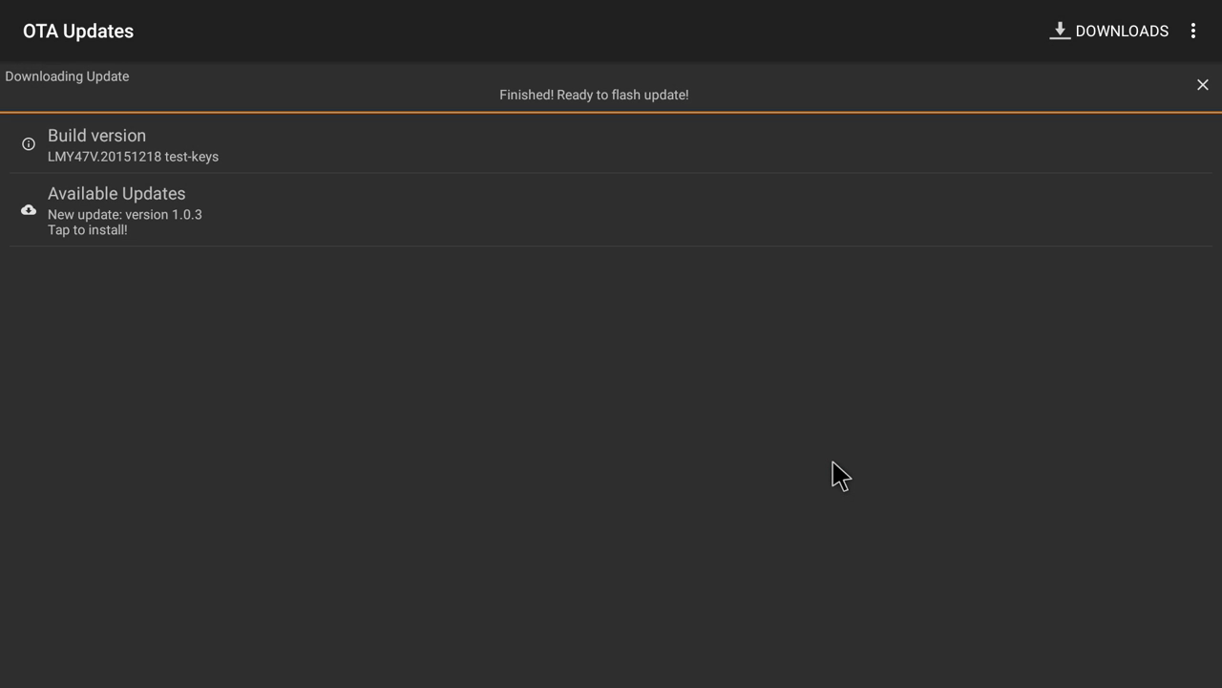
{"action": "mouse_move", "coordinate": [744, 385]}
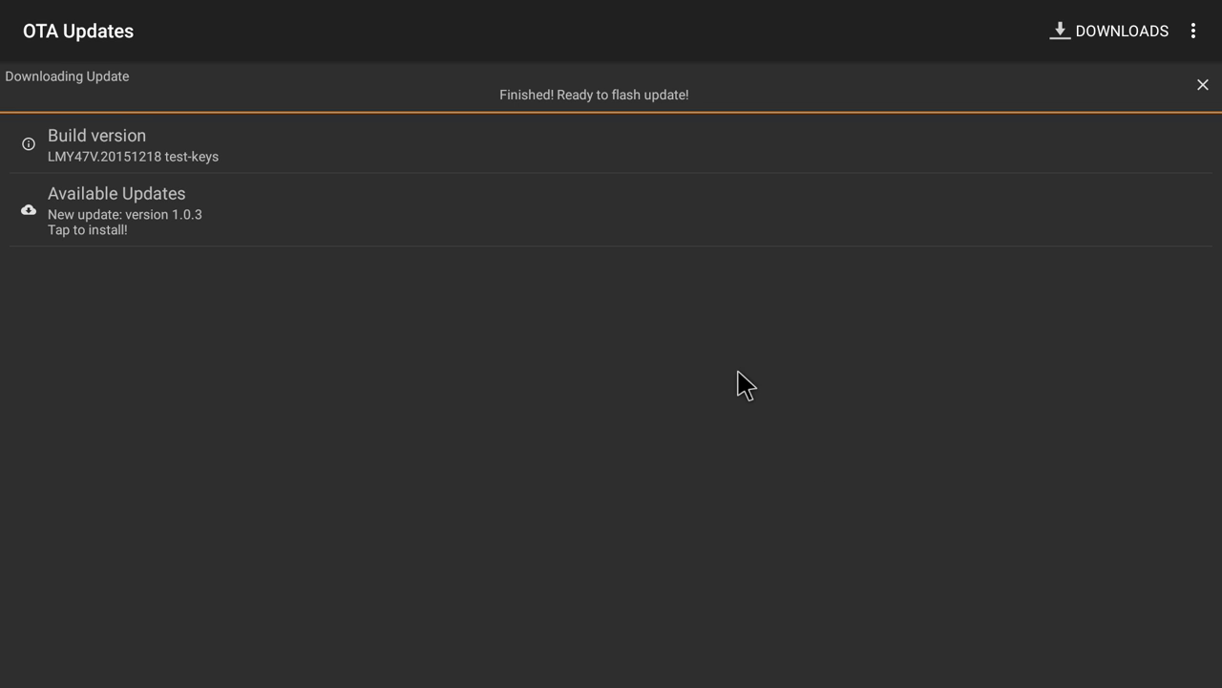
{"action": "mouse_move", "coordinate": [657, 148]}
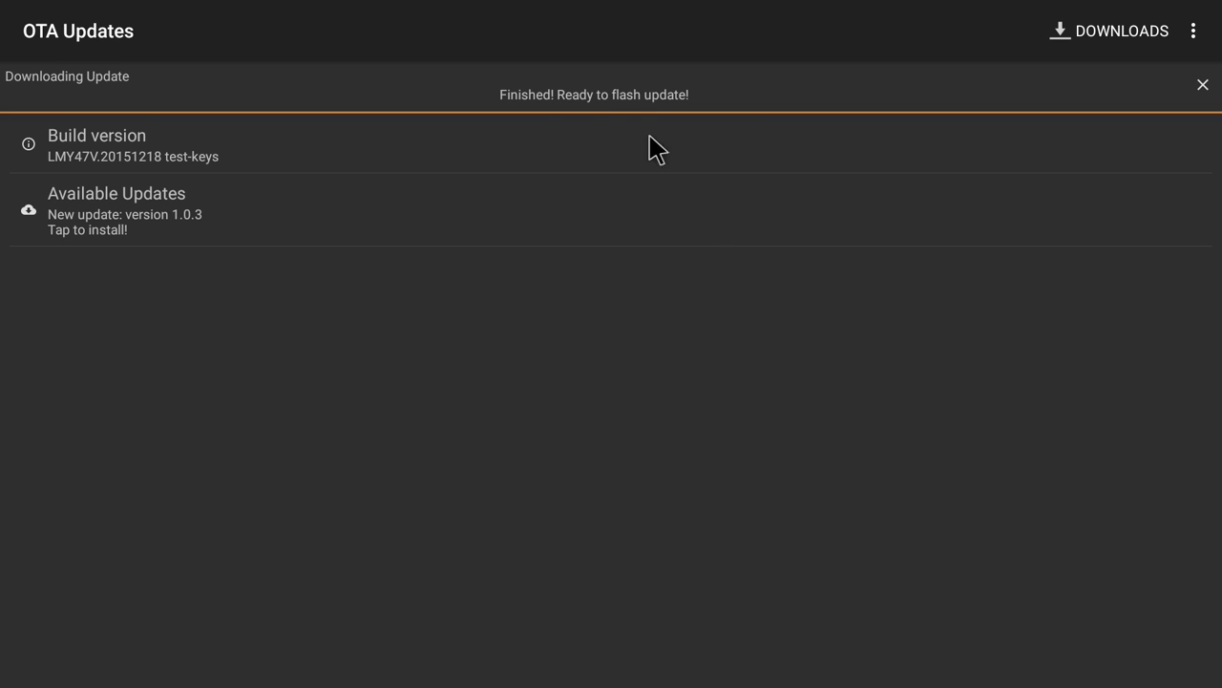
{"action": "mouse_move", "coordinate": [599, 112]}
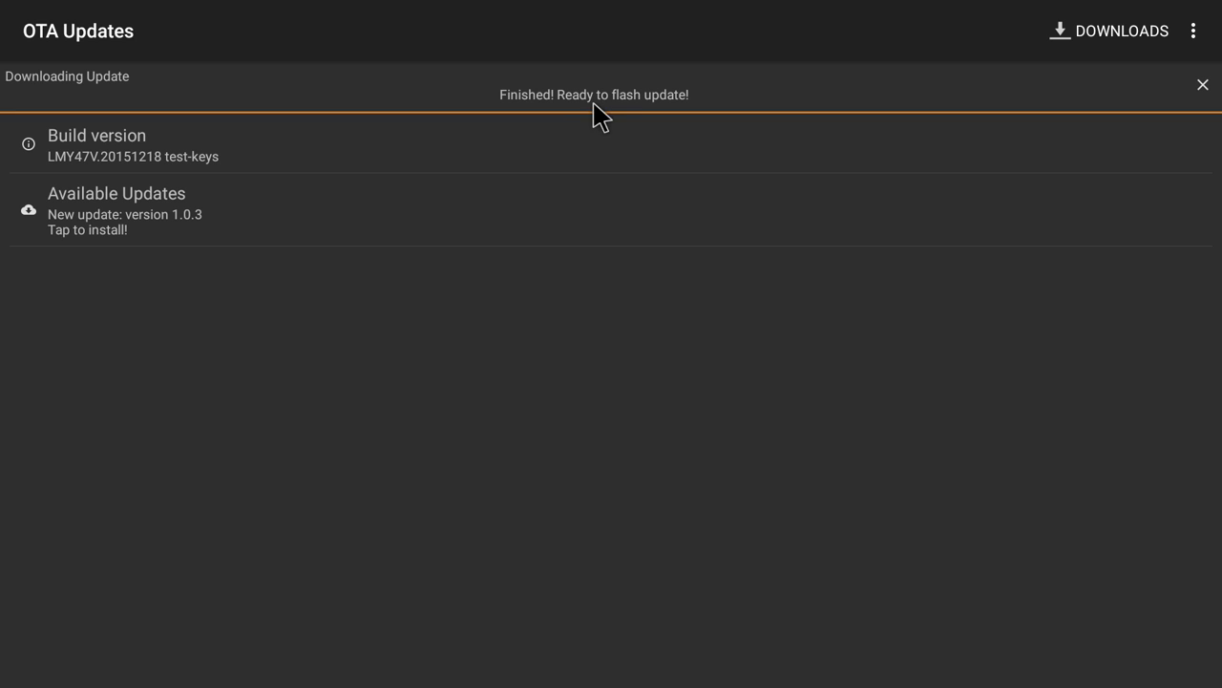
{"action": "mouse_move", "coordinate": [616, 109]}
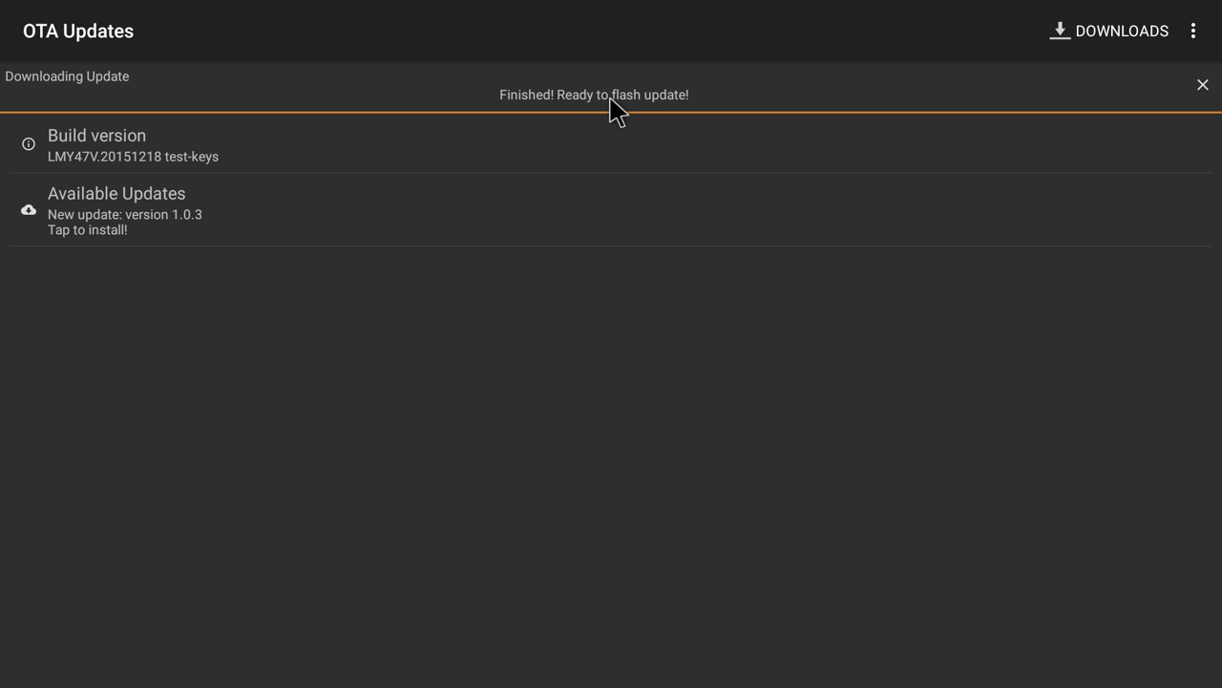
{"action": "left_click", "coordinate": [125, 210]}
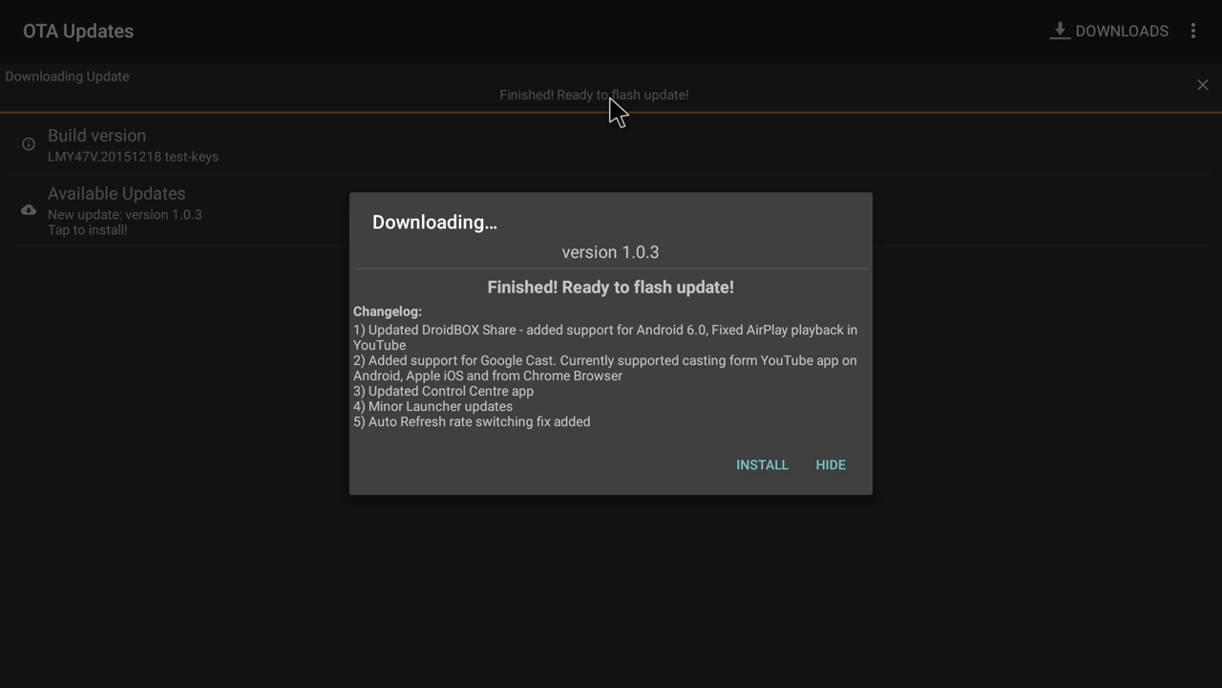
{"action": "mouse_move", "coordinate": [584, 401]}
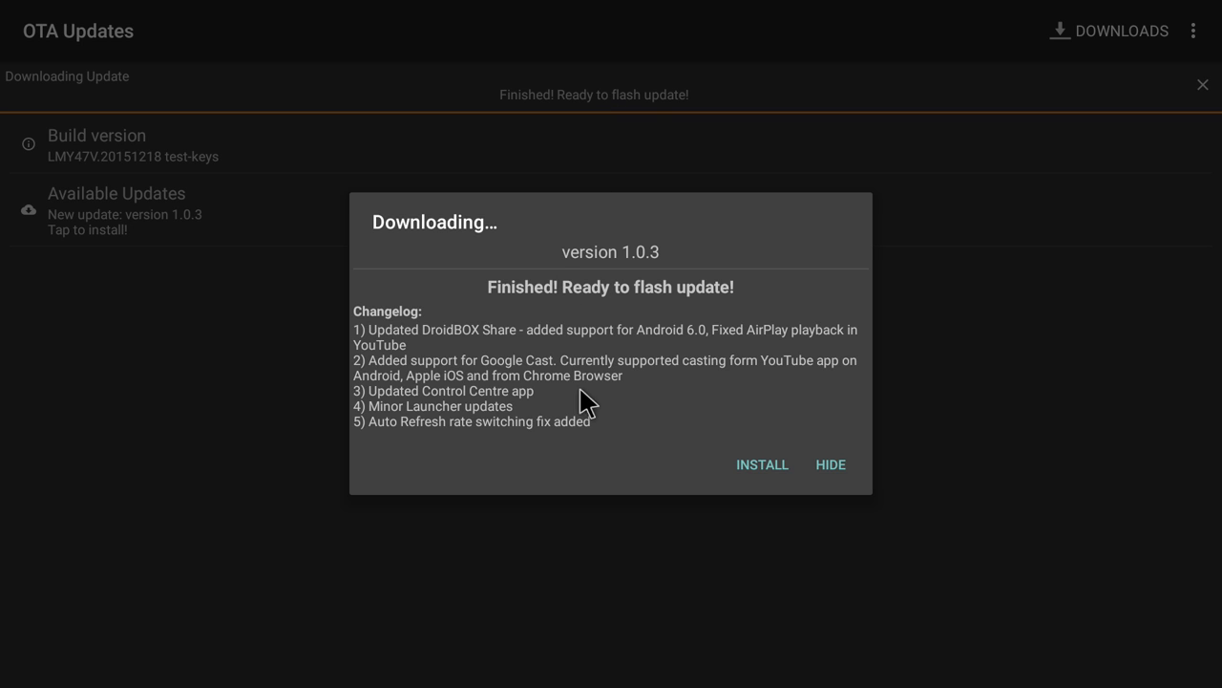
{"action": "mouse_move", "coordinate": [823, 495]}
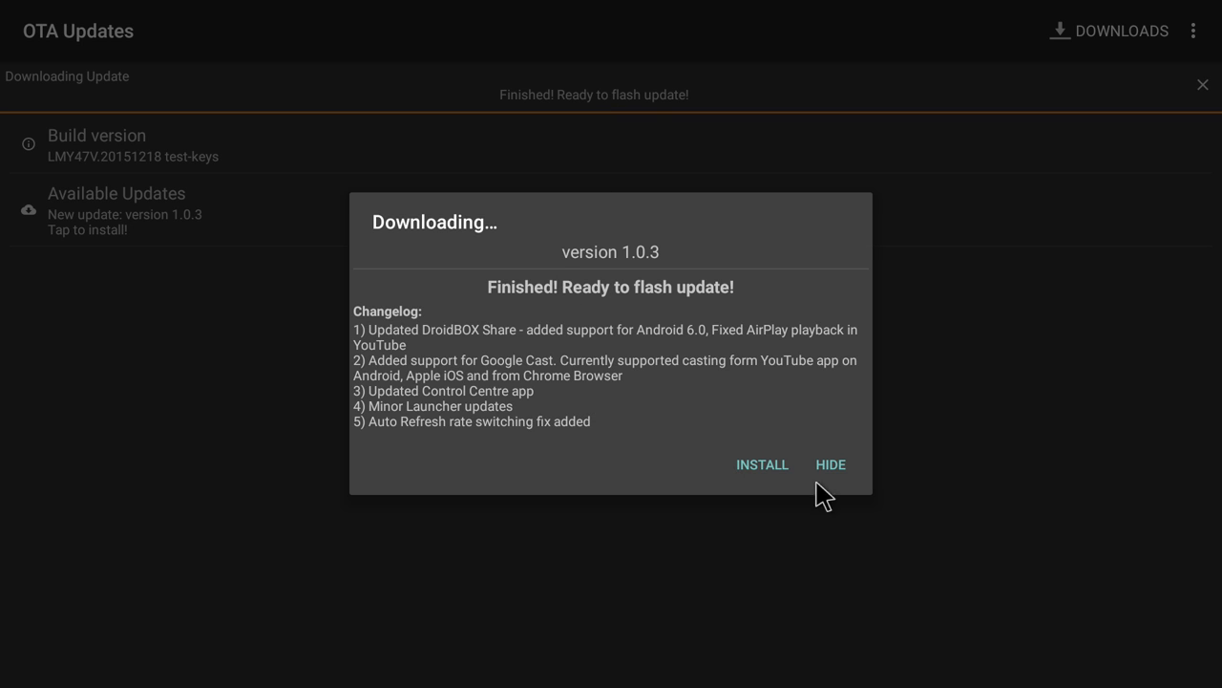
{"action": "mouse_move", "coordinate": [625, 258]}
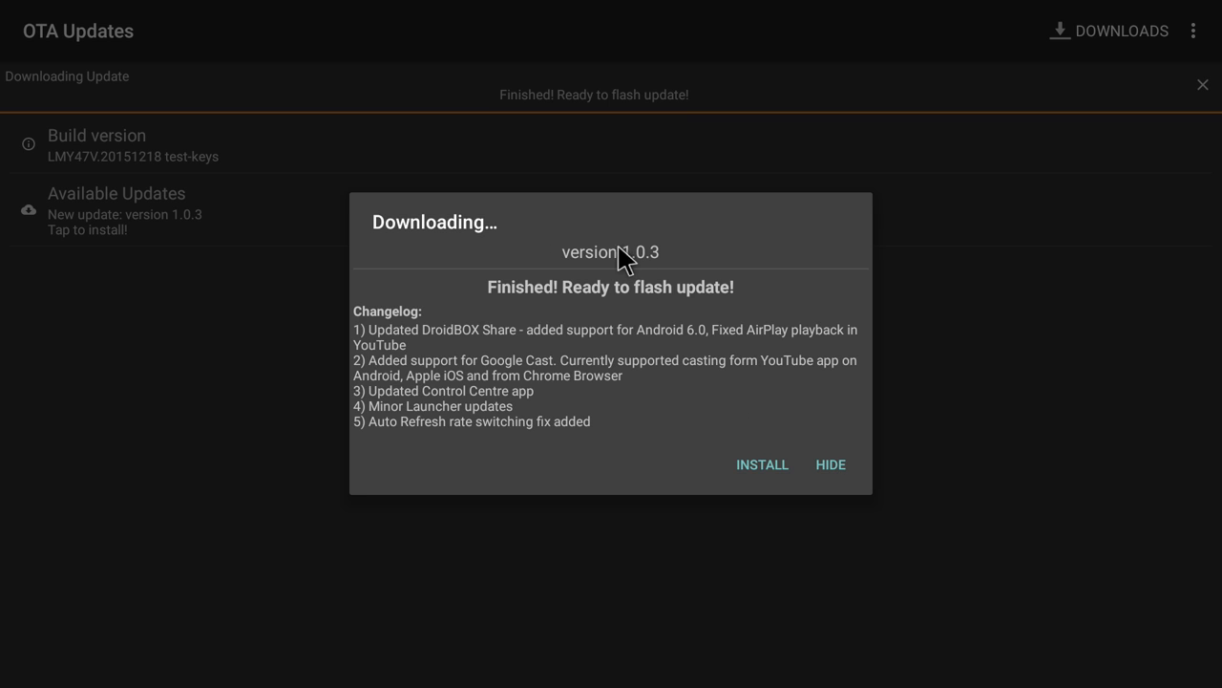
{"action": "mouse_move", "coordinate": [626, 334]}
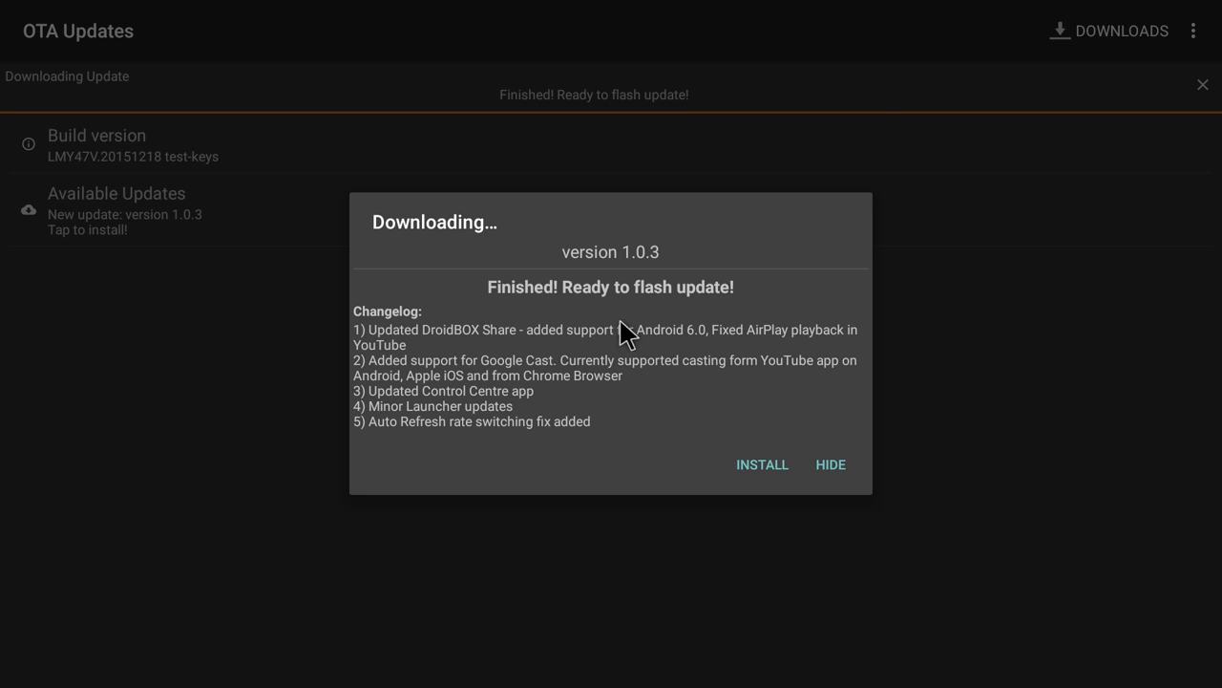
{"action": "mouse_move", "coordinate": [745, 404]}
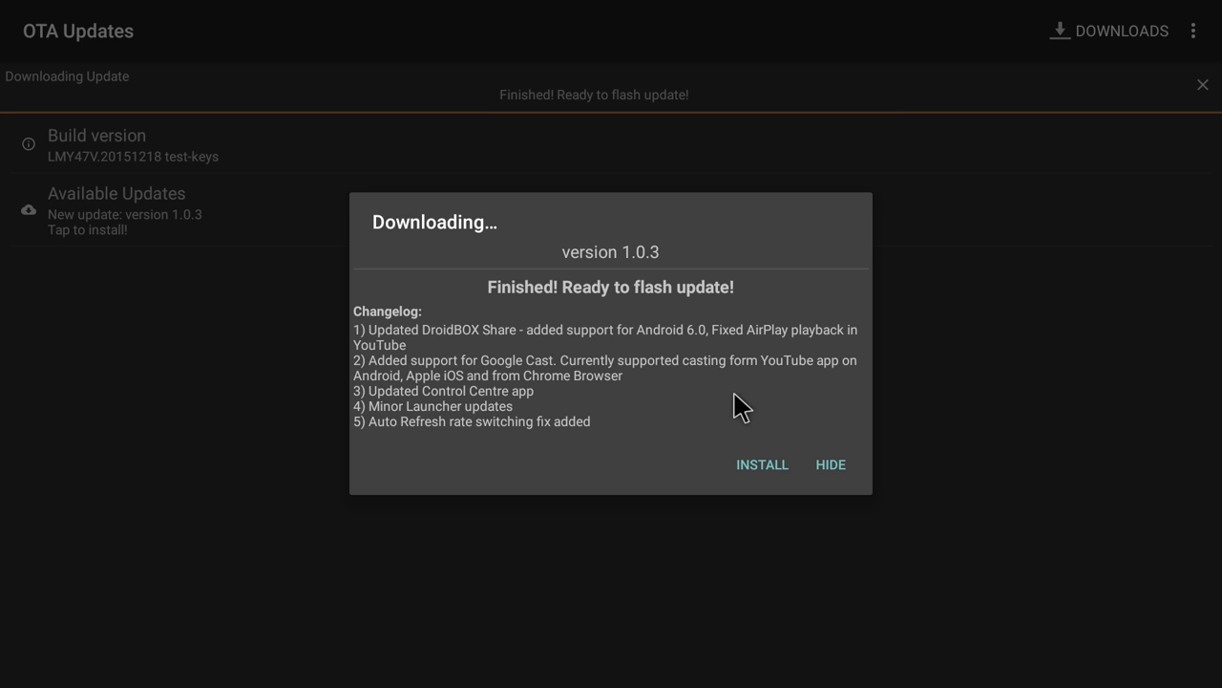
{"action": "mouse_move", "coordinate": [768, 492]}
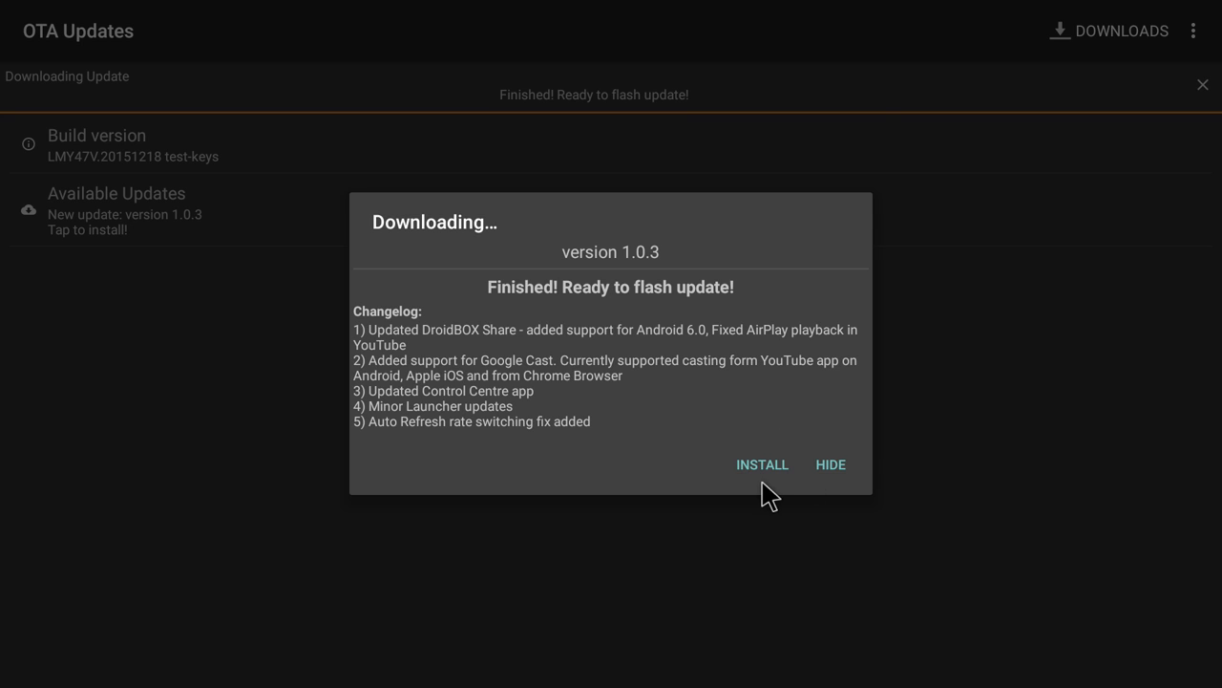
{"action": "mouse_move", "coordinate": [764, 475]}
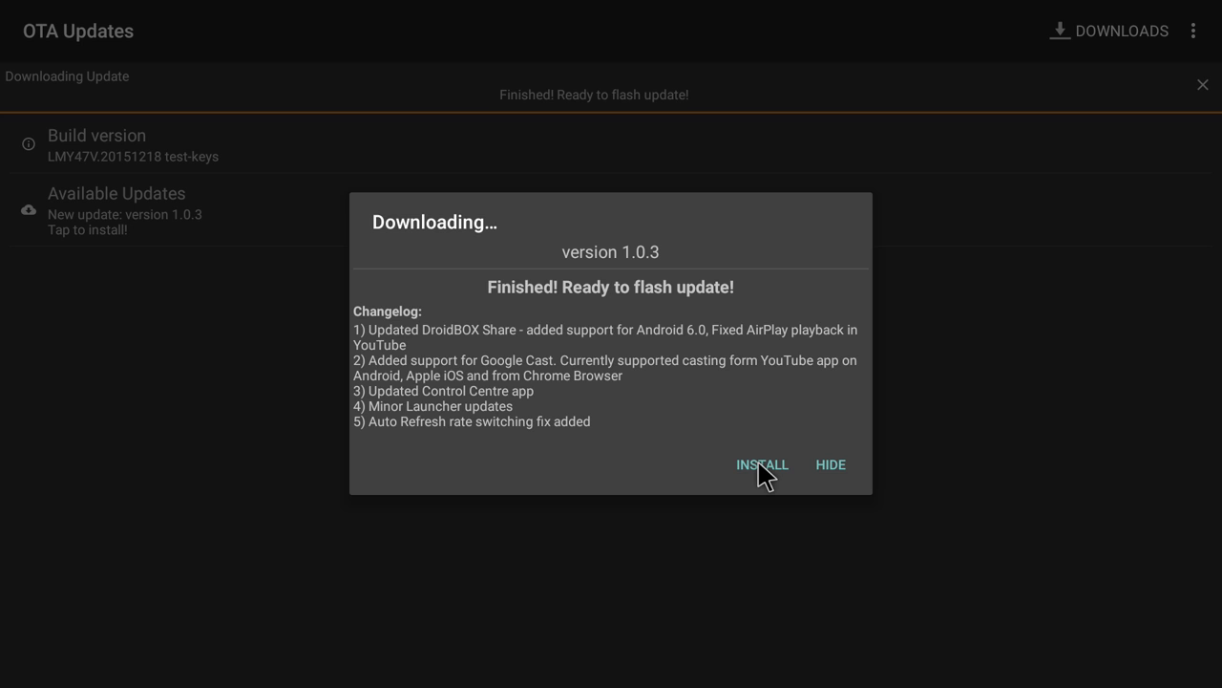
{"action": "mouse_move", "coordinate": [478, 260]}
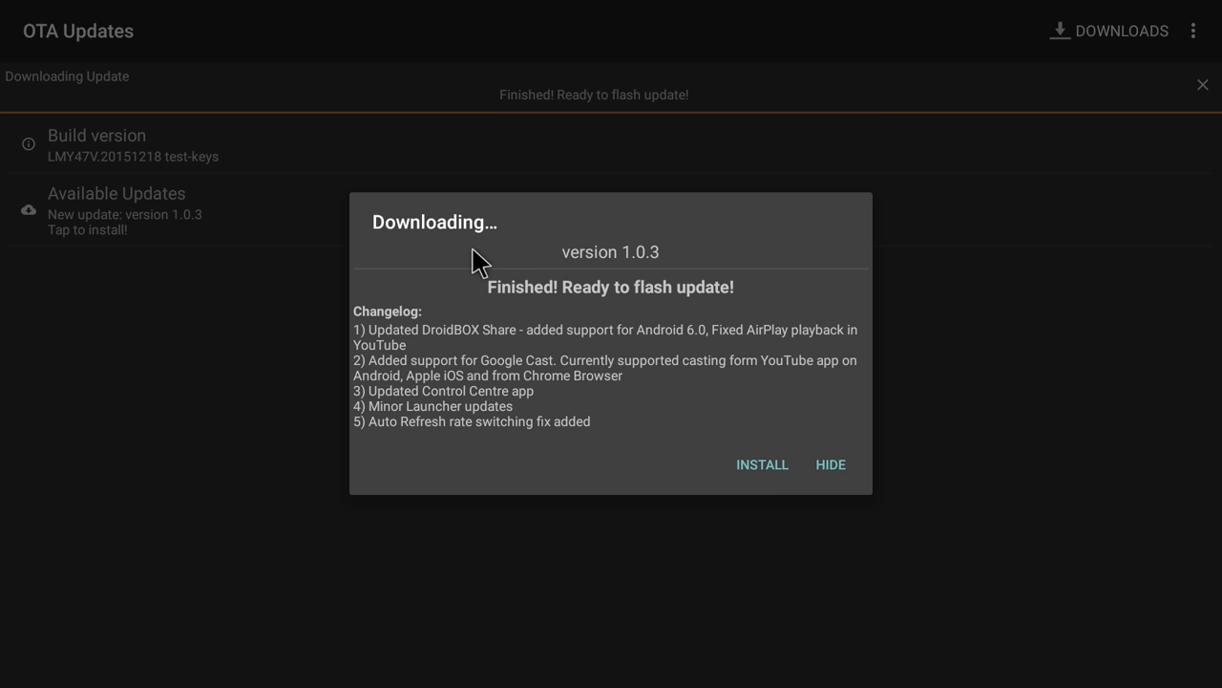
{"action": "mouse_move", "coordinate": [535, 363]}
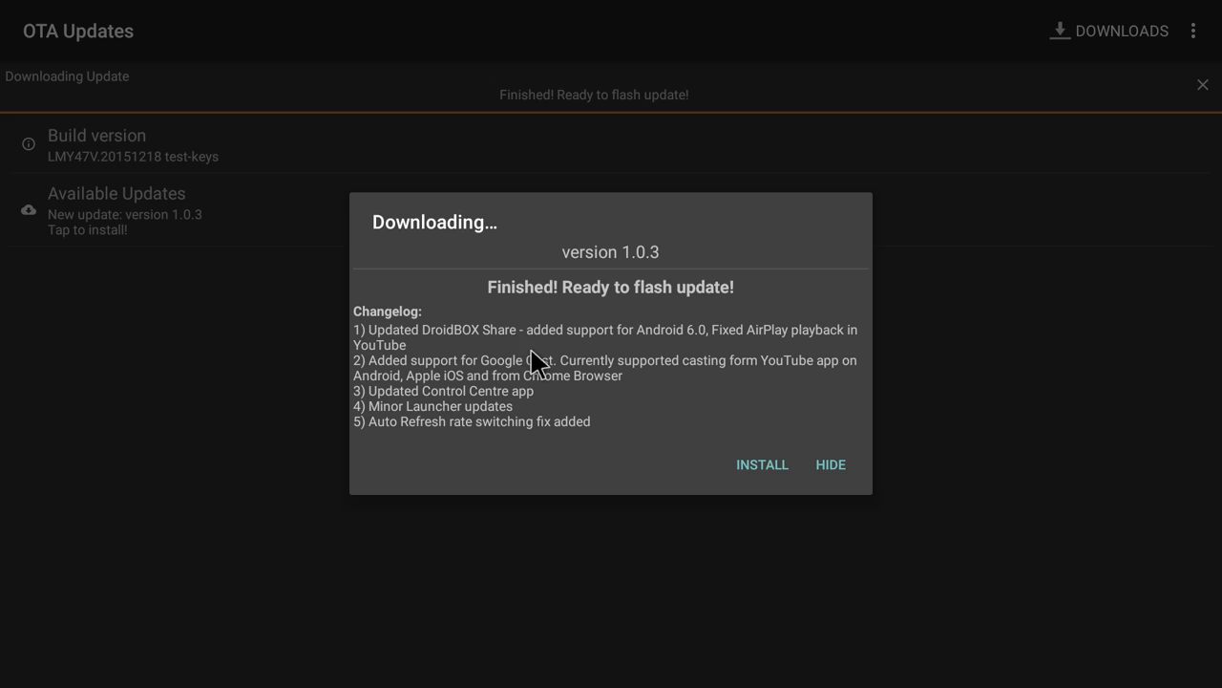
{"action": "mouse_move", "coordinate": [771, 490]}
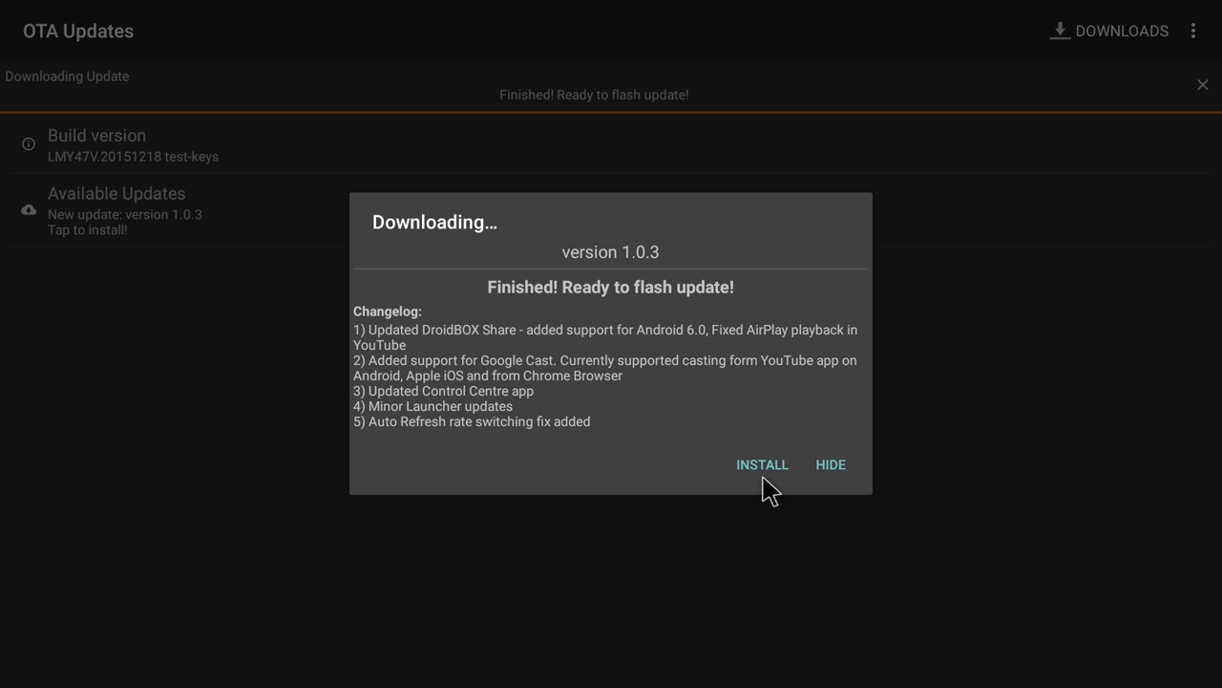
{"action": "mouse_move", "coordinate": [768, 477]}
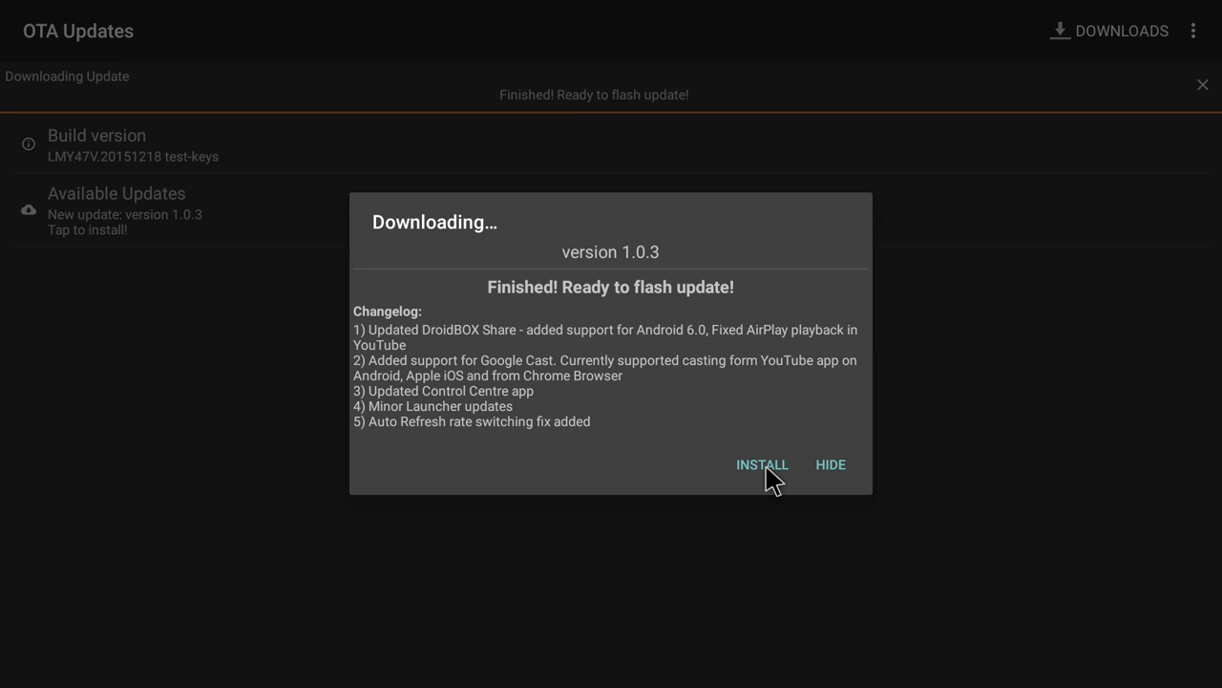
Step: Choose INSTALL to bring up the reboot-to-install warning for version 1.0.3
{"action": "left_click", "coordinate": [762, 465]}
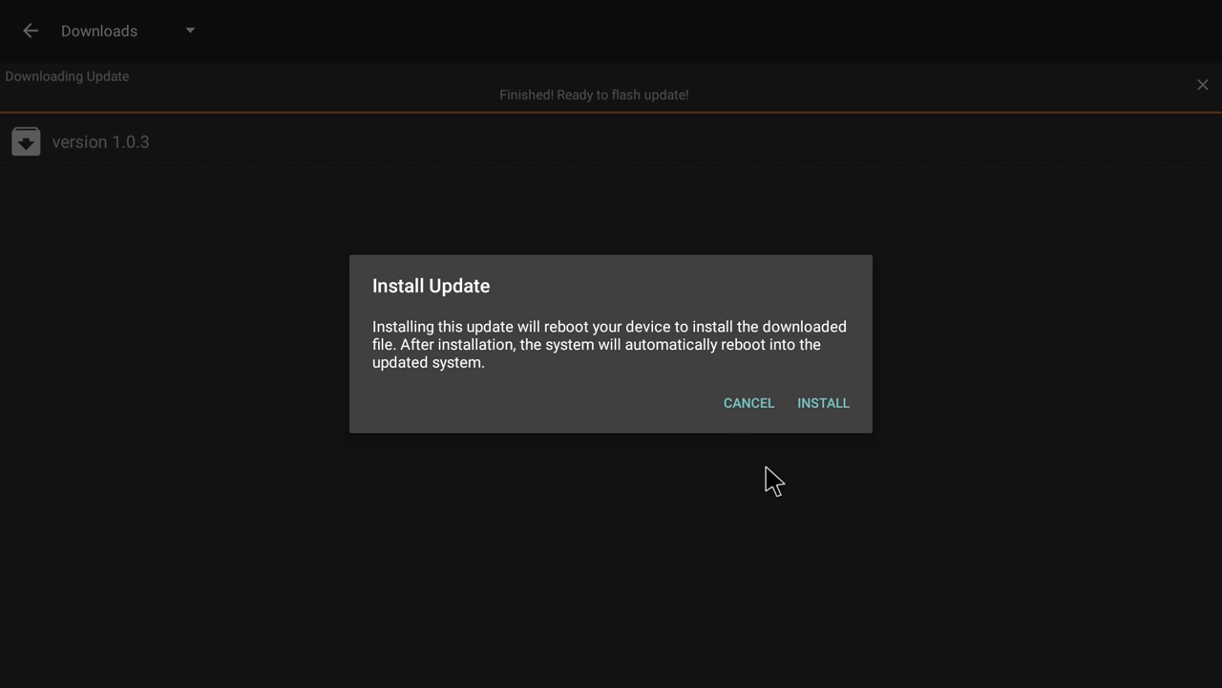
{"action": "mouse_move", "coordinate": [661, 372]}
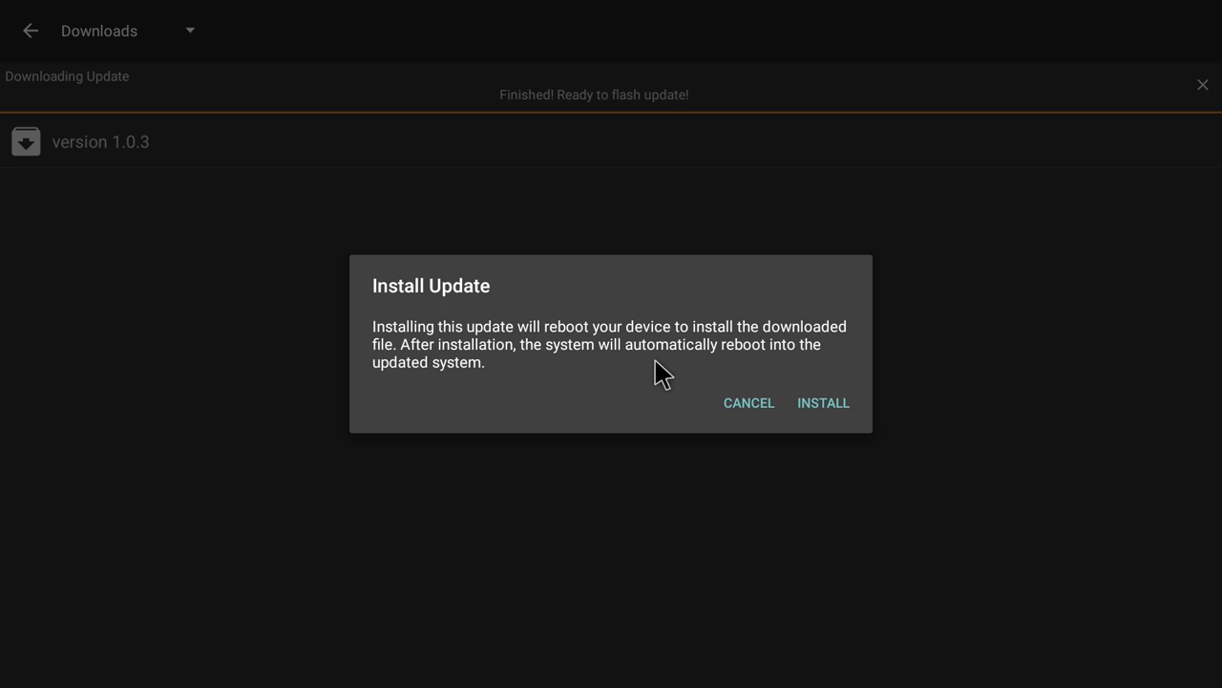
{"action": "mouse_move", "coordinate": [726, 355]}
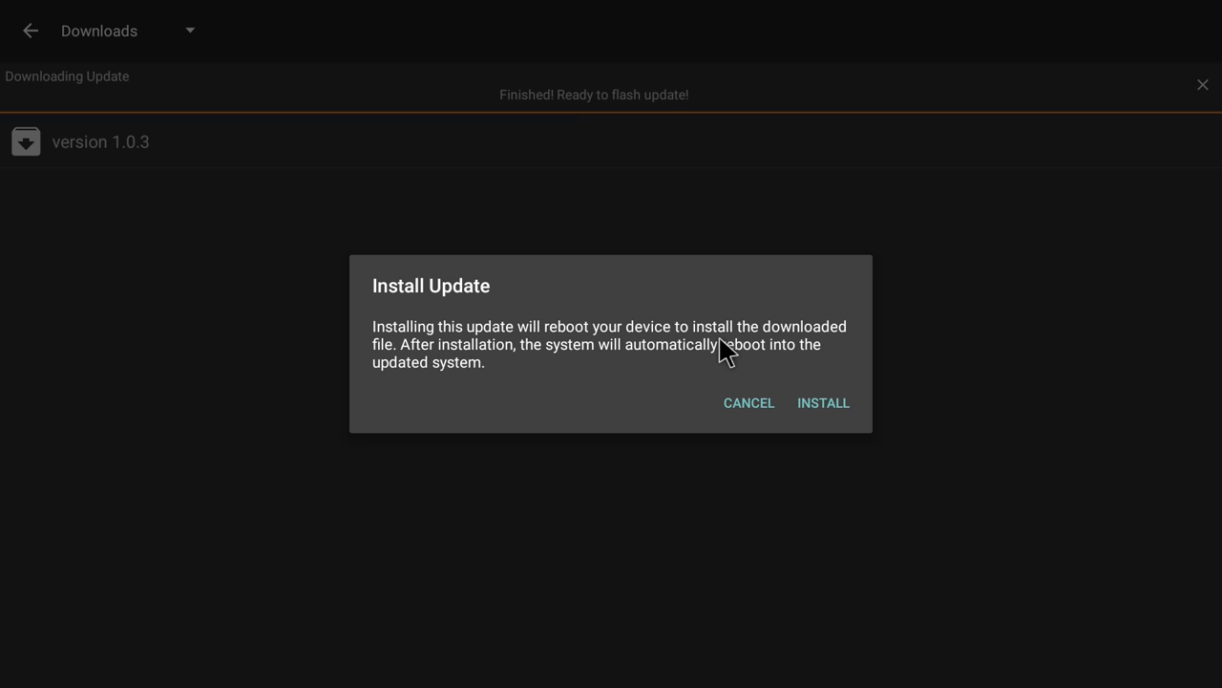
{"action": "mouse_move", "coordinate": [621, 355]}
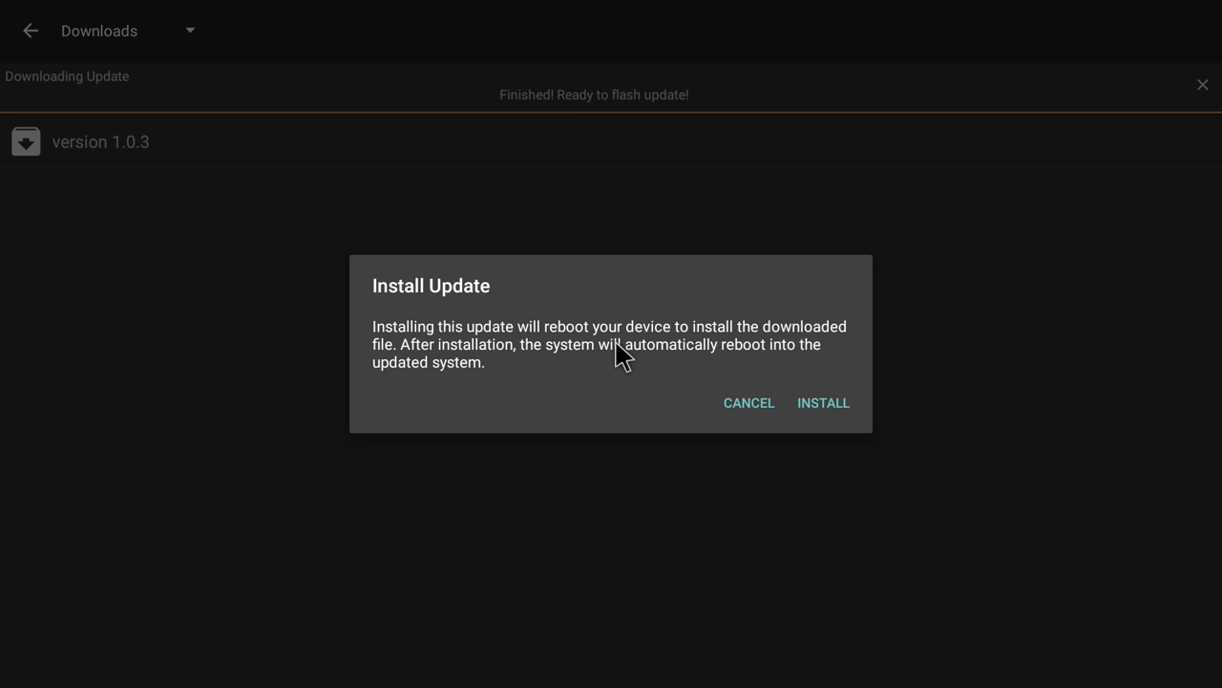
{"action": "mouse_move", "coordinate": [697, 387]}
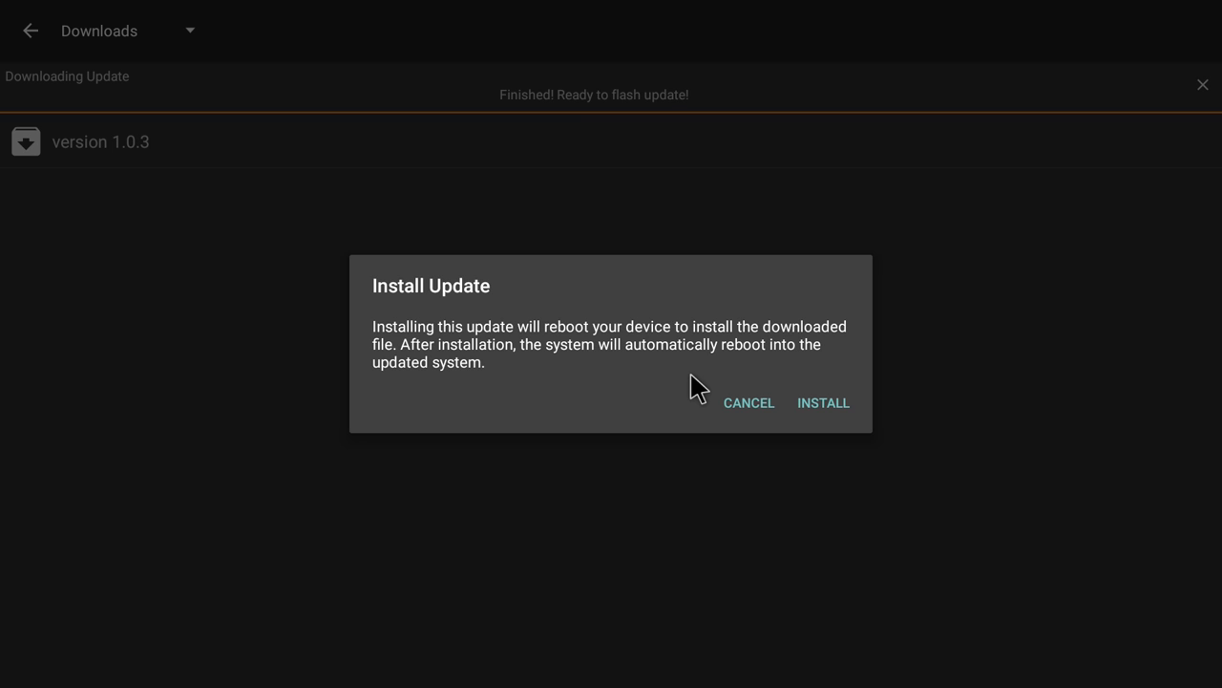
{"action": "mouse_move", "coordinate": [888, 396]}
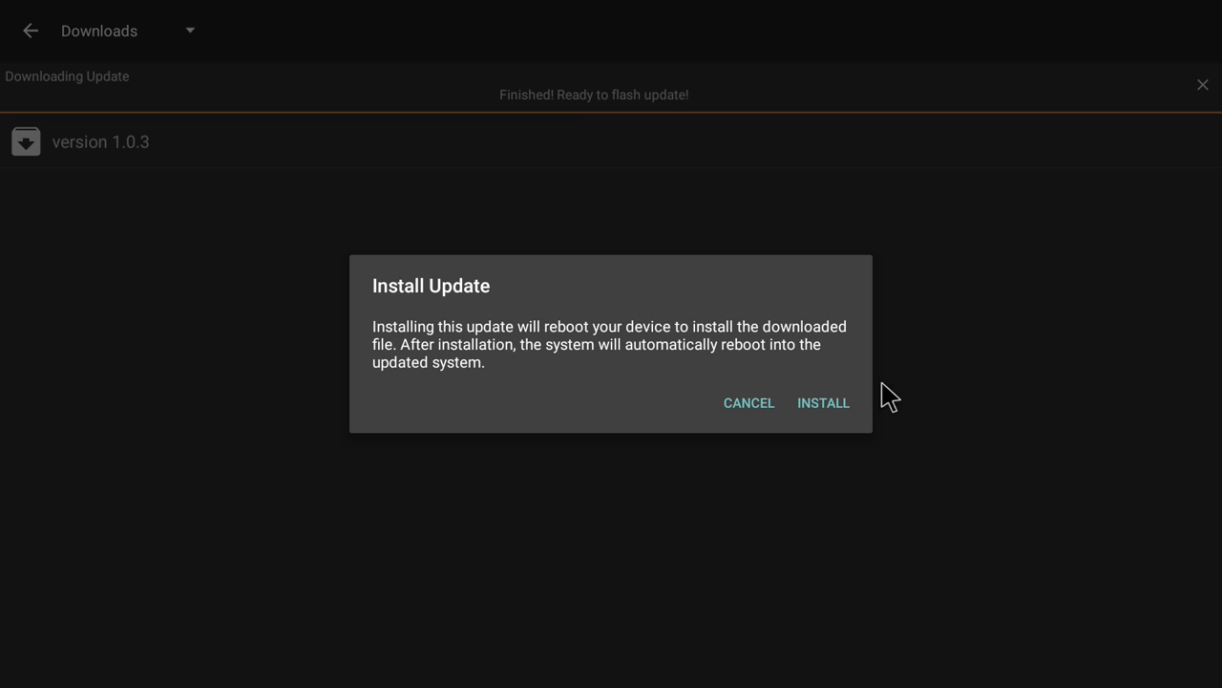
{"action": "mouse_move", "coordinate": [831, 410]}
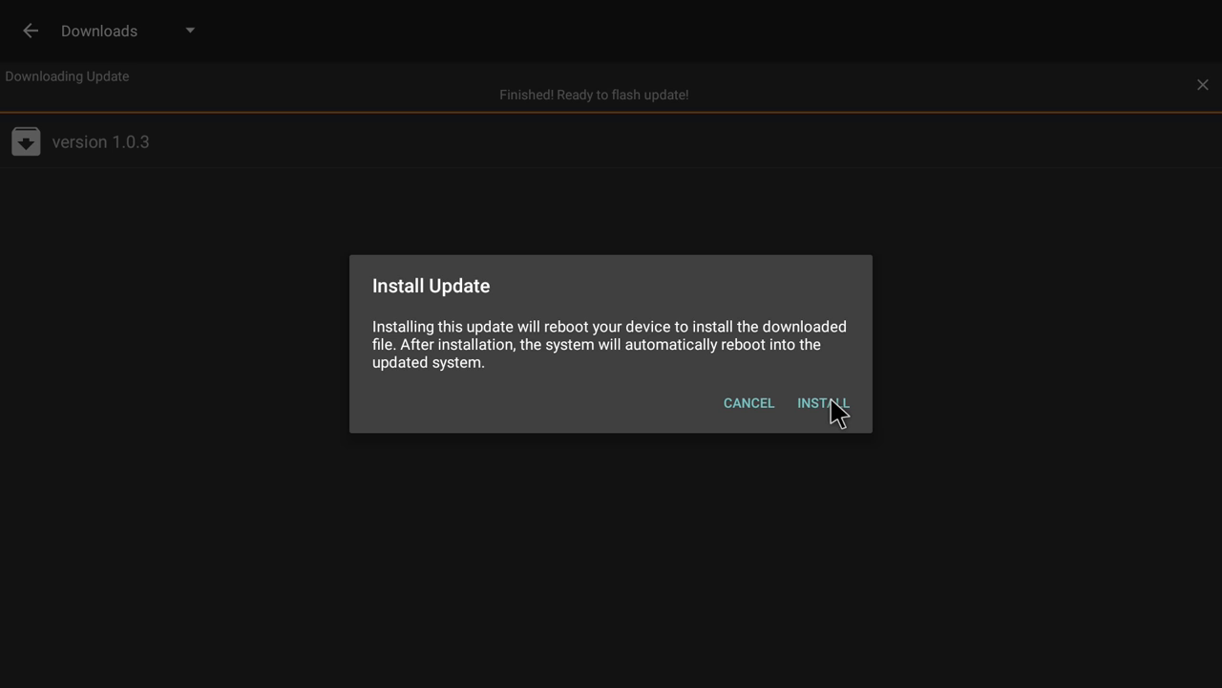
Step: Confirm installing version 1.0.3 and let the box reboot to the launcher
{"action": "left_click", "coordinate": [823, 402]}
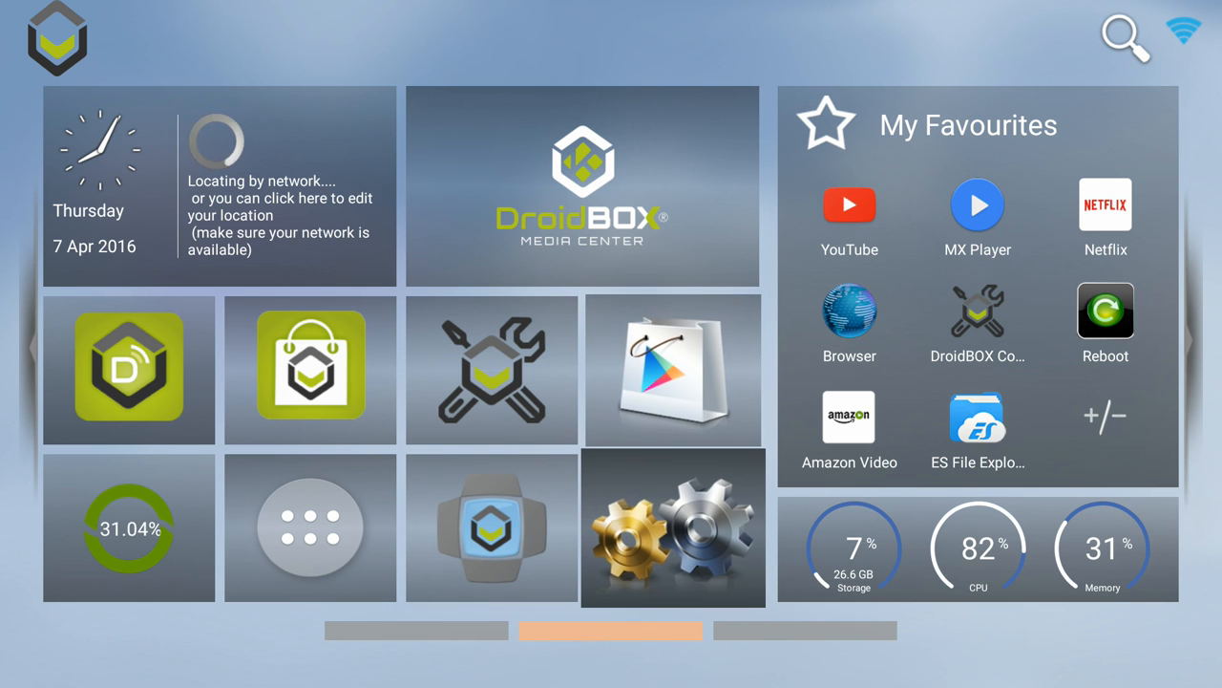
Step: Open Settings and its About page showing T8SPlus, version 5.1.1
{"action": "left_click", "coordinate": [673, 527]}
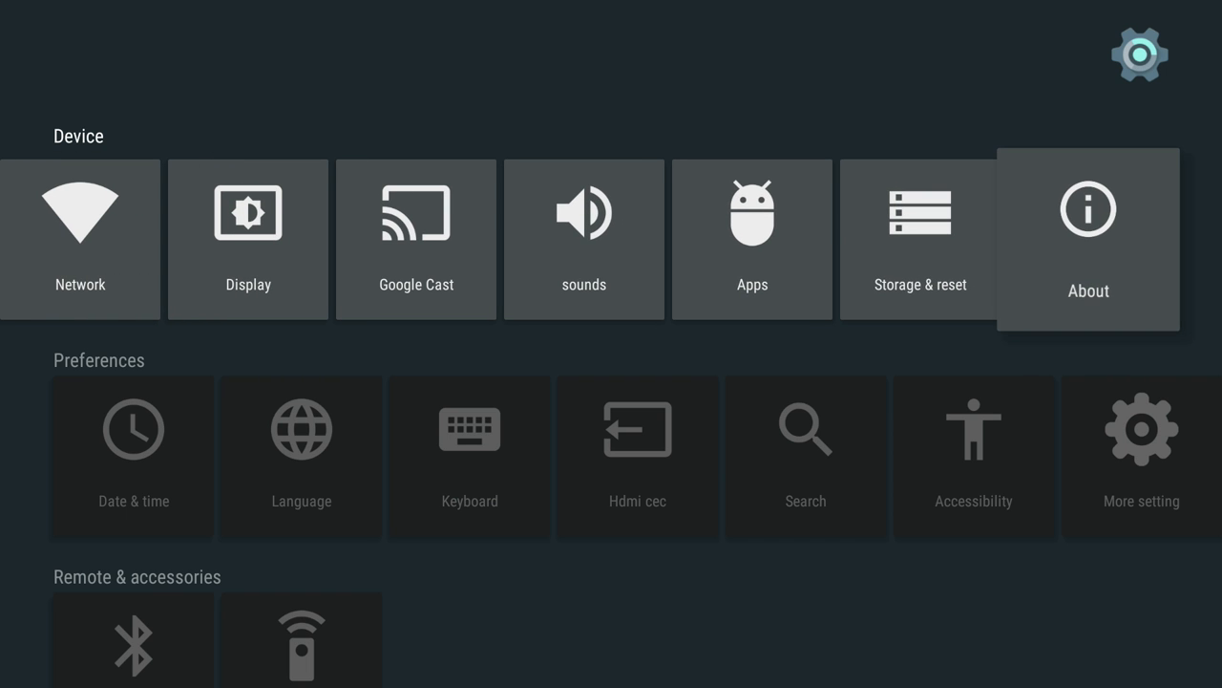
{"action": "left_click", "coordinate": [1088, 239]}
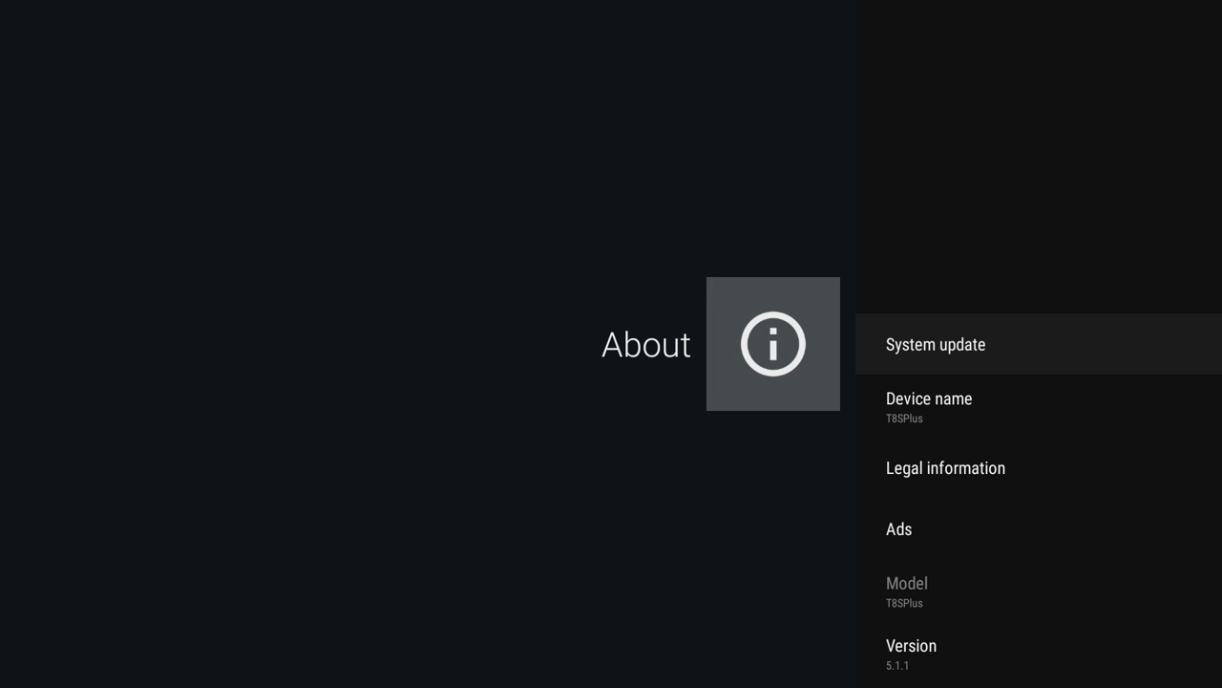